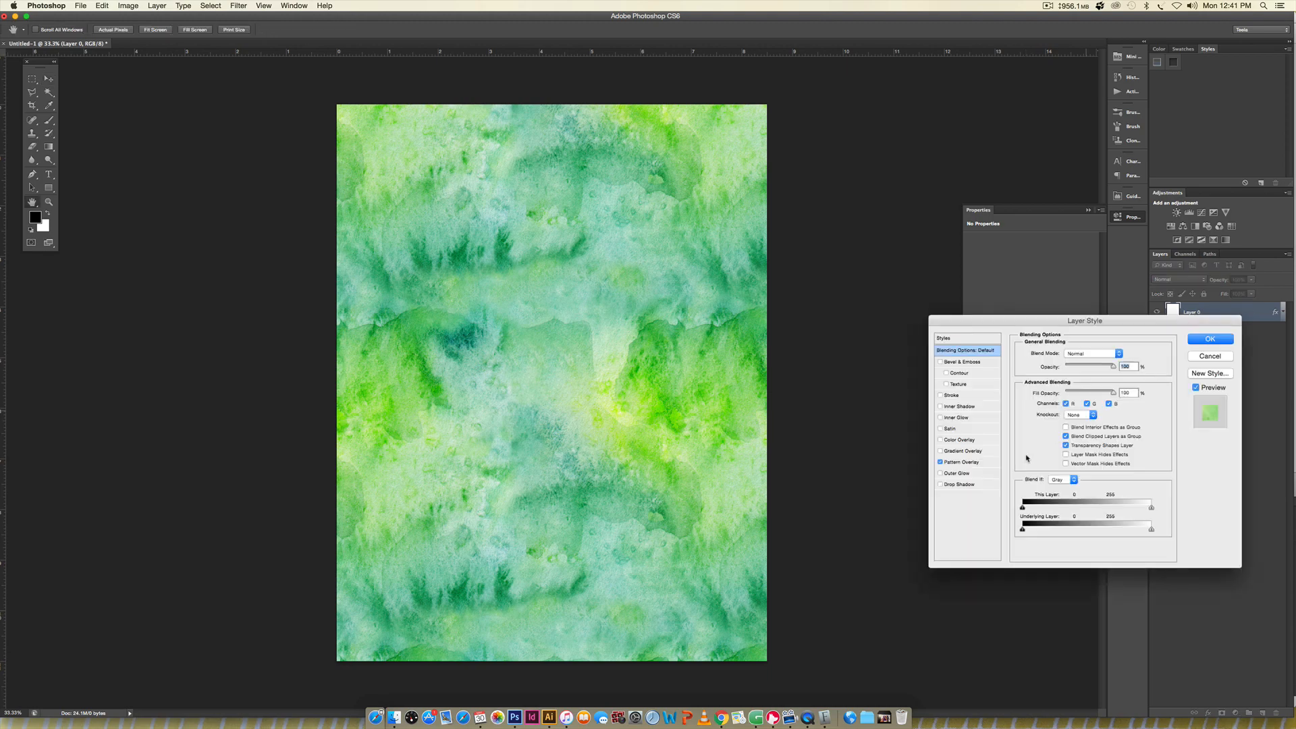
Step: Apply the green watercolor pattern as the layer's Pattern Overlay
click(961, 462)
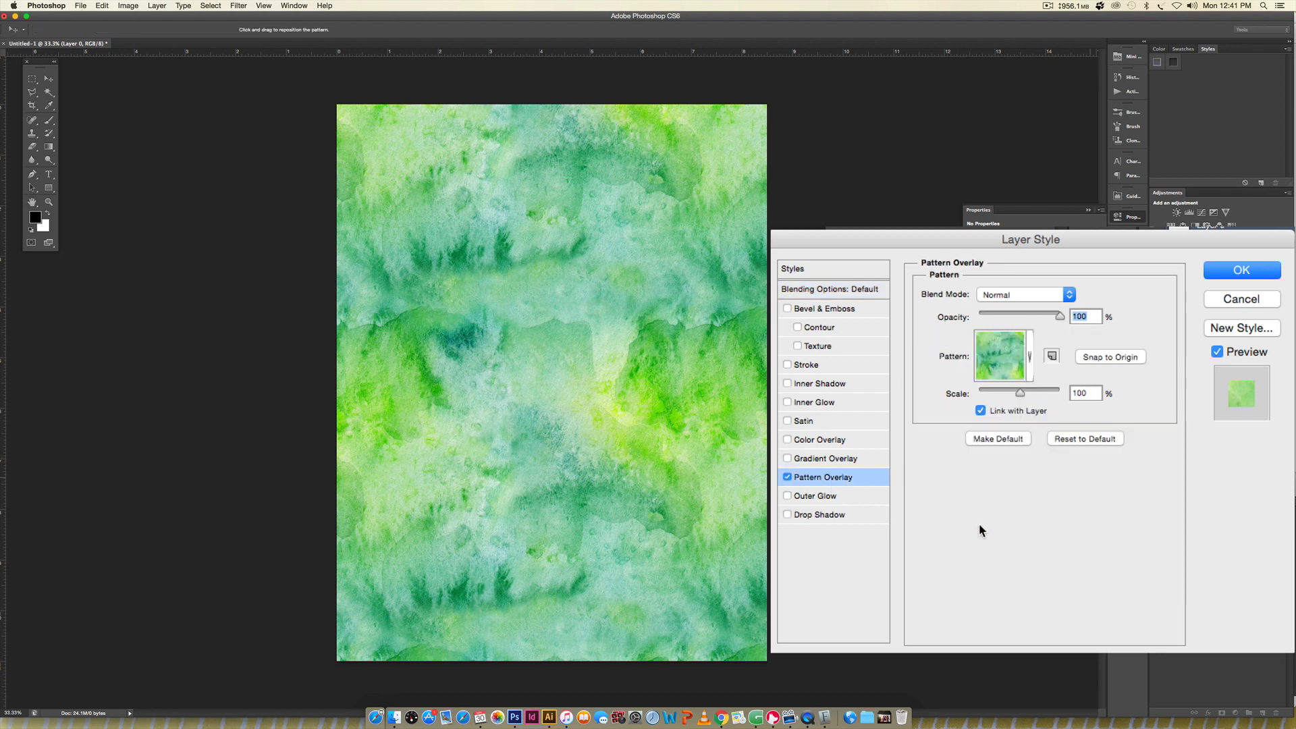
click(1021, 355)
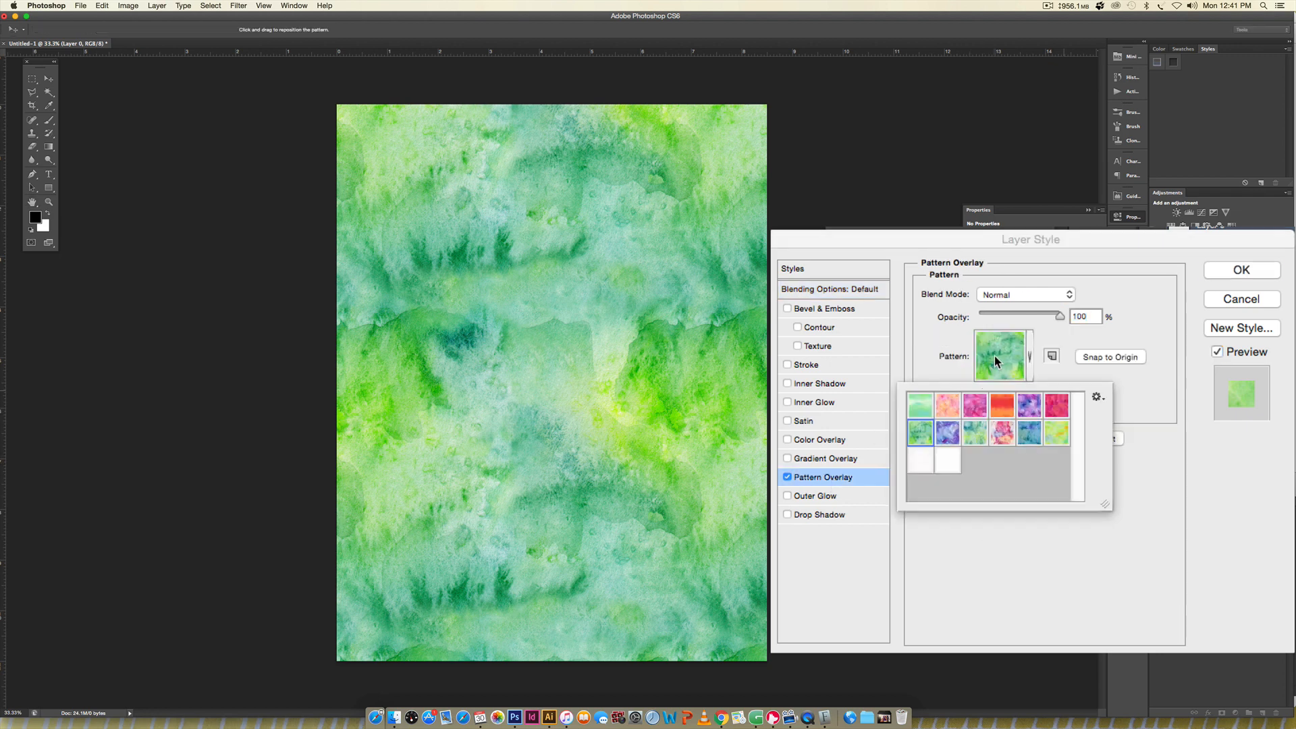
mouse_move(854, 422)
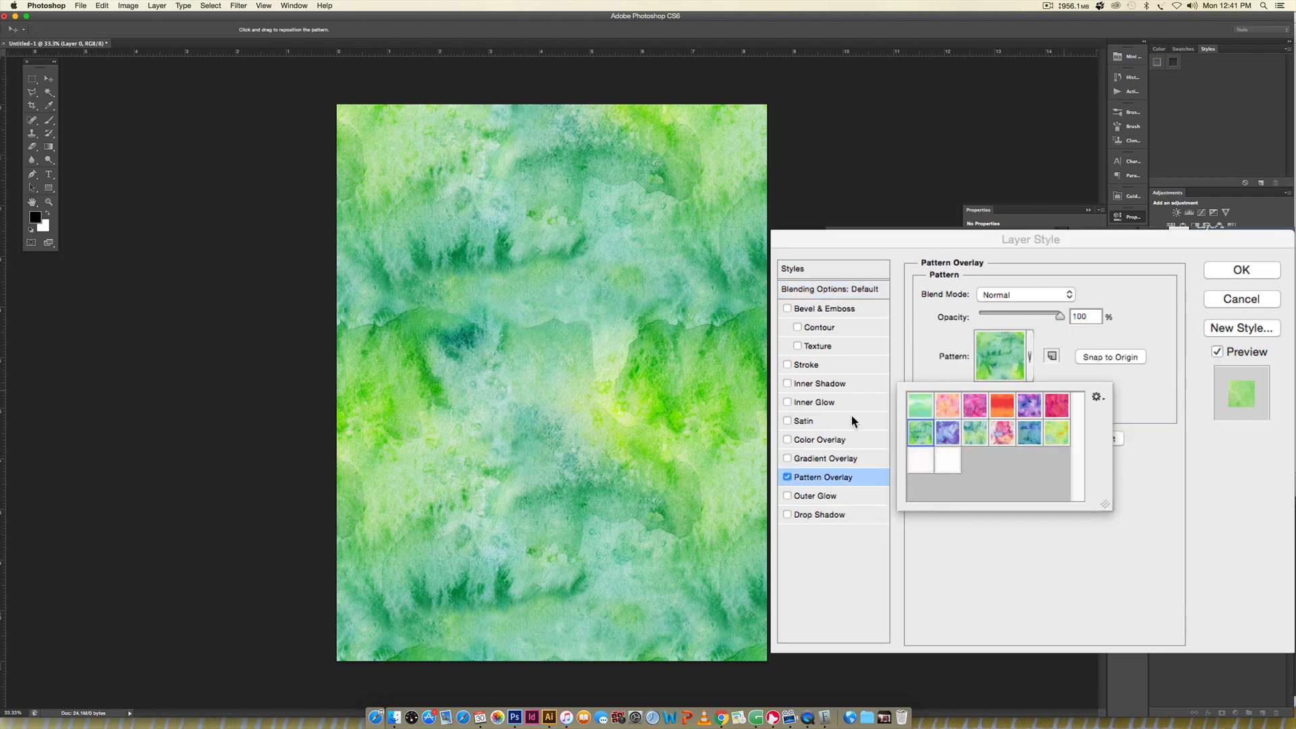
click(921, 406)
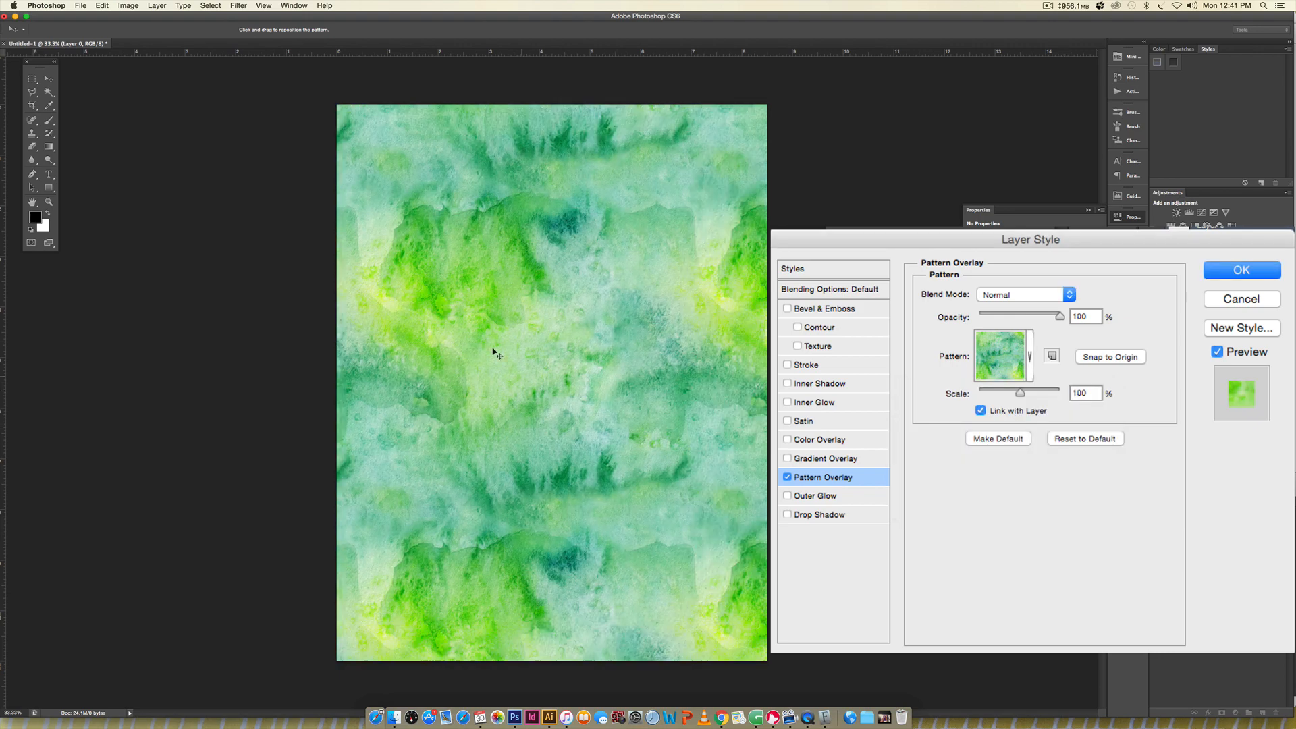
Step: Drag the overlay across the canvas to check for seams, enter 50, and close the dialog
drag(496, 351, 661, 258)
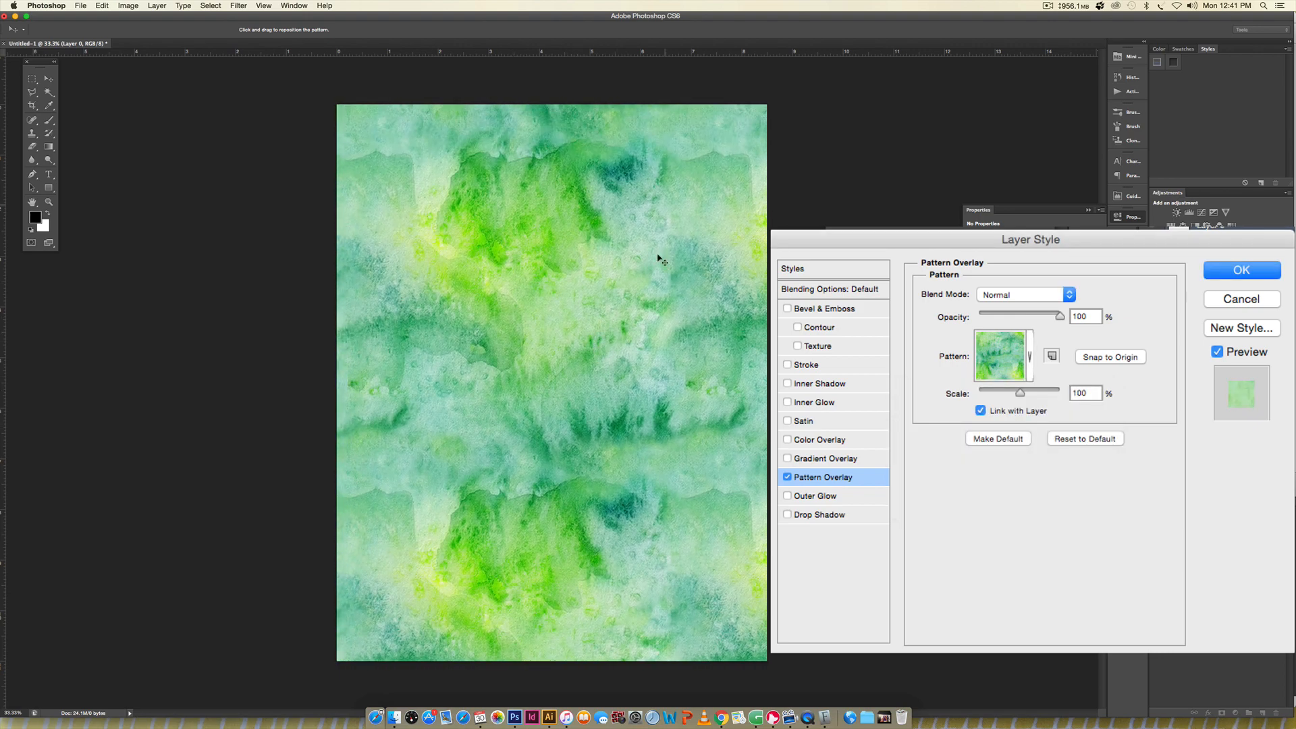
drag(659, 259, 615, 329)
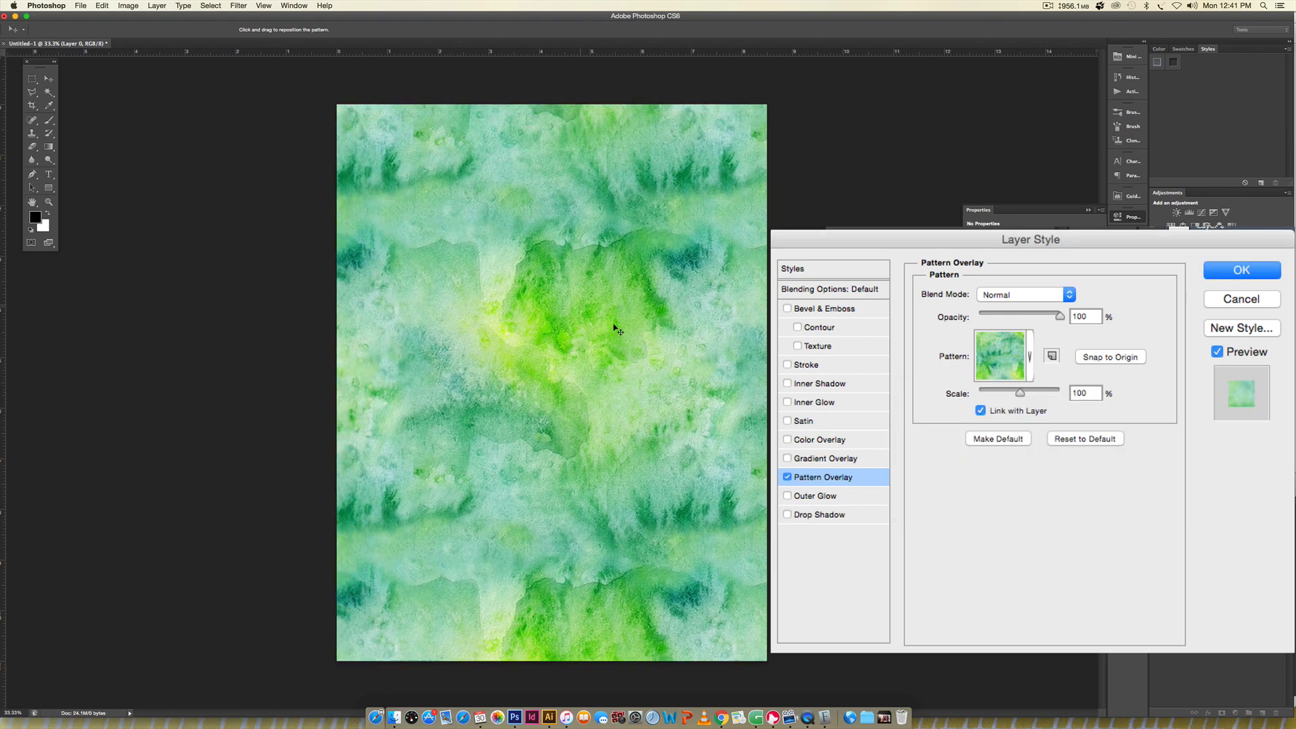
drag(615, 329, 676, 366)
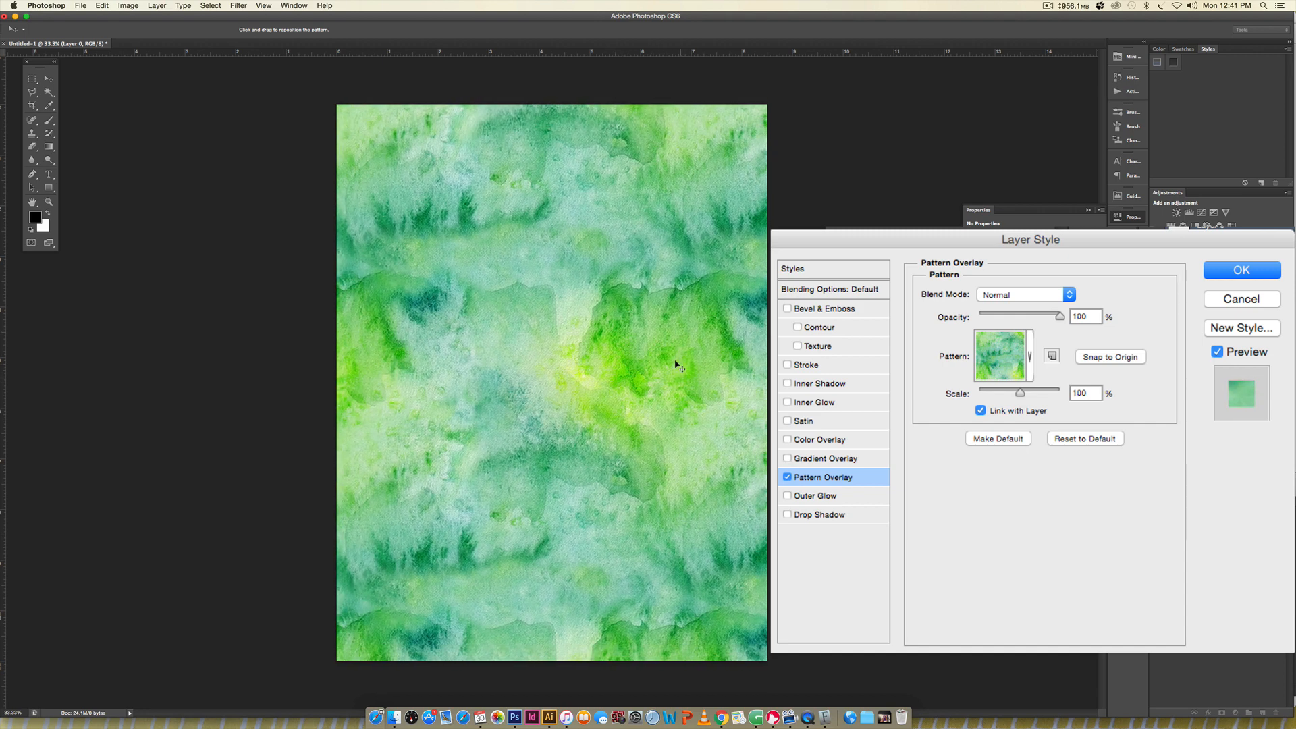
drag(677, 365, 693, 384)
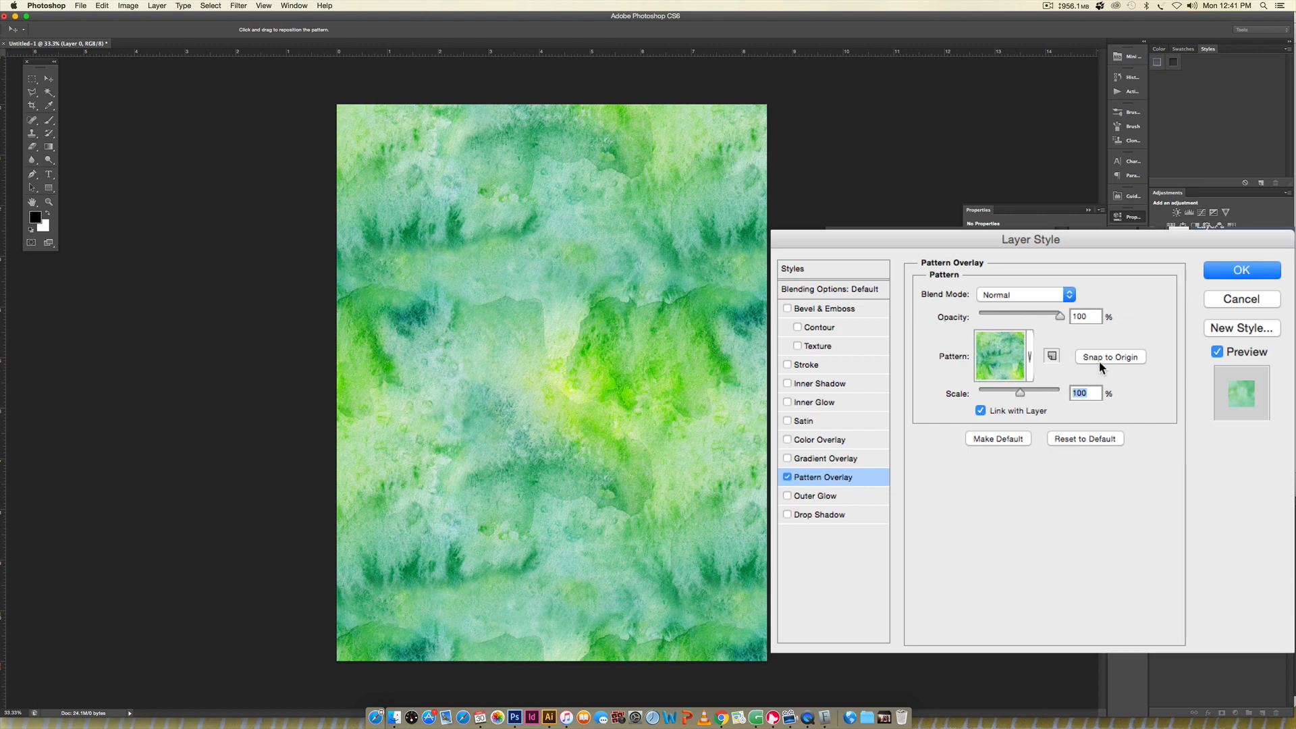
text(50)
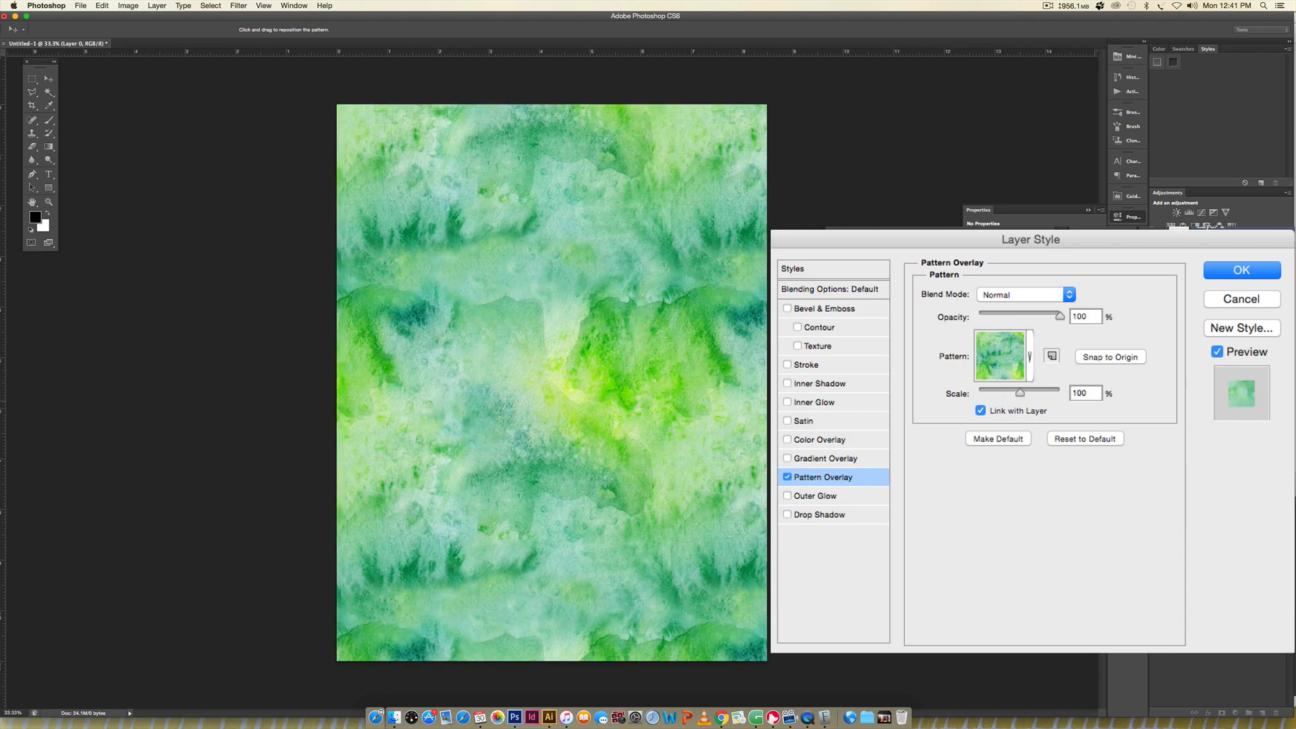
click(1085, 393)
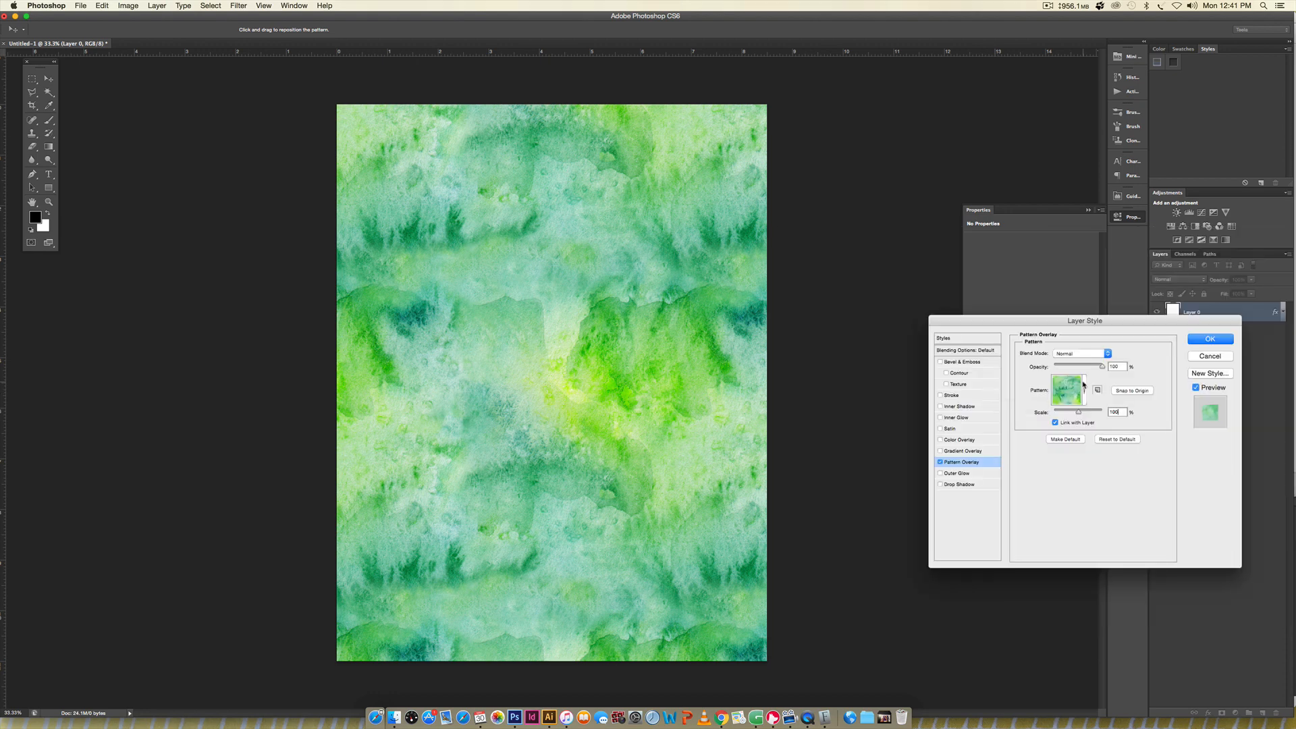
click(1209, 339)
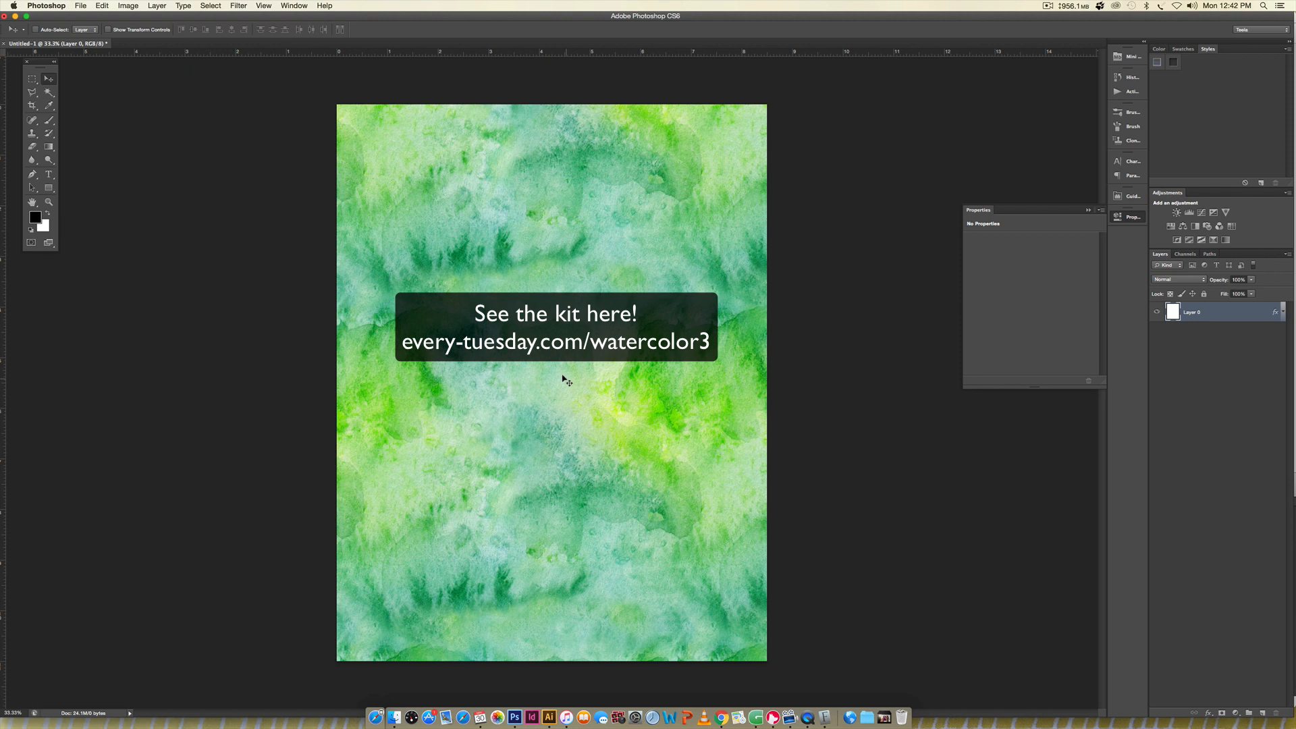
mouse_move(580, 374)
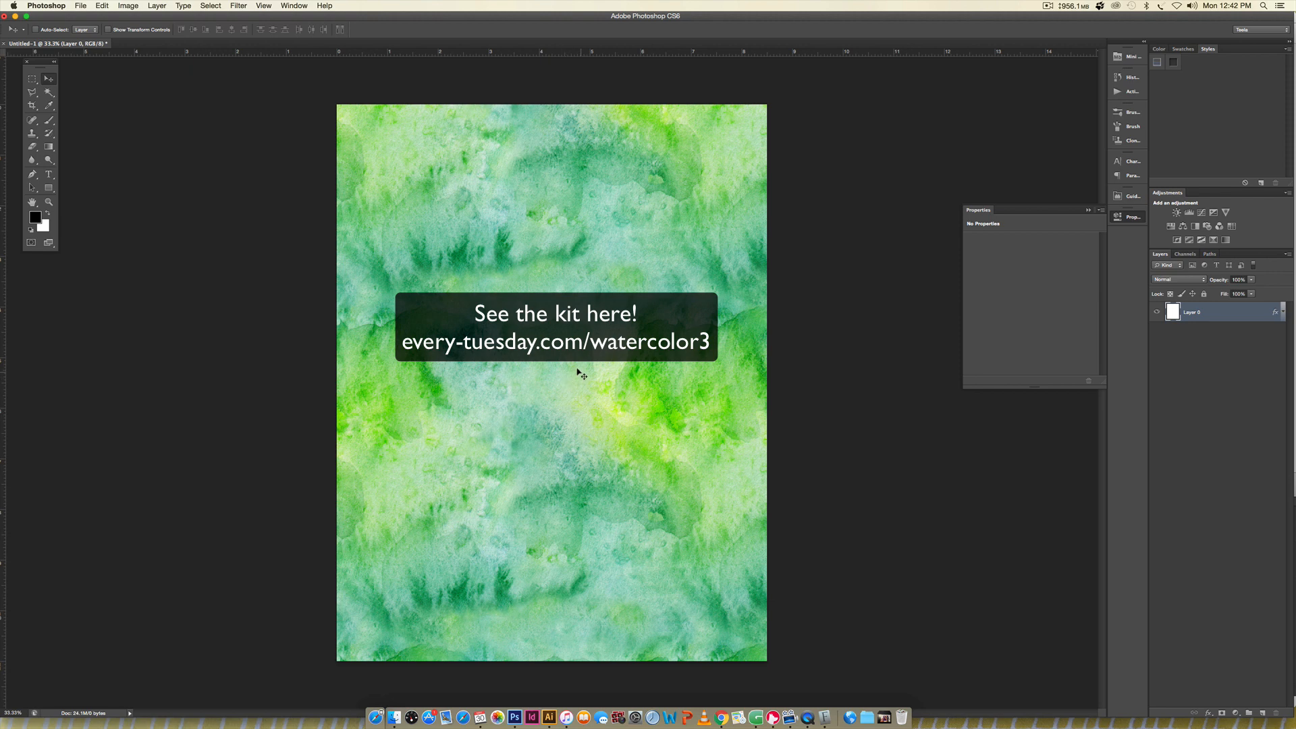
mouse_move(578, 379)
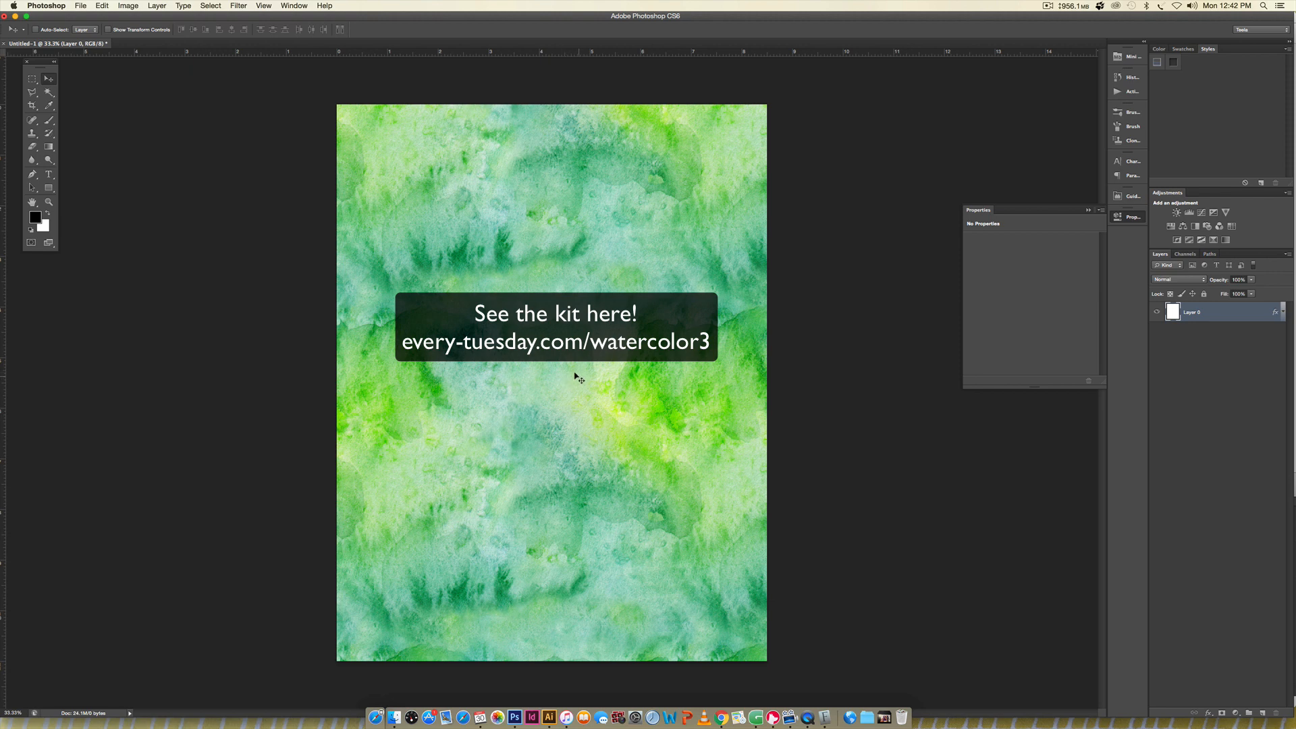
mouse_move(580, 382)
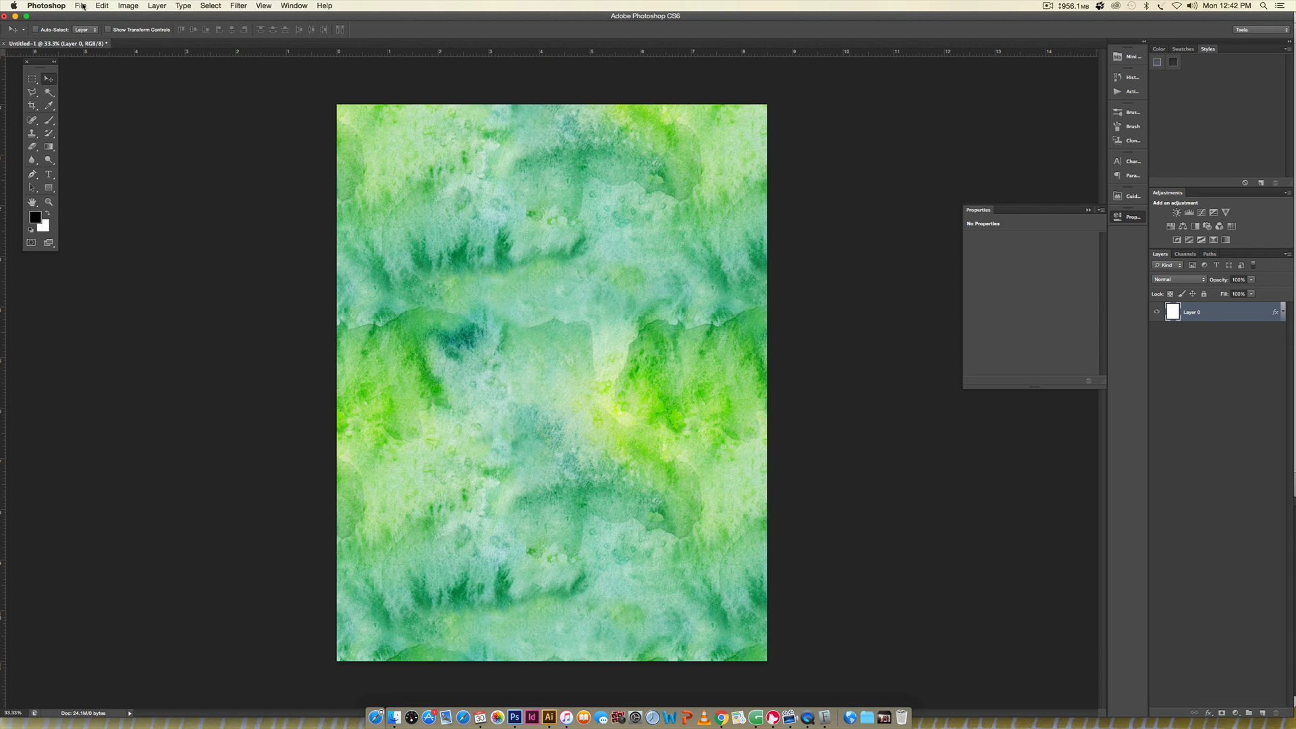
Step: Make a new 2000 × 2000 px RGB document with a white background via File > New
click(82, 6)
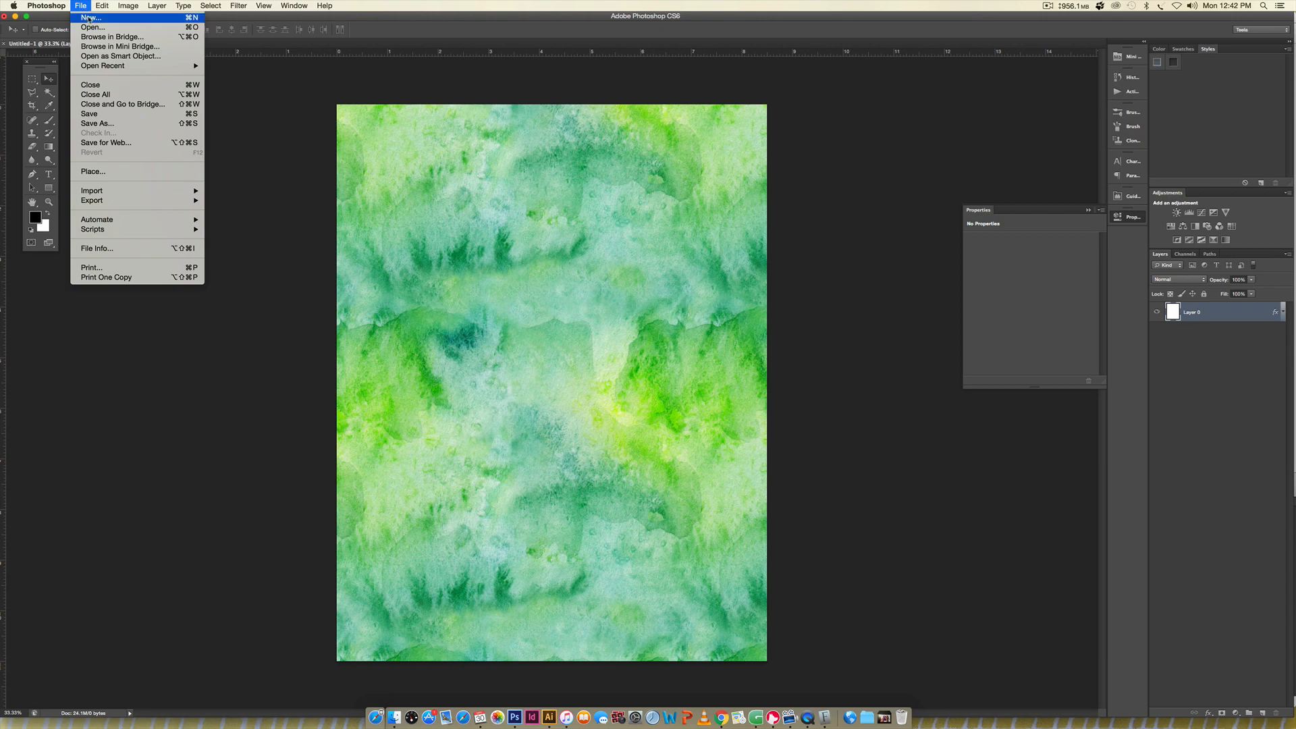
click(96, 17)
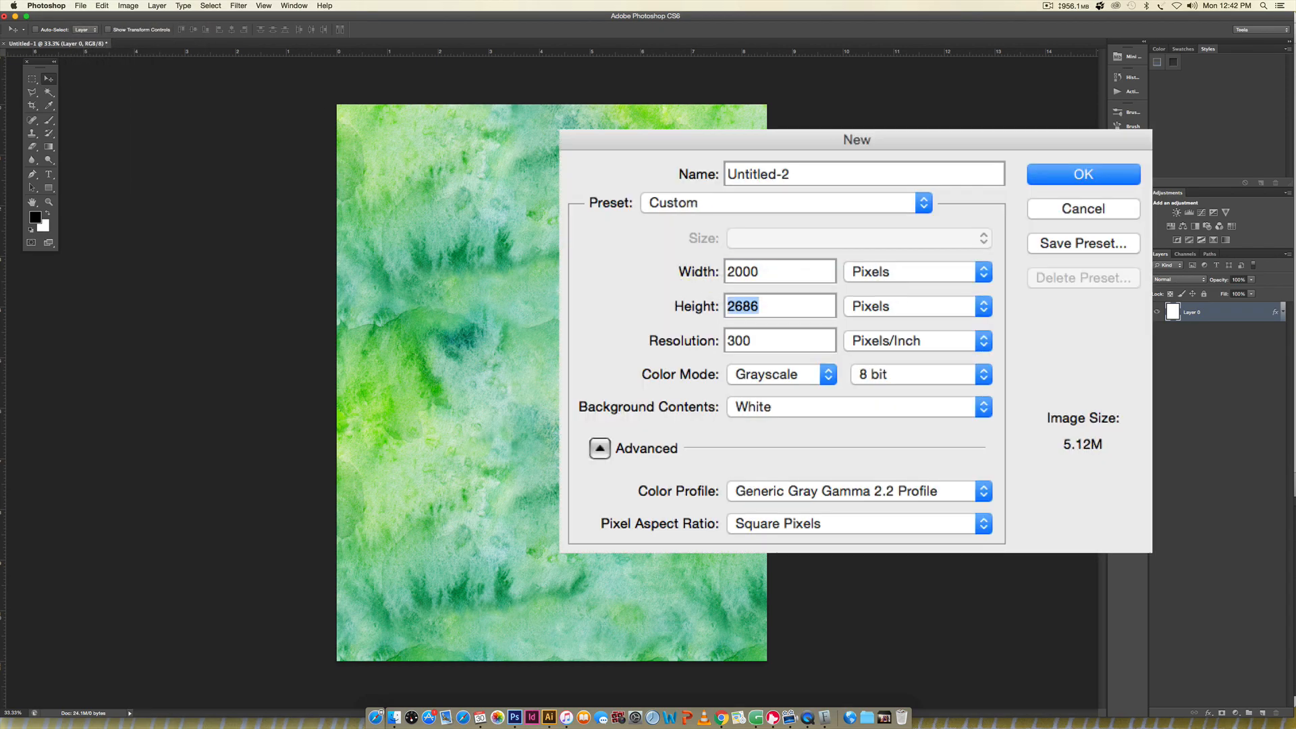
text(2000)
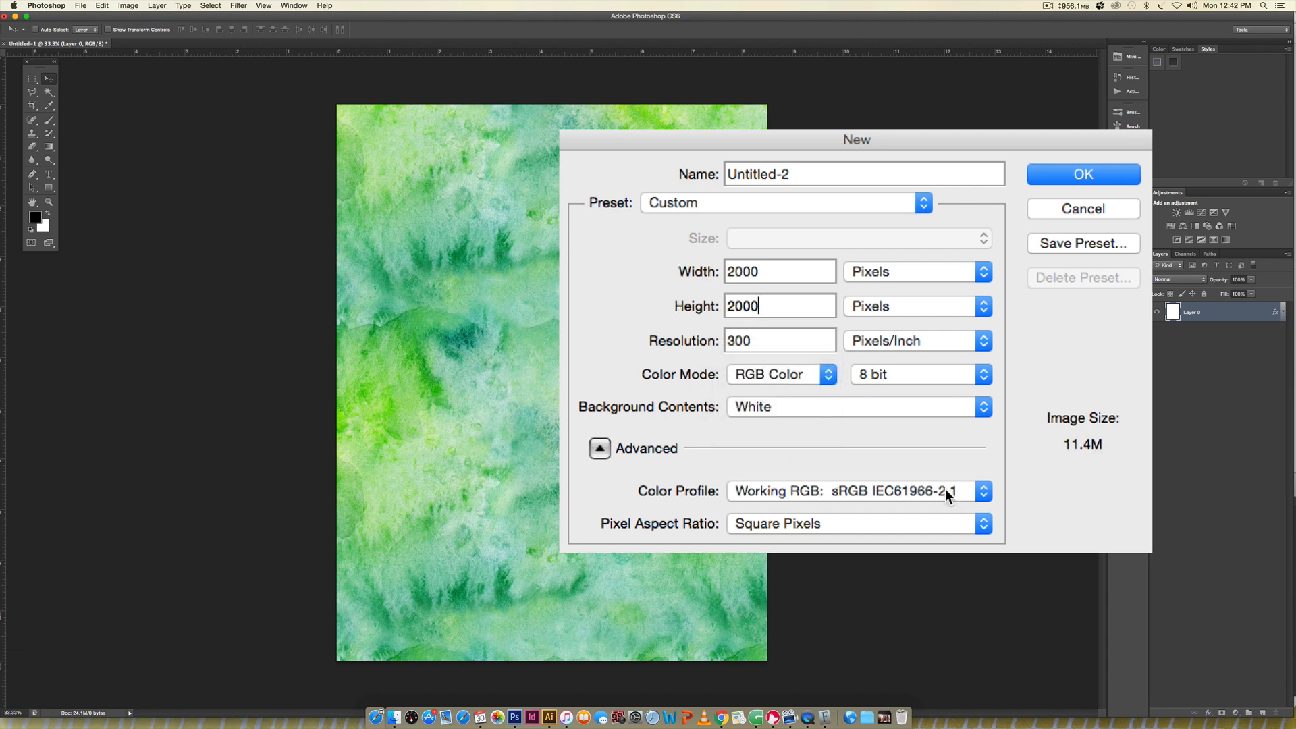
mouse_move(894, 412)
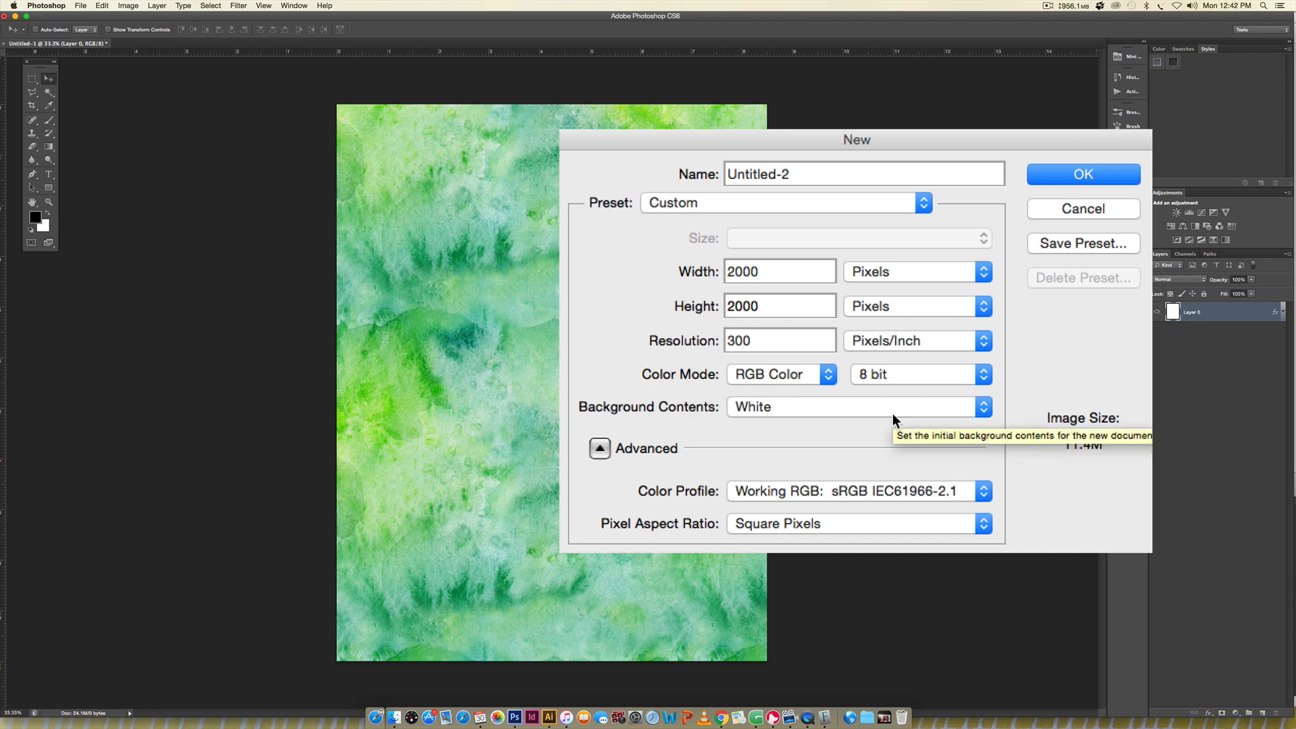
click(780, 306)
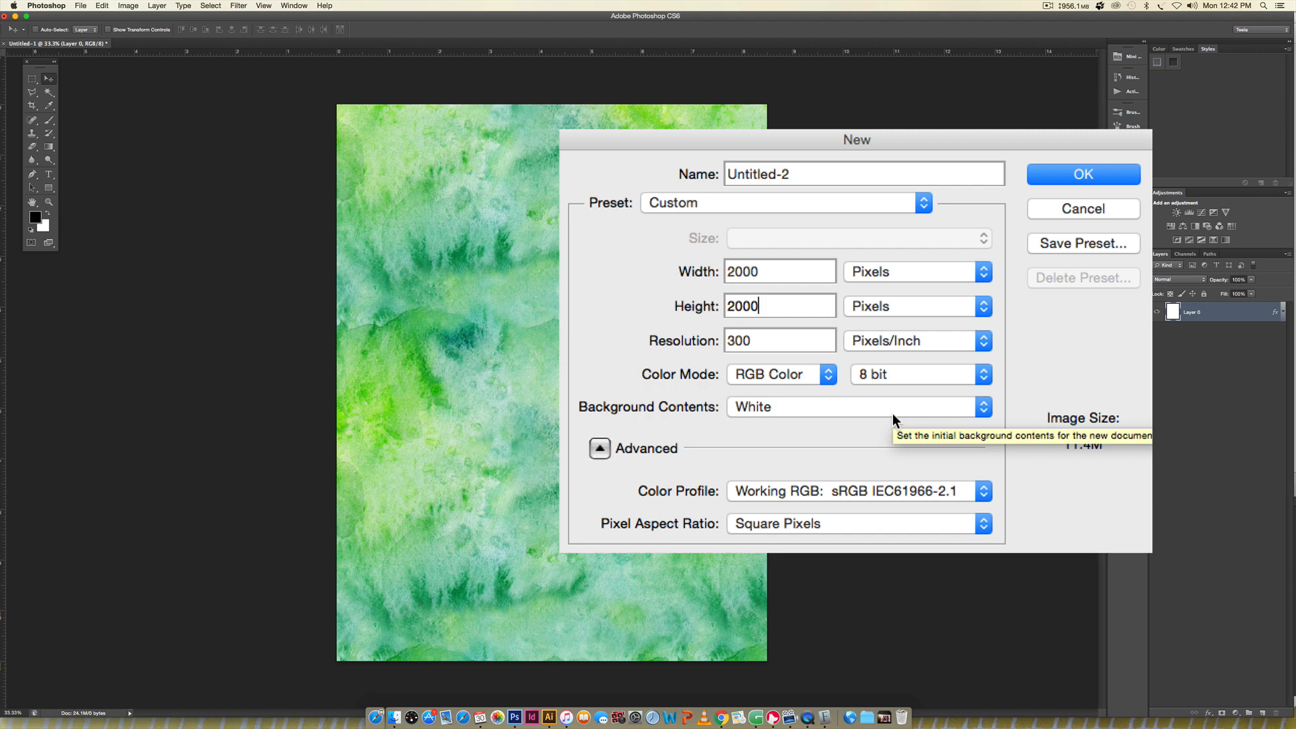
mouse_move(894, 422)
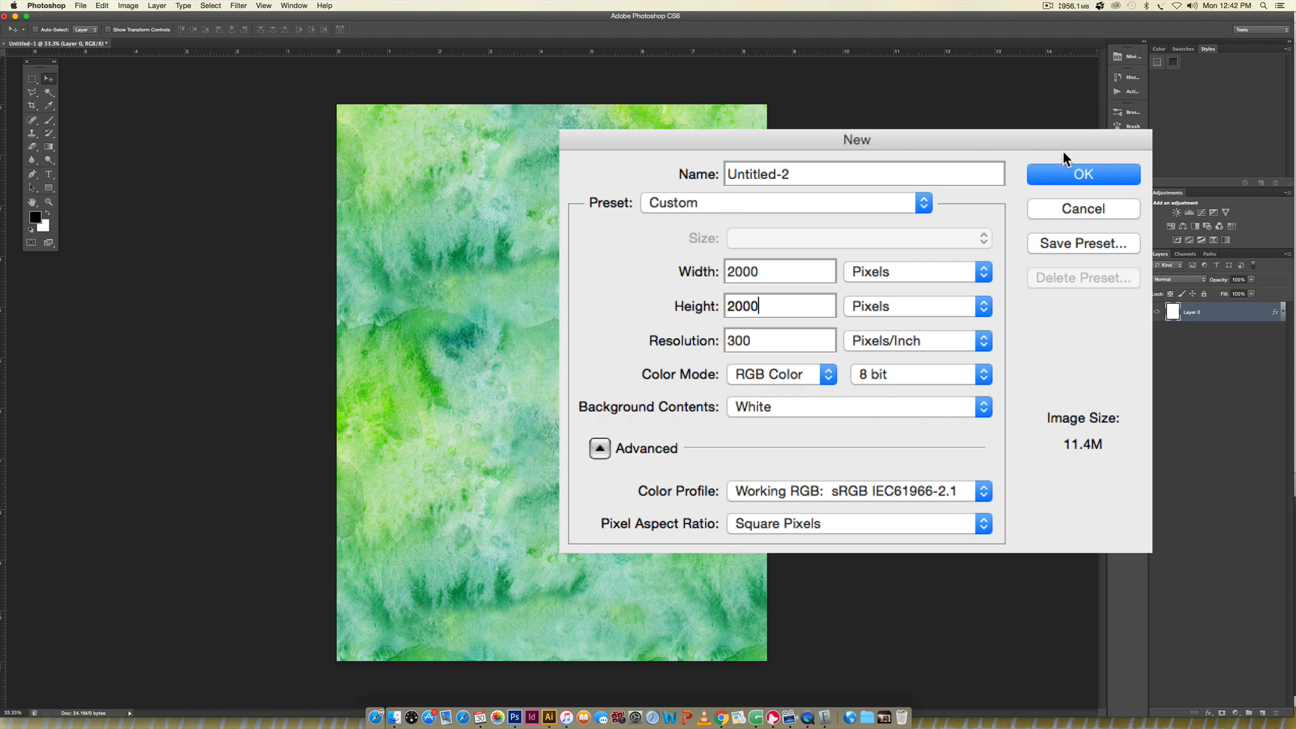
click(1083, 174)
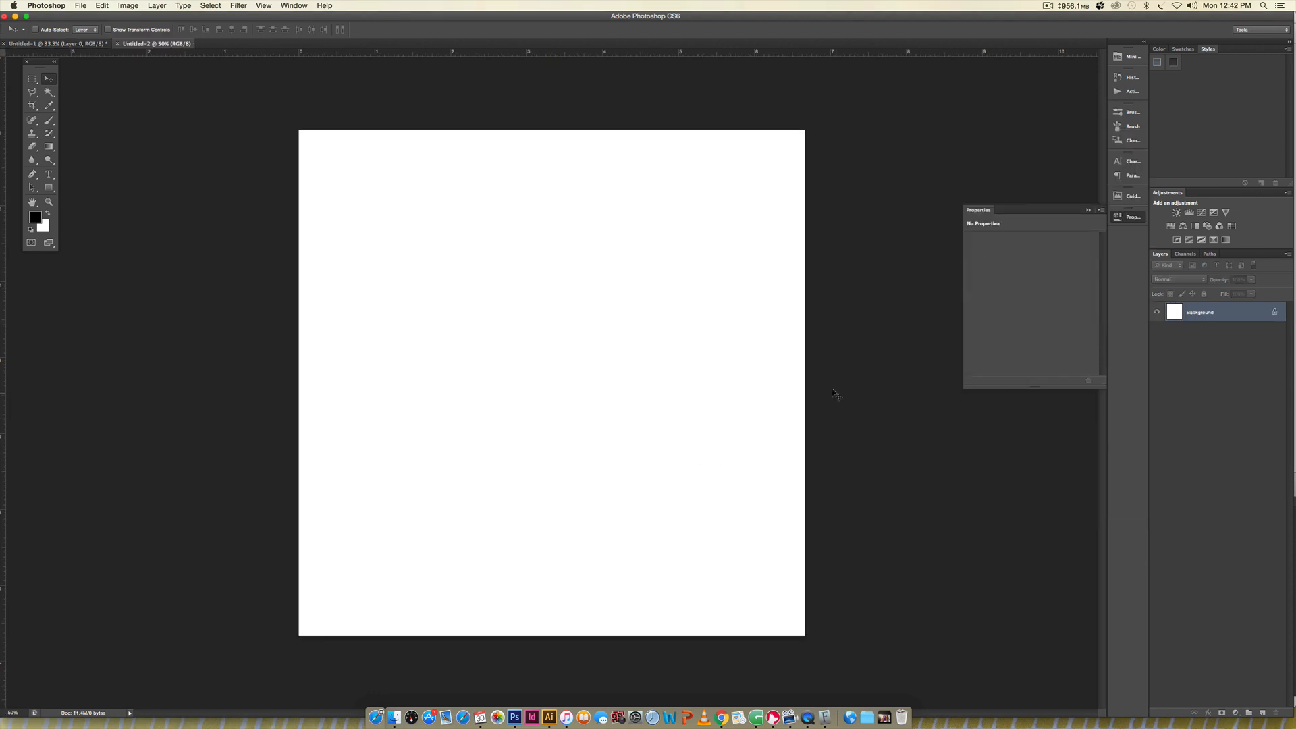
mouse_move(845, 405)
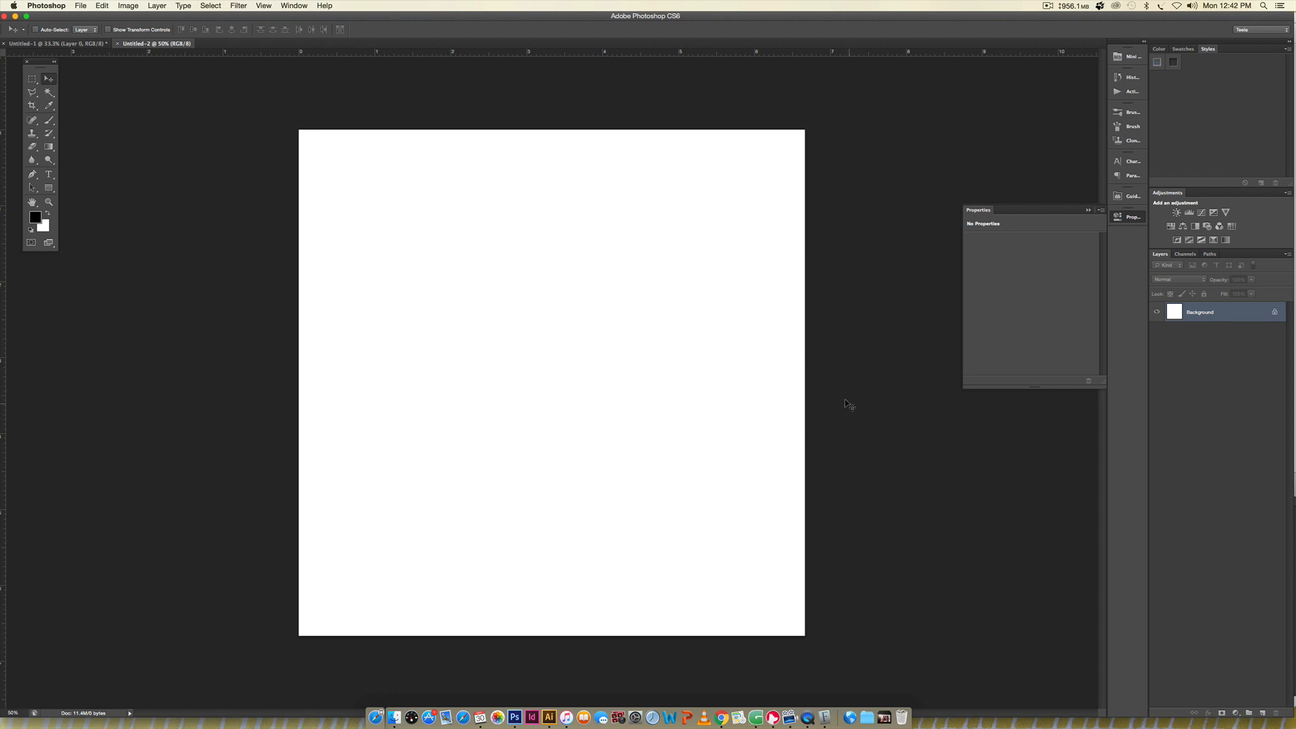
Step: Start File > Place and choose 07.png from the transparent-pngs folder
click(85, 5)
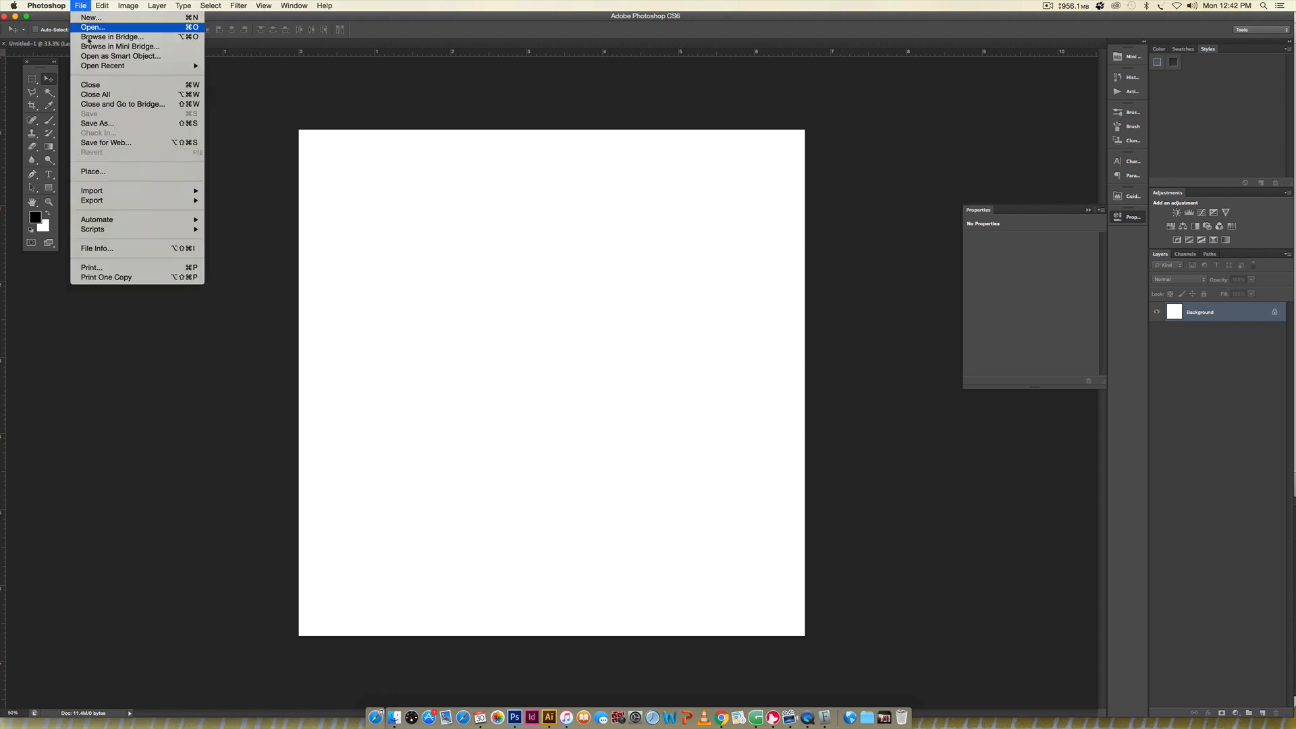
click(96, 27)
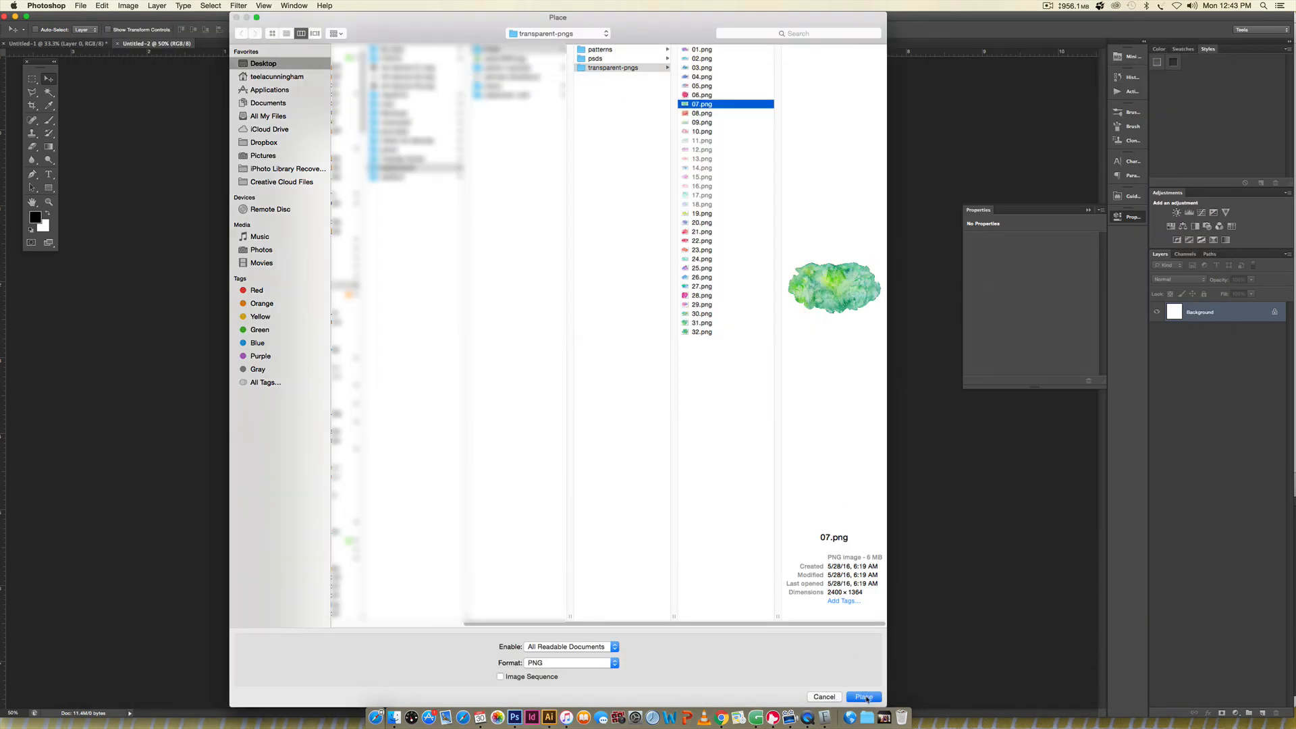
Step: Place 07.png and scale the watercolor blob up until it covers the canvas
click(869, 697)
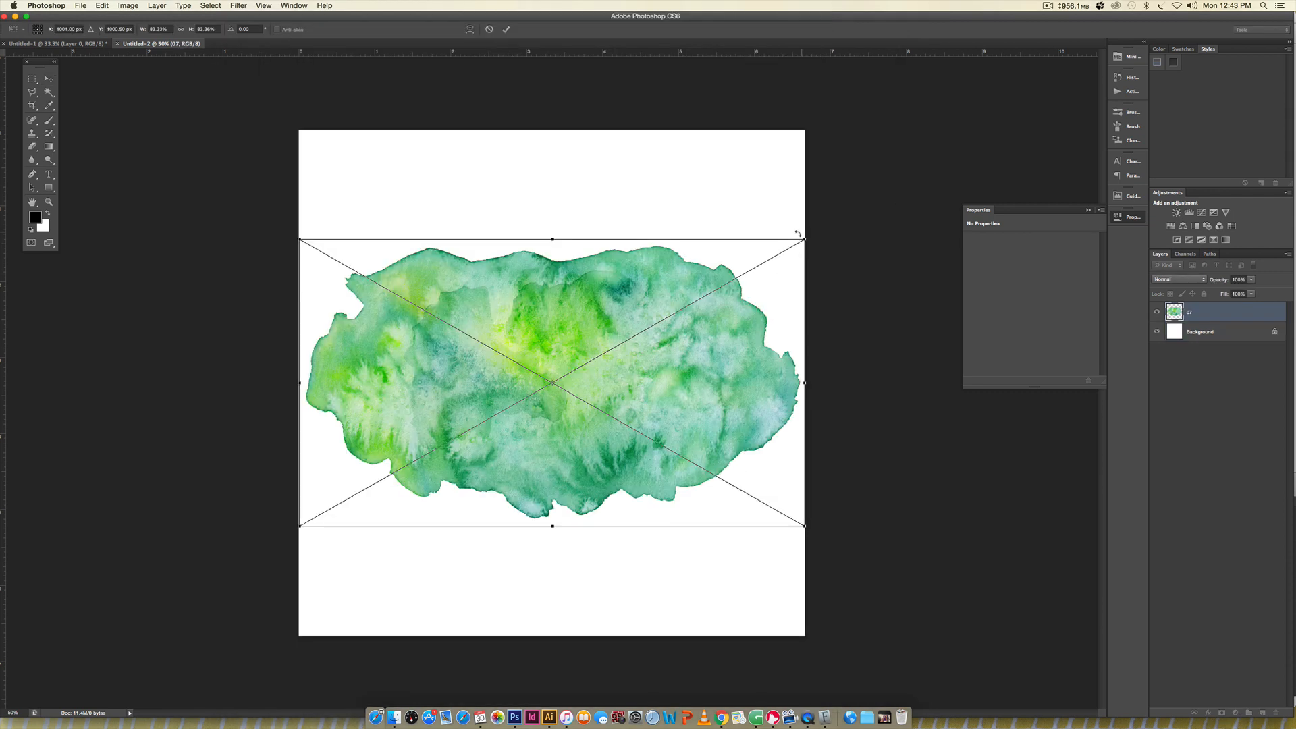
drag(799, 239, 1075, 85)
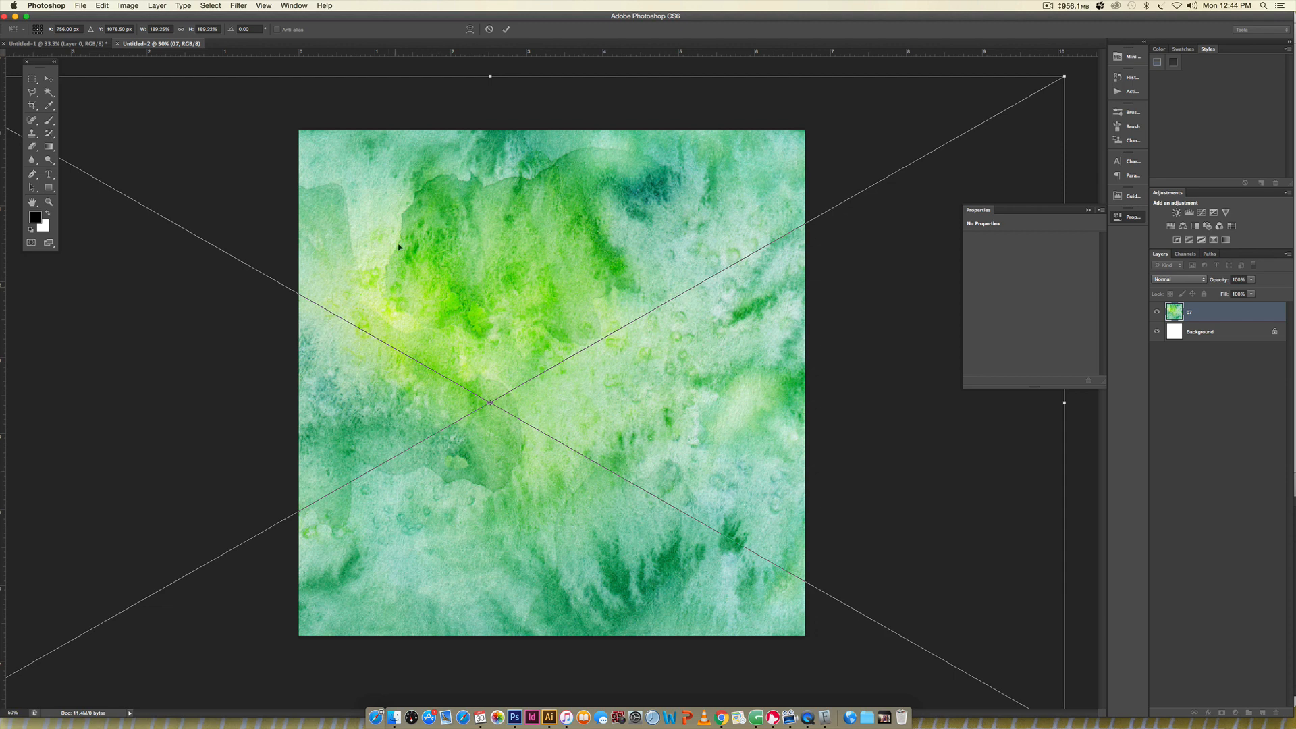
mouse_move(598, 569)
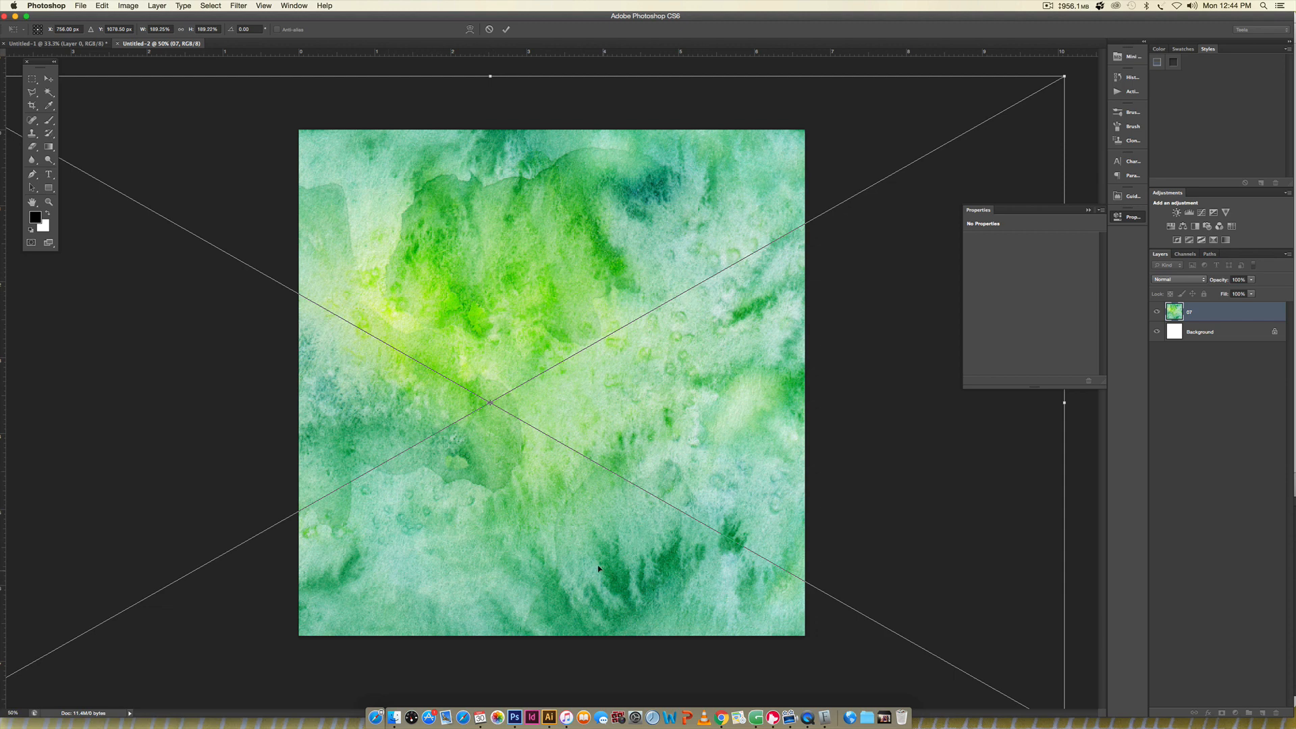
mouse_move(809, 338)
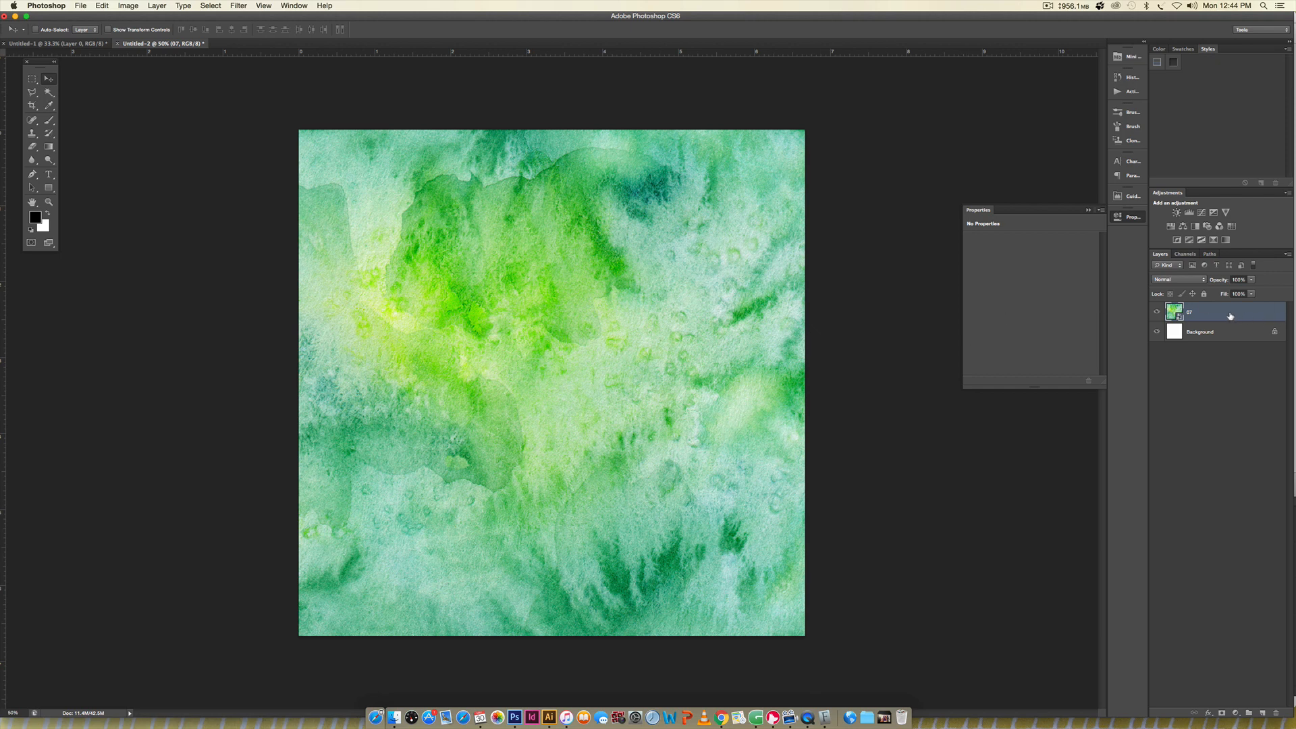
mouse_move(1200, 312)
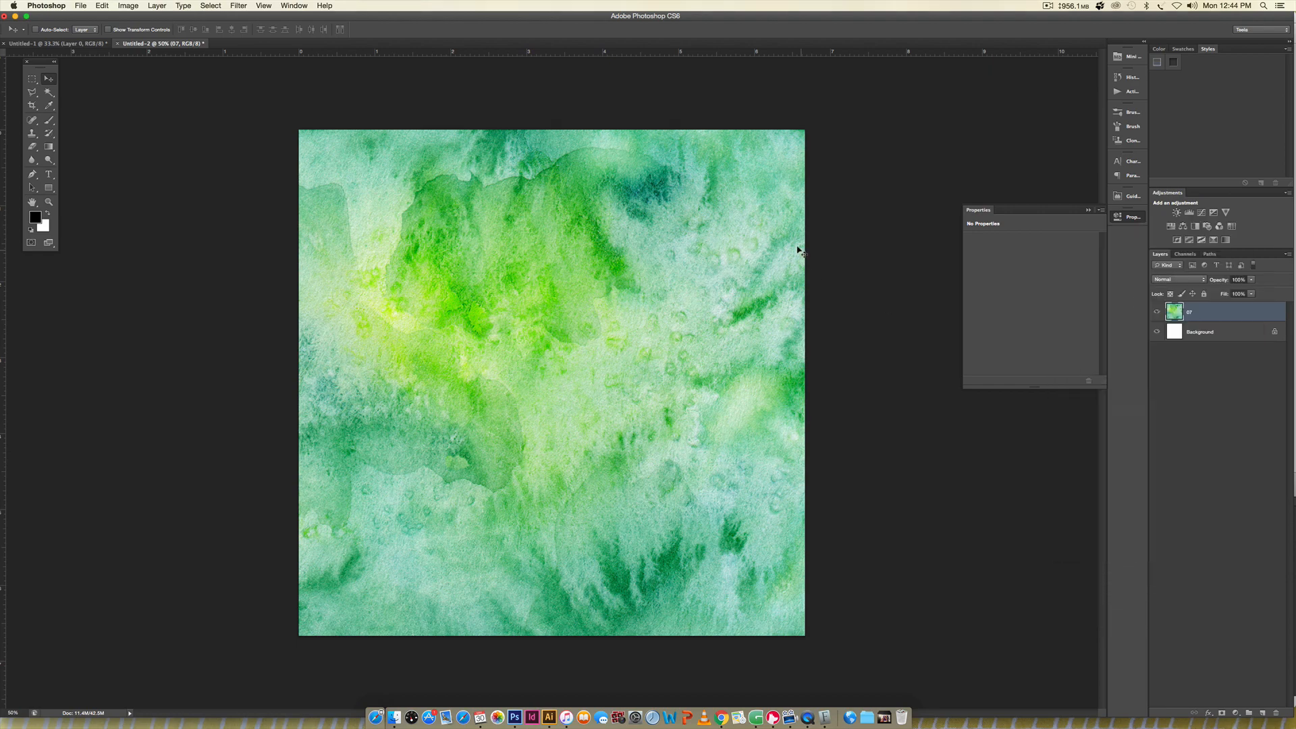
Step: Crop the enlarged watercolor layer to the square canvas edges
key(c)
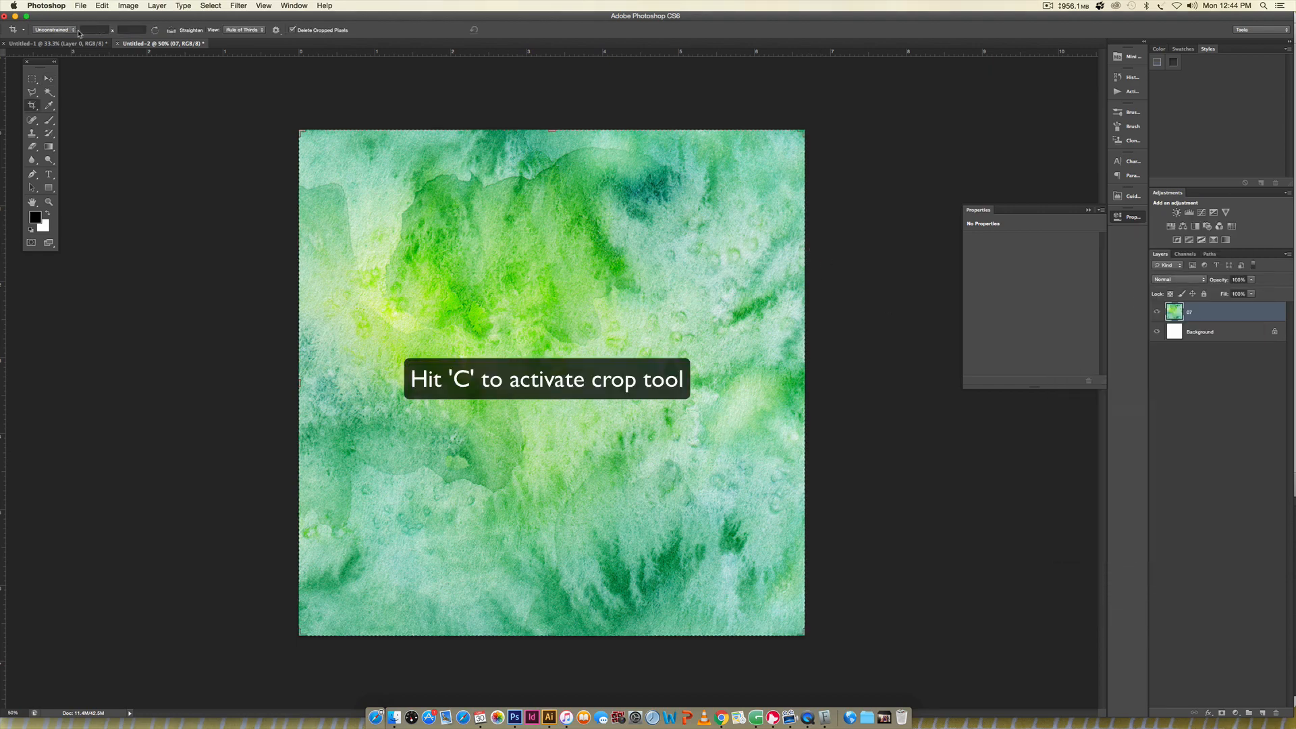
key(c)
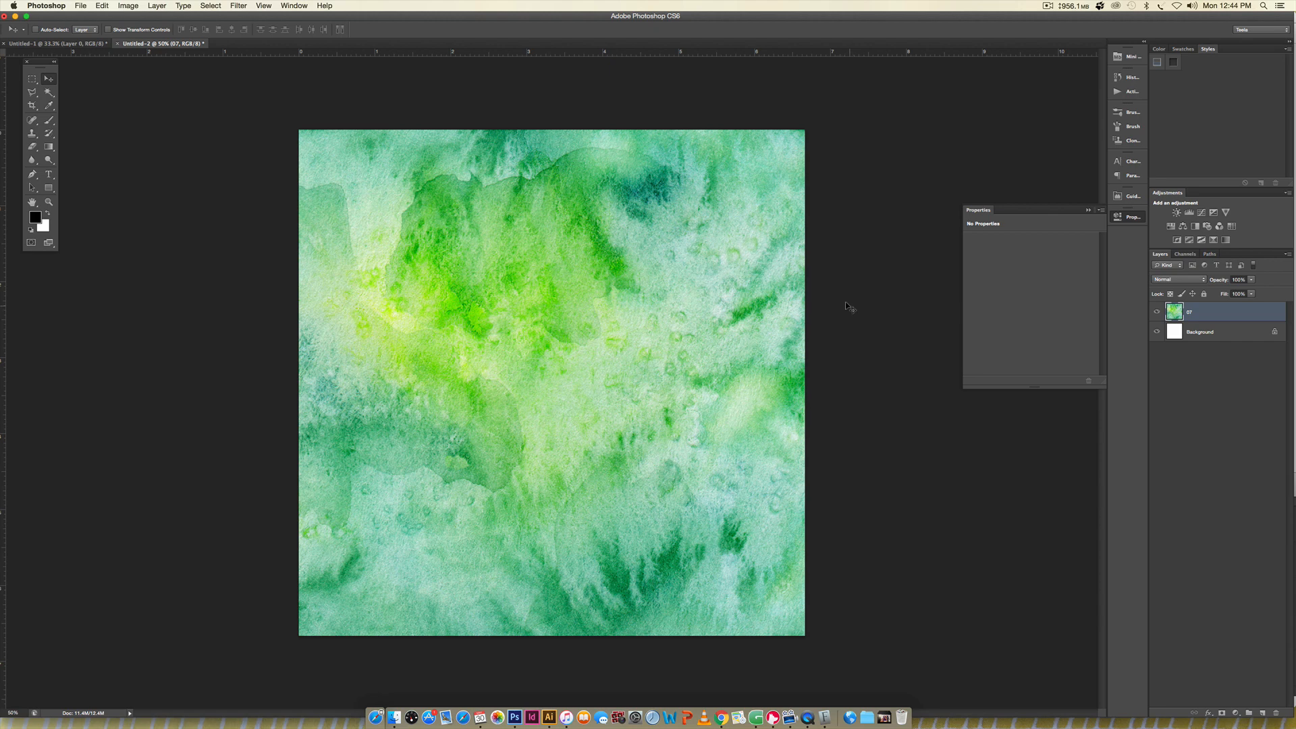
mouse_move(755, 230)
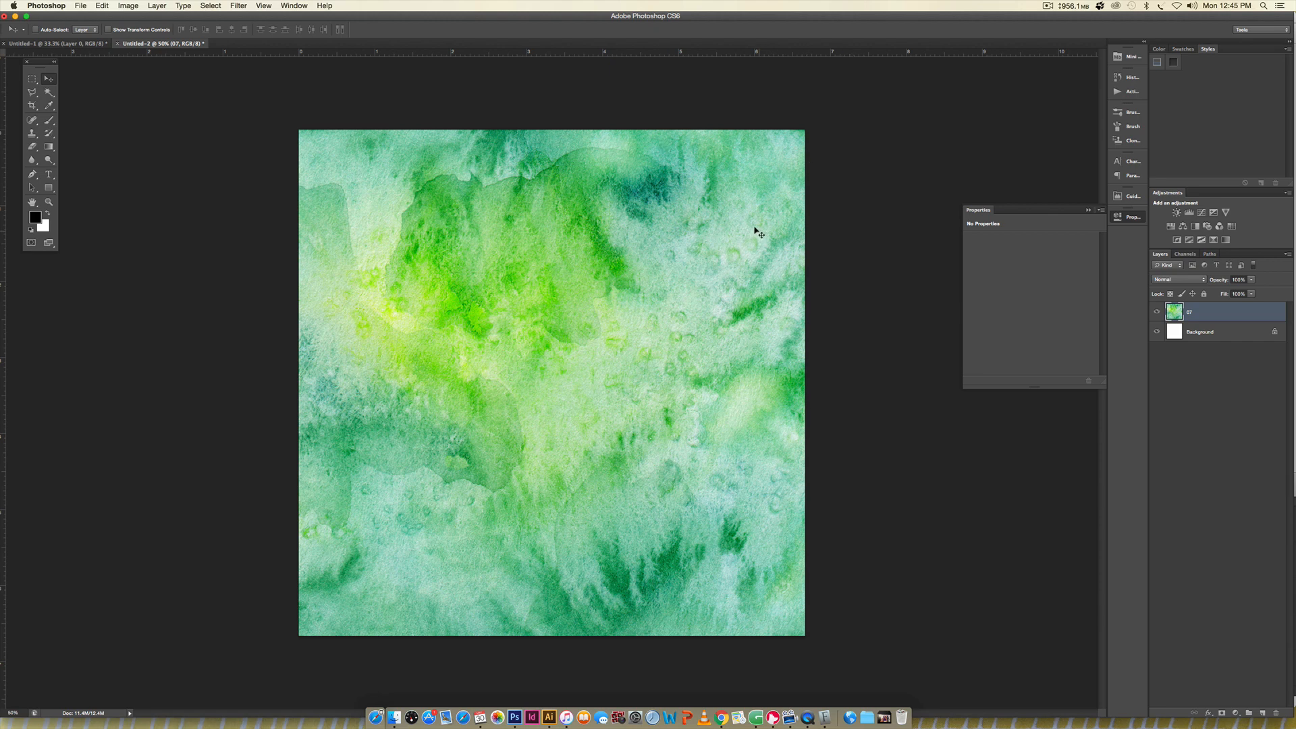
mouse_move(592, 110)
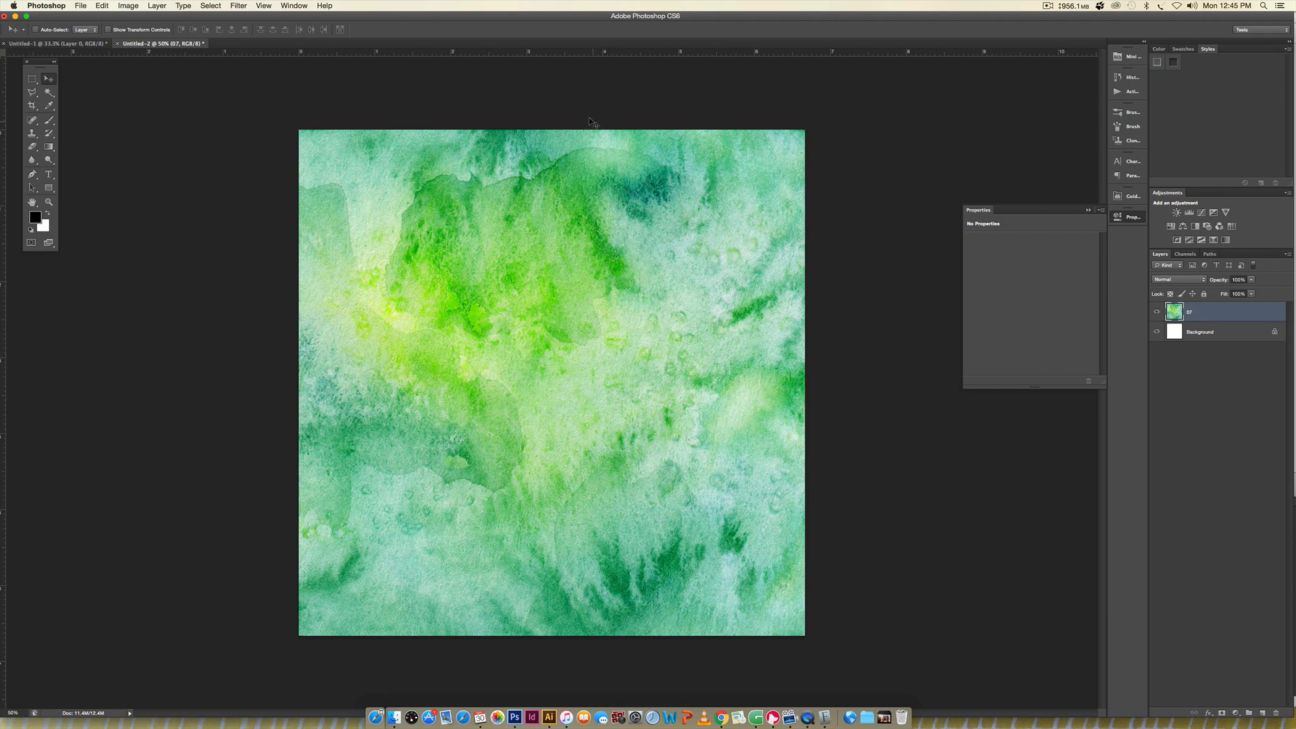
Step: Apply the Offset filter at +1041 px horizontal and vertical with Wrap Around
click(237, 5)
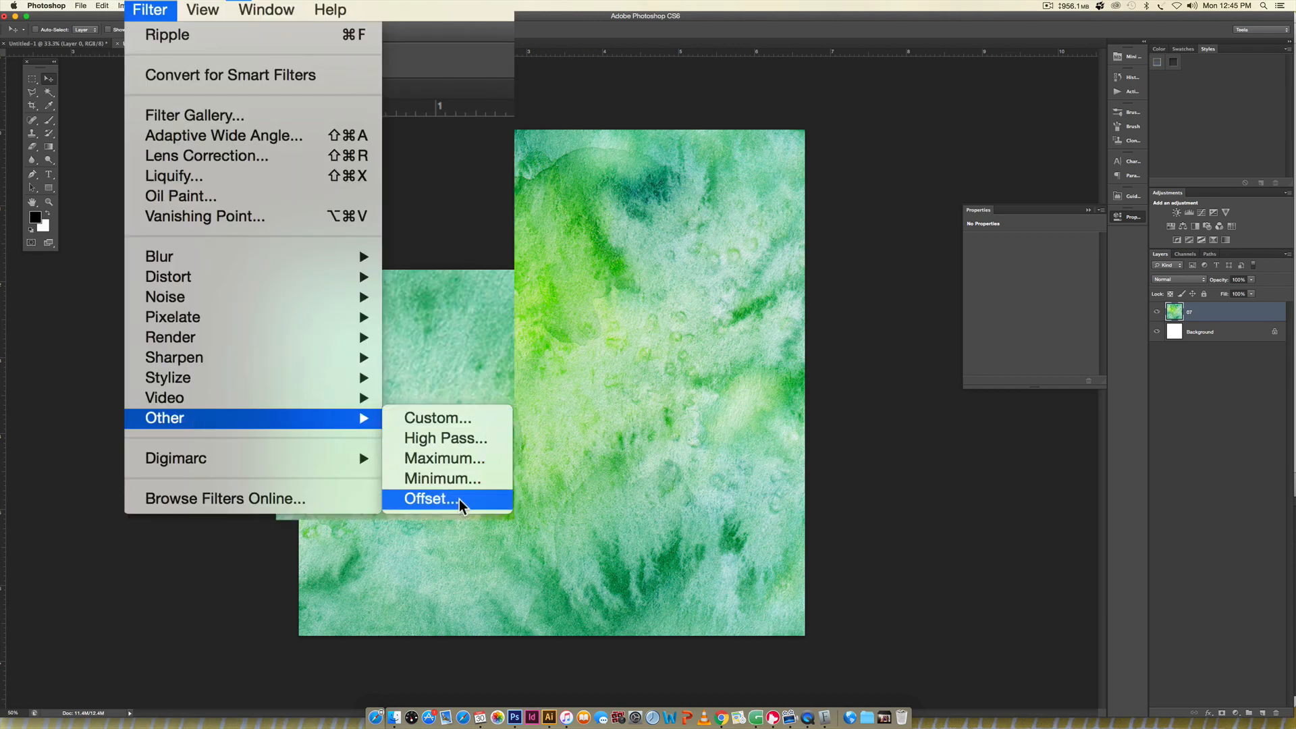
click(430, 498)
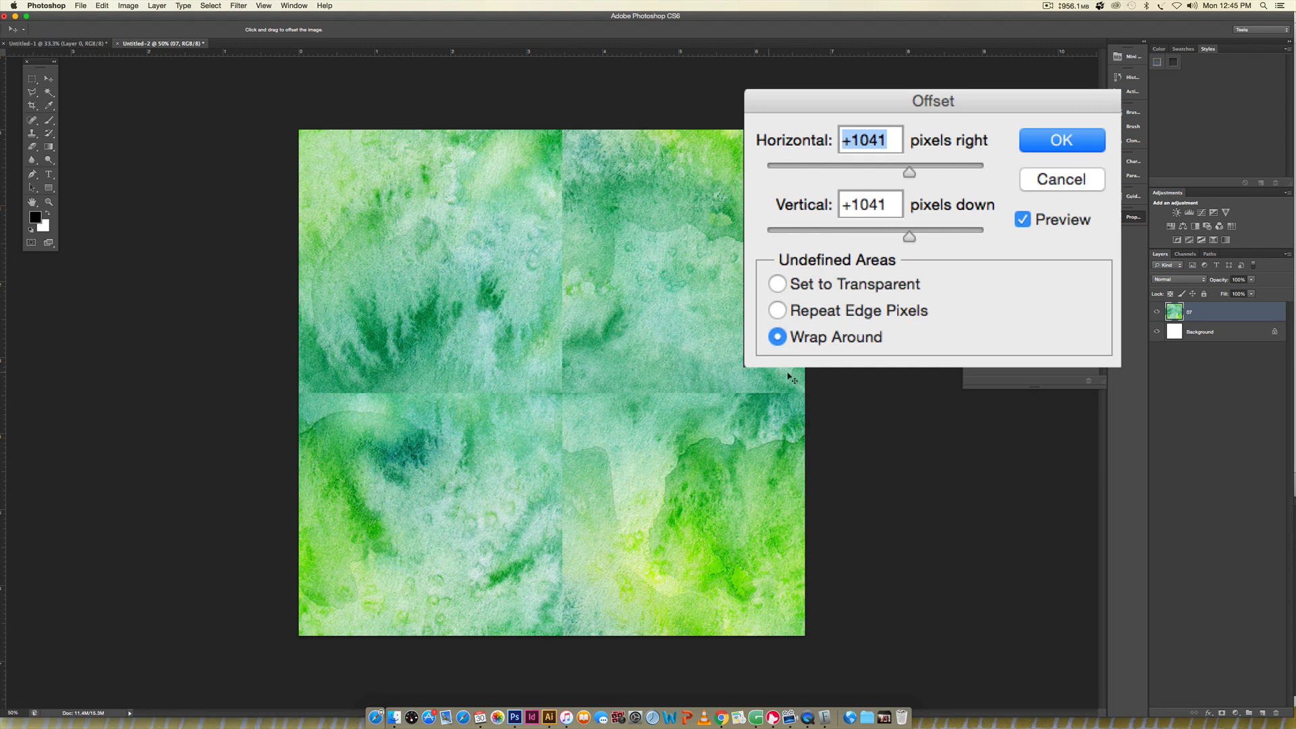
mouse_move(741, 385)
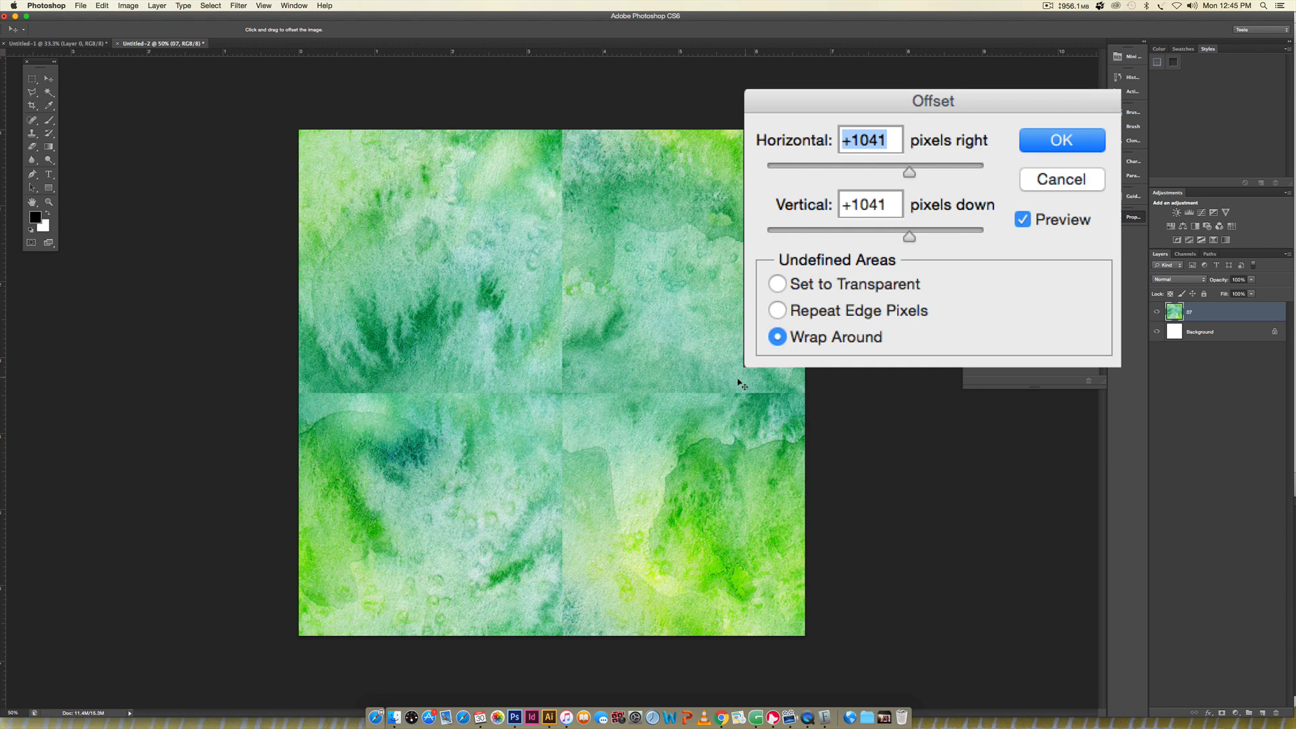
mouse_move(482, 313)
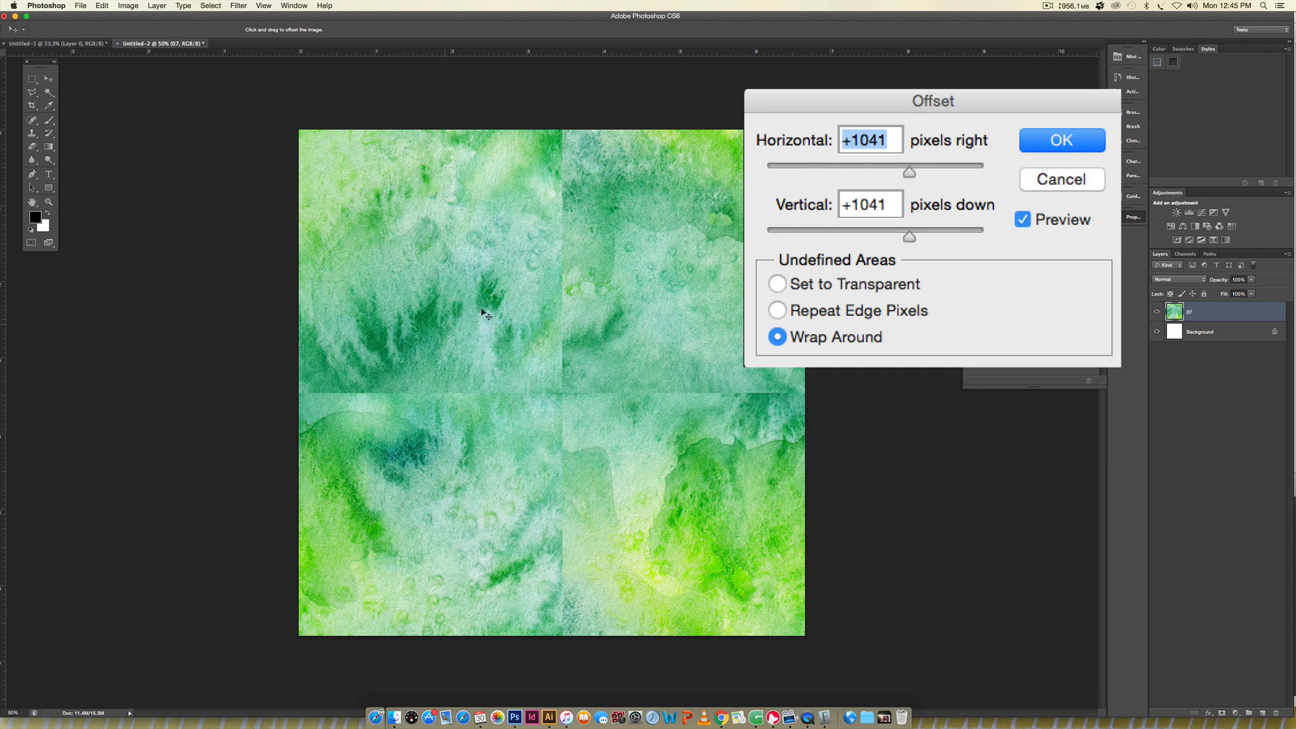
mouse_move(322, 396)
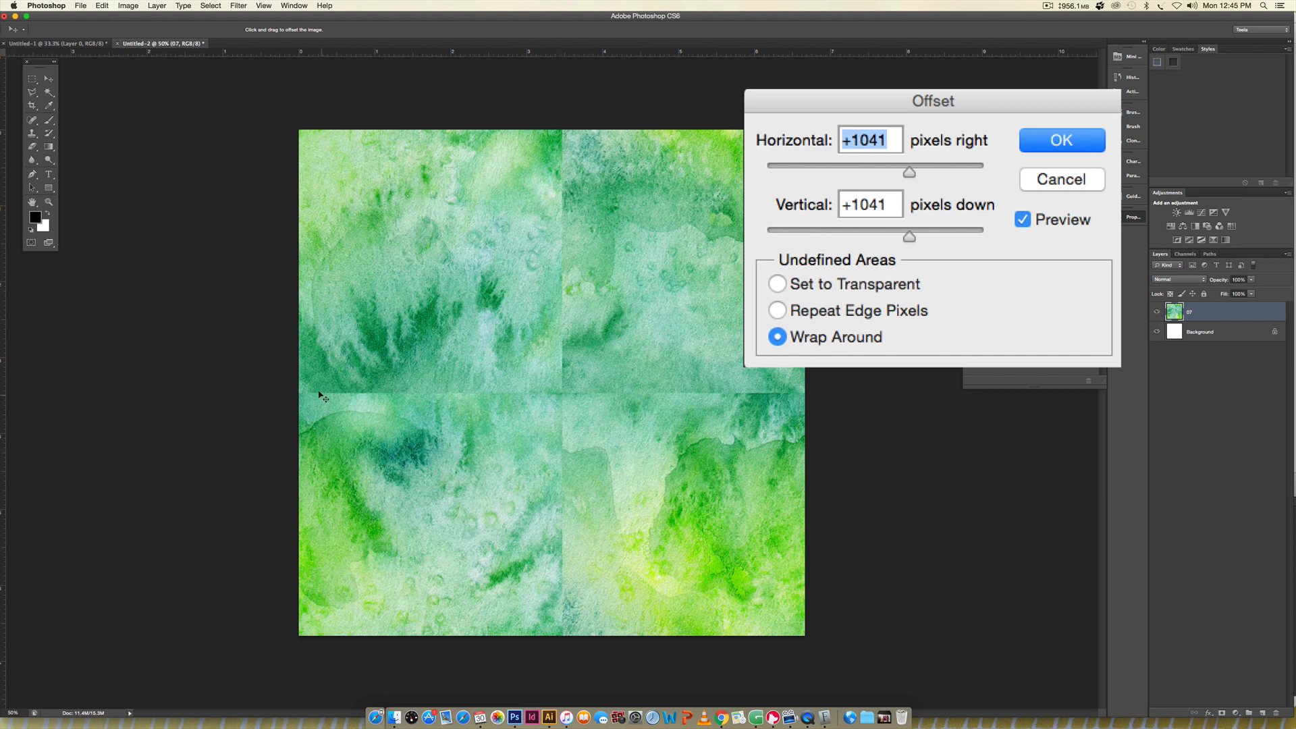
mouse_move(598, 192)
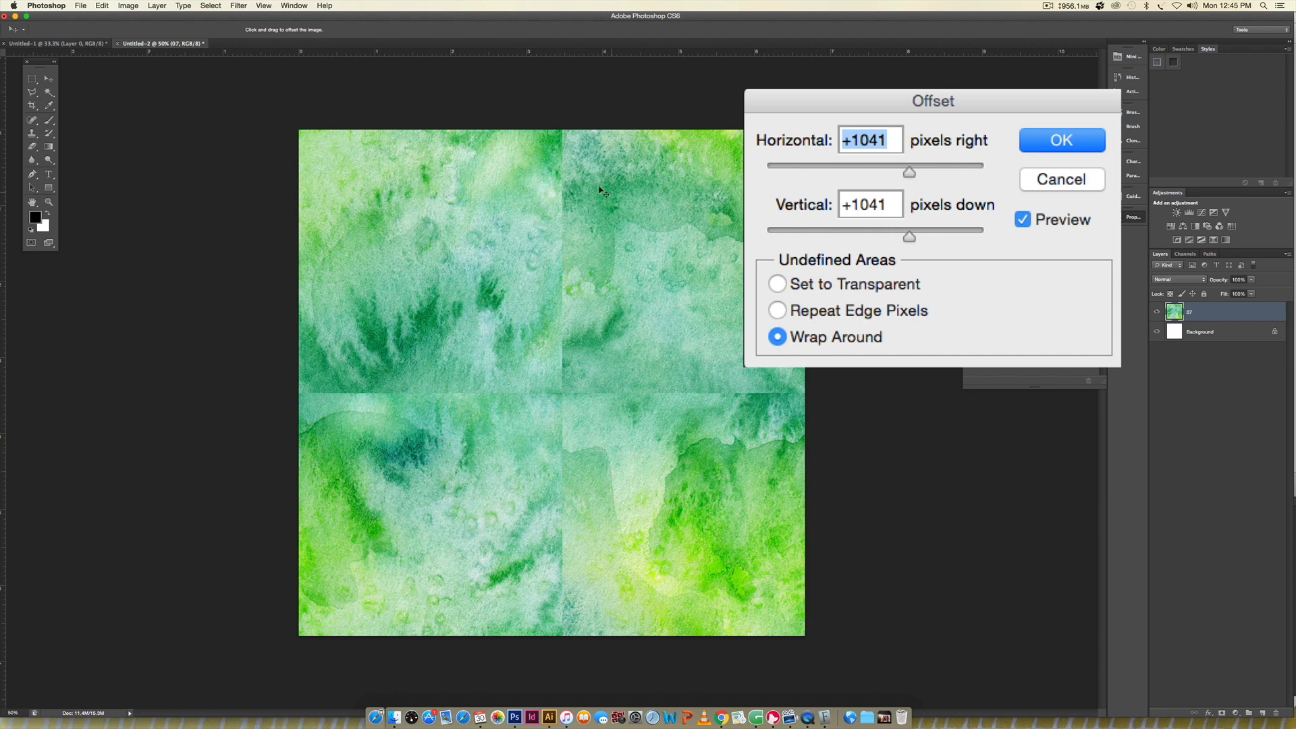
mouse_move(587, 514)
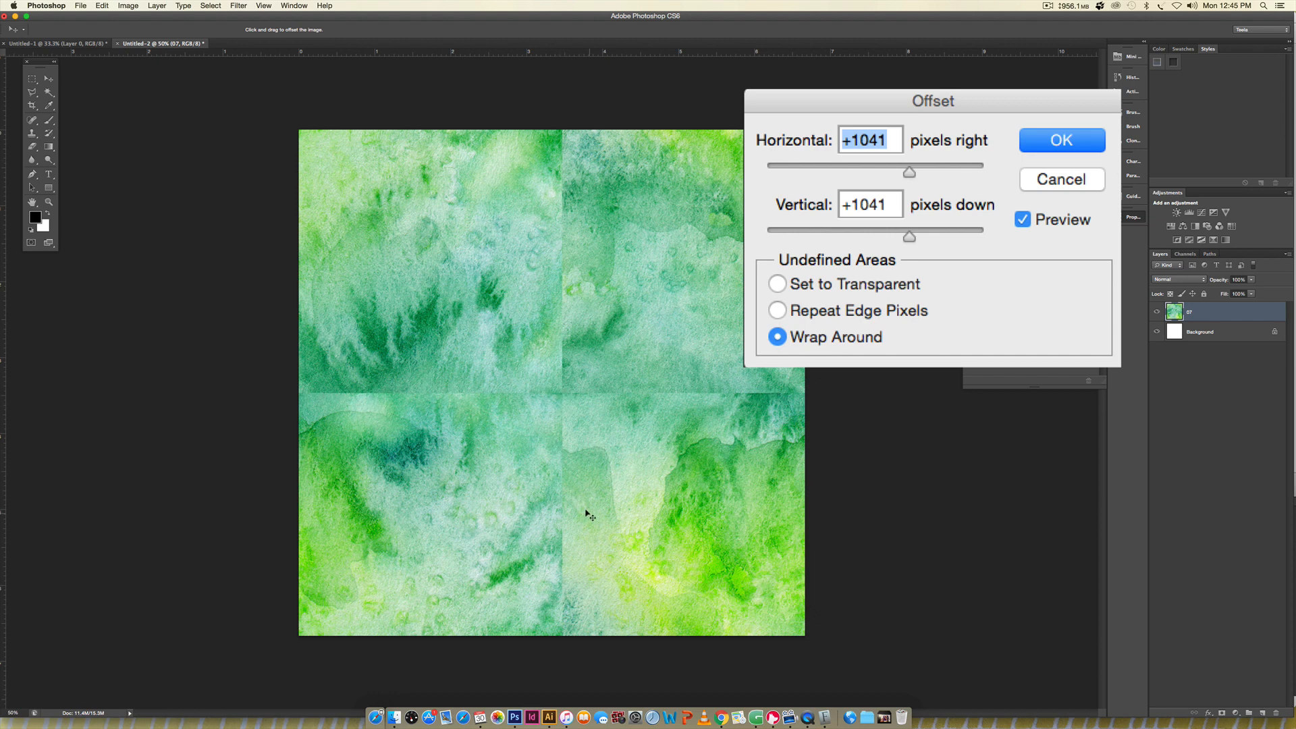
click(1062, 140)
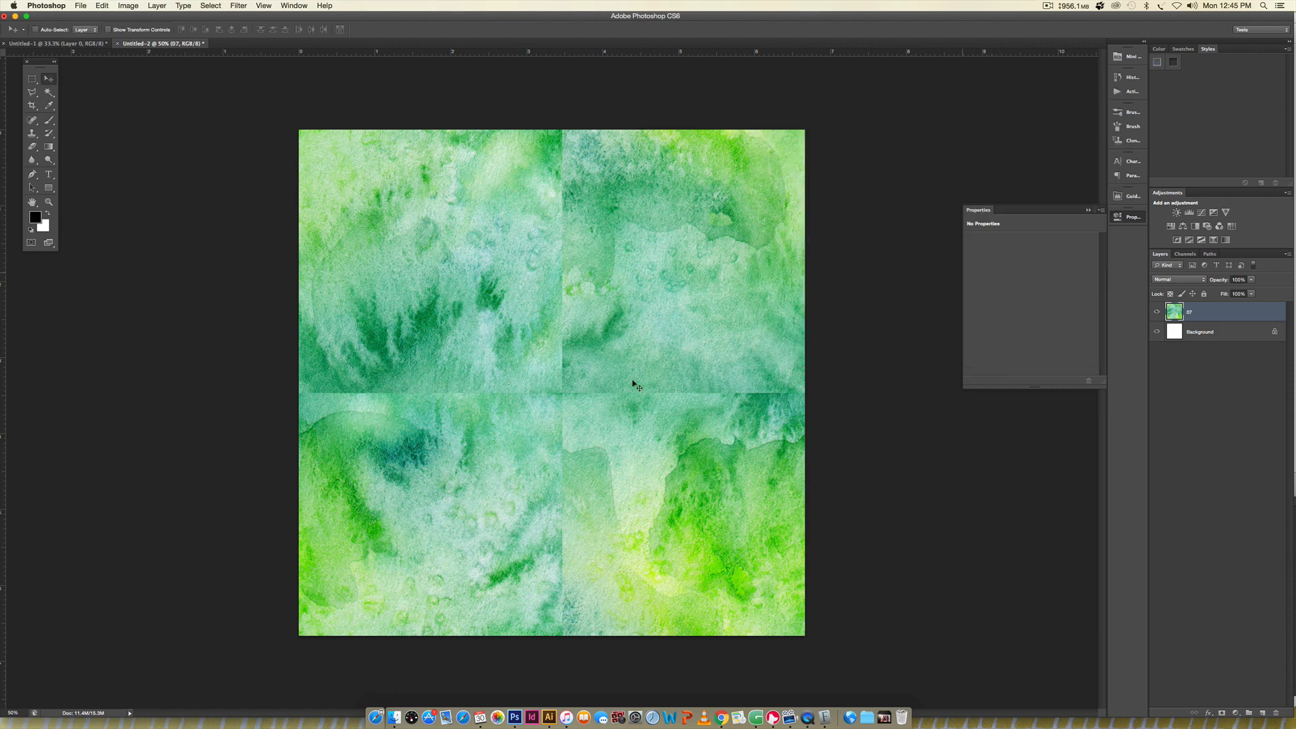
mouse_move(581, 415)
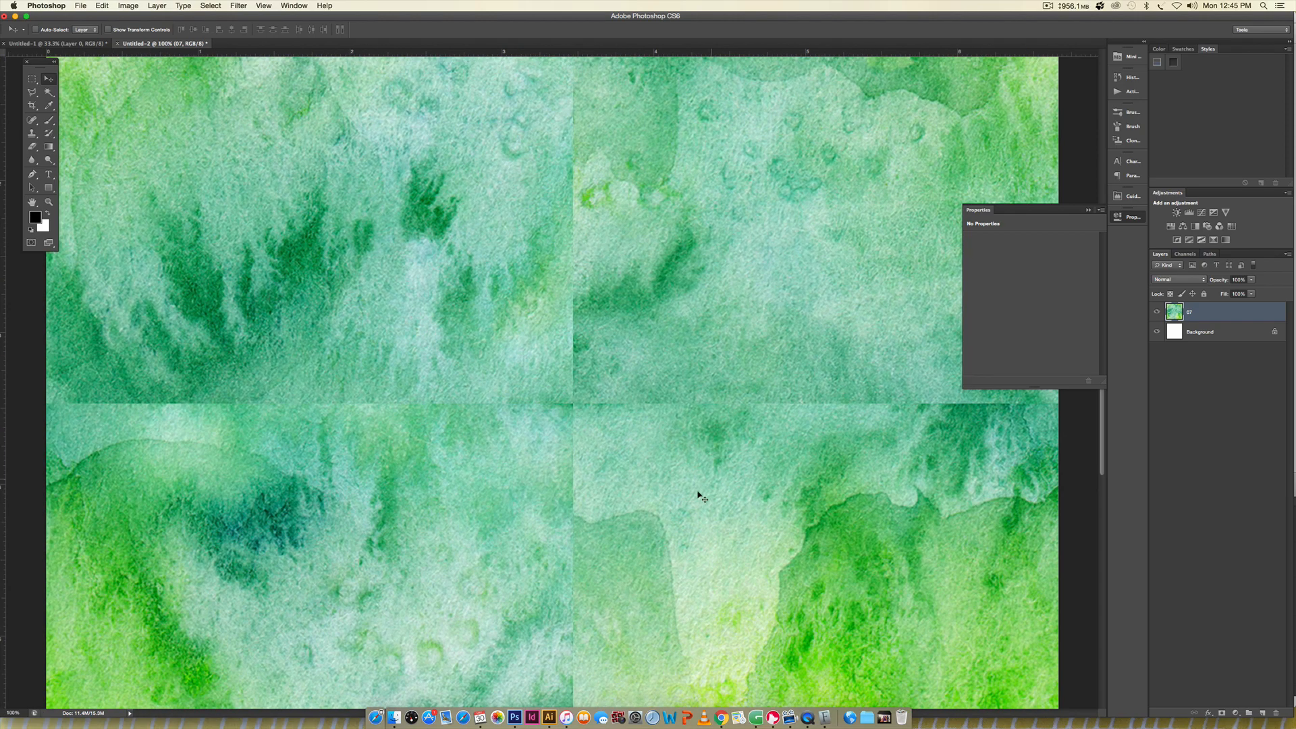
mouse_move(400, 304)
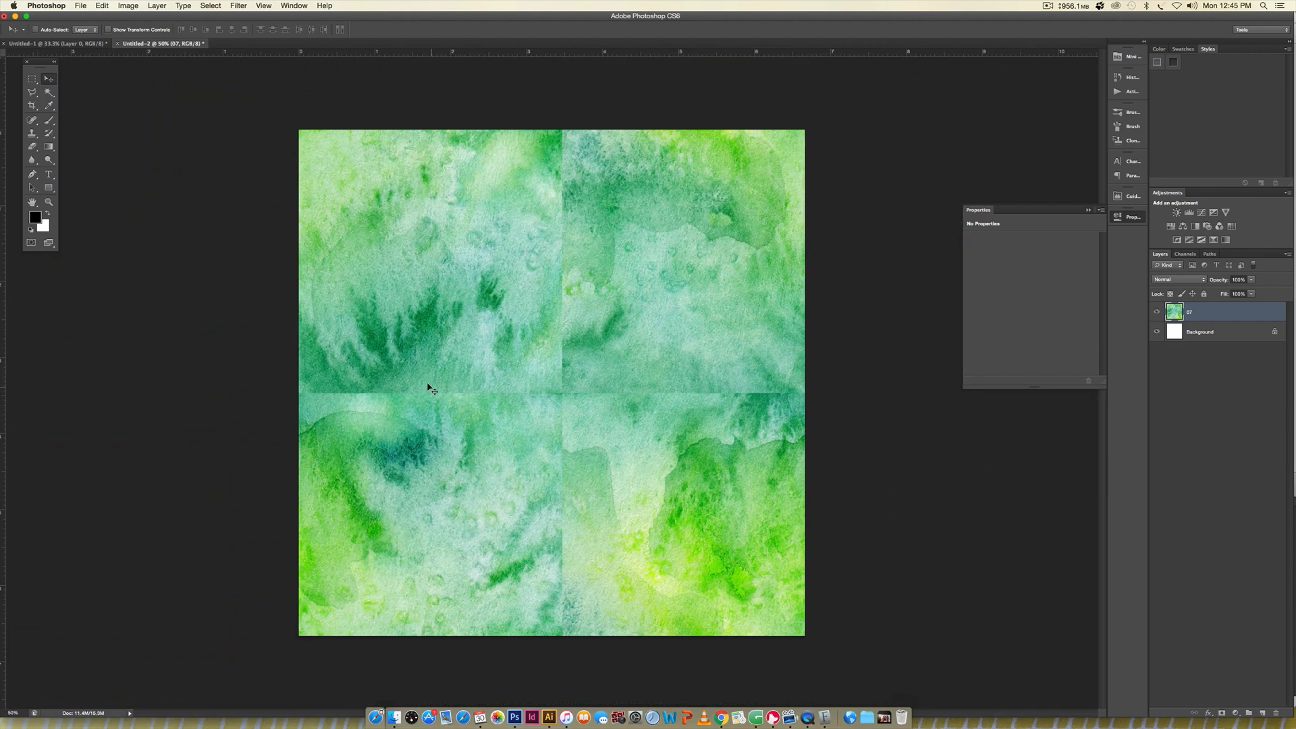
mouse_move(552, 714)
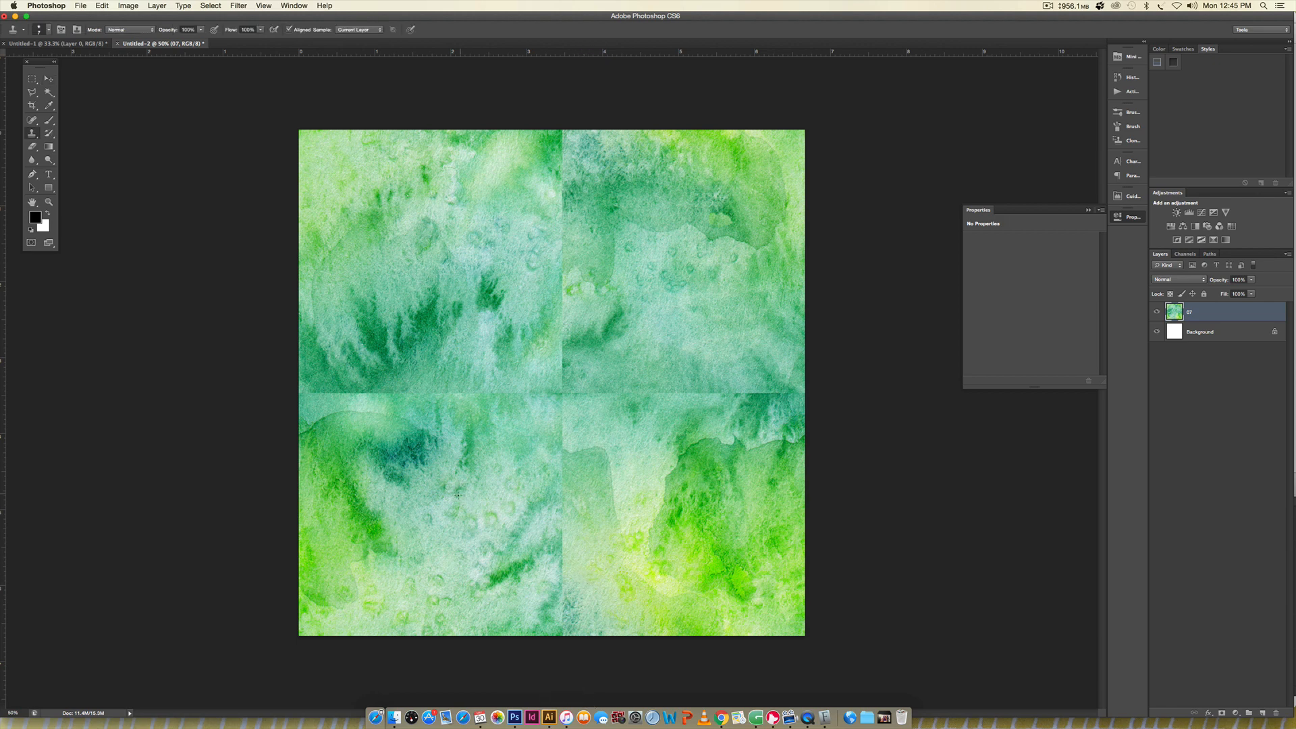
Step: Select the Clone Stamp tool and fine-tune its brush size with ] and [
key(s)
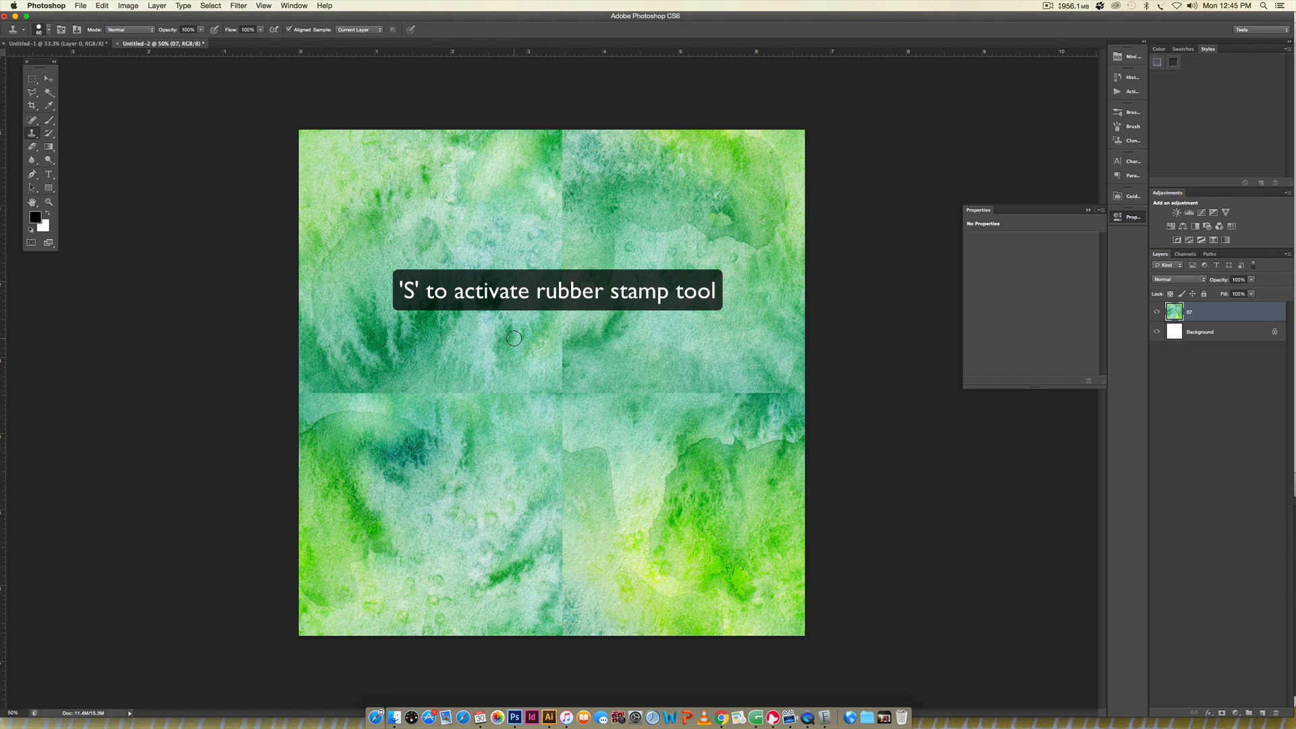
key(])
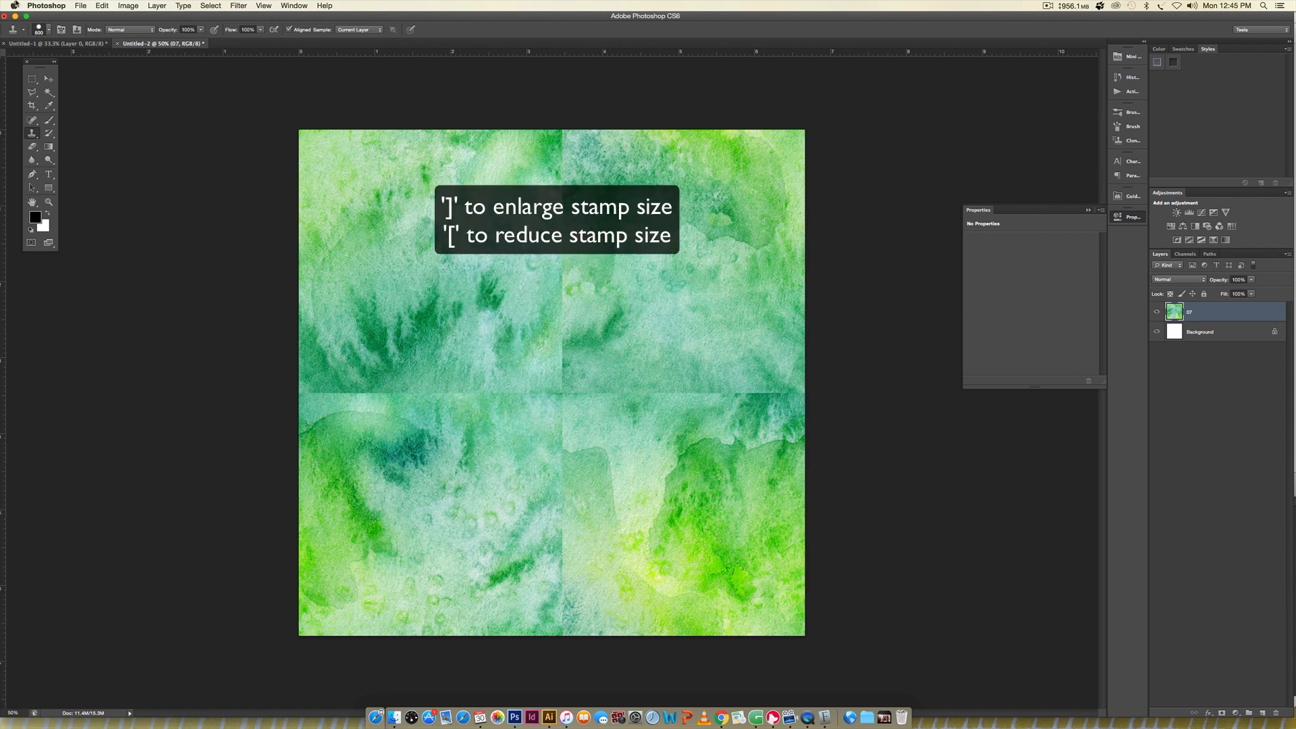
click(51, 31)
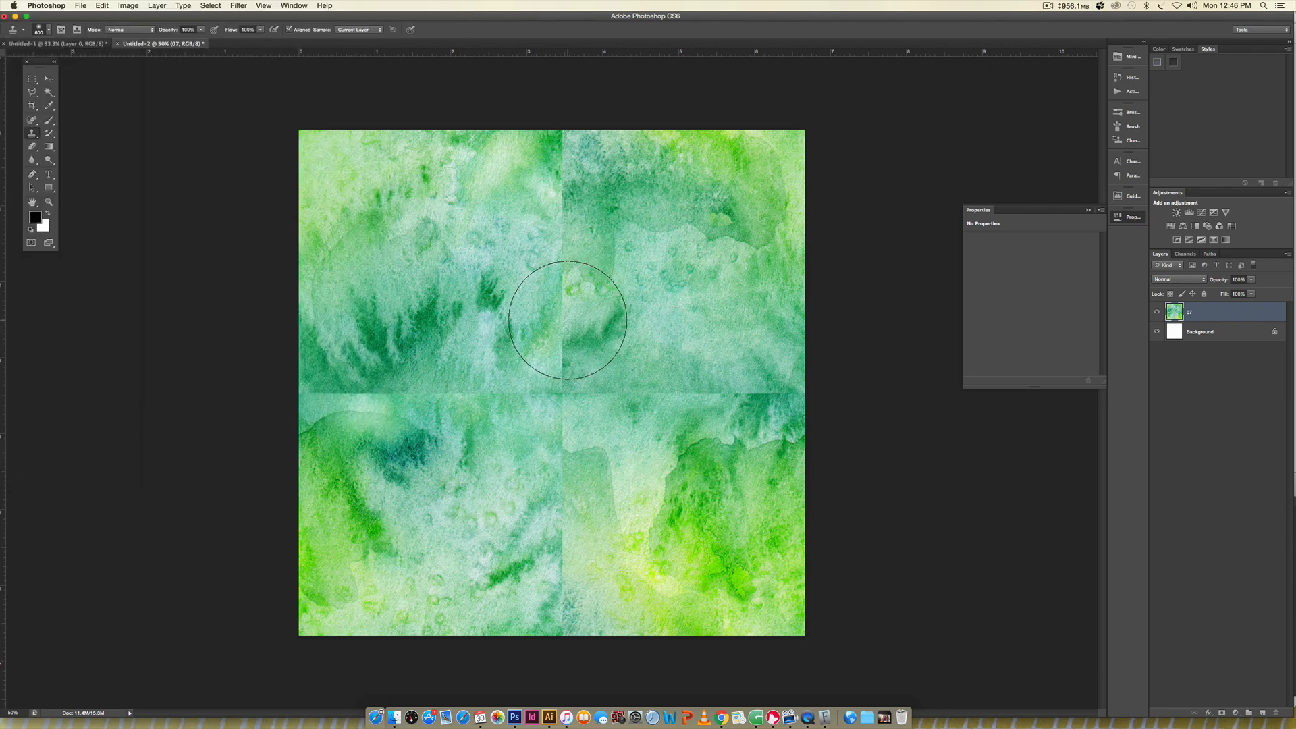
key([)
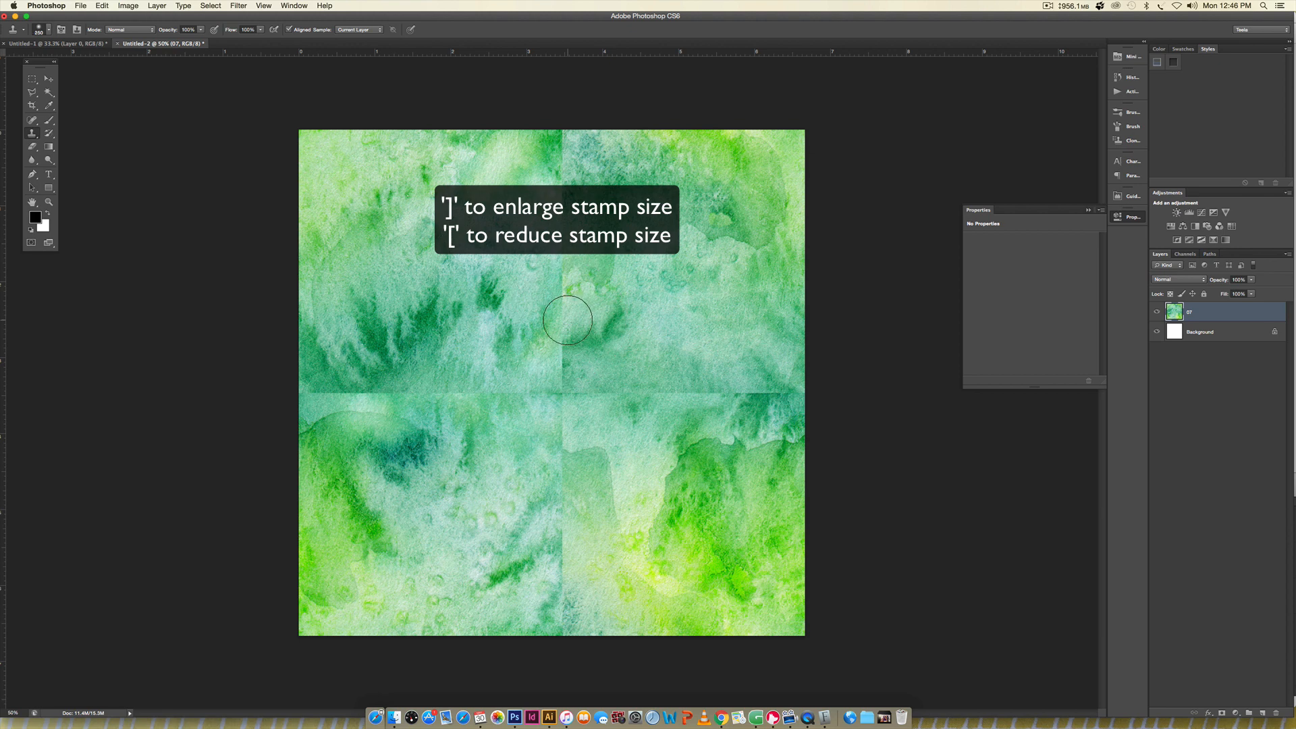
key(])
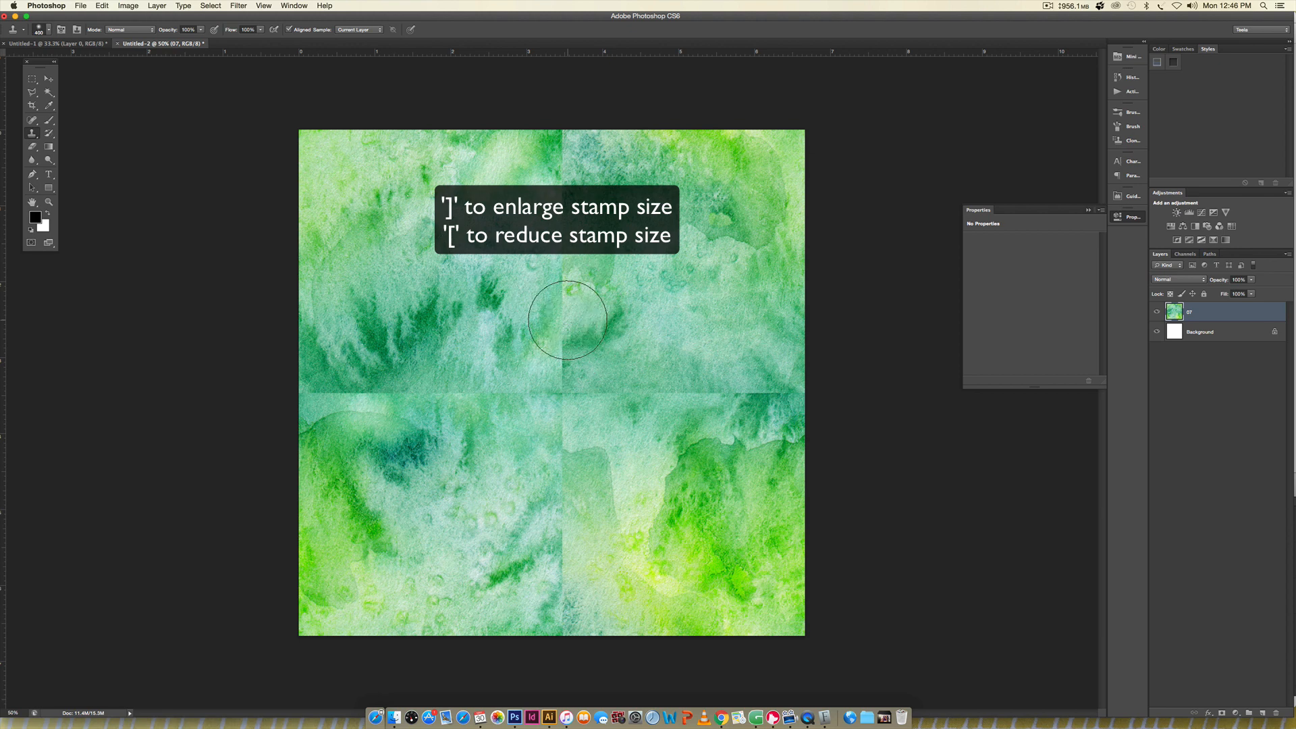
key([)
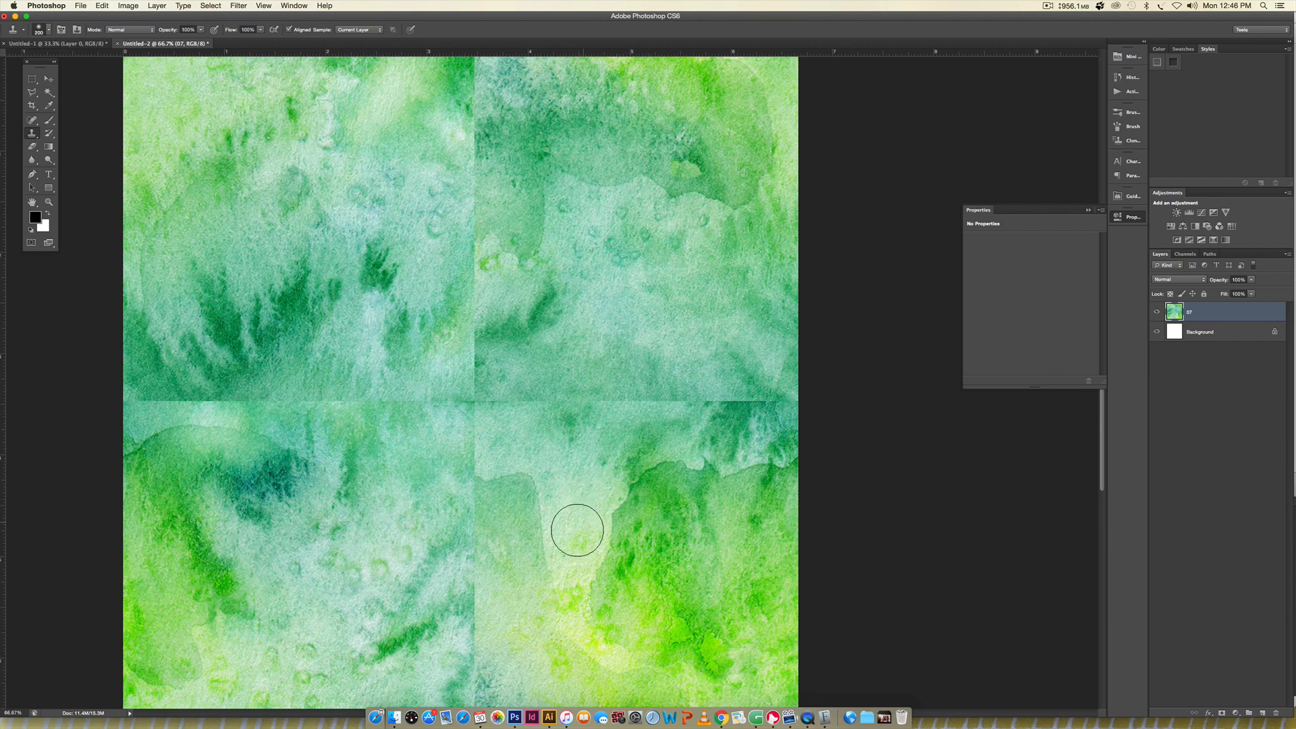
mouse_move(515, 461)
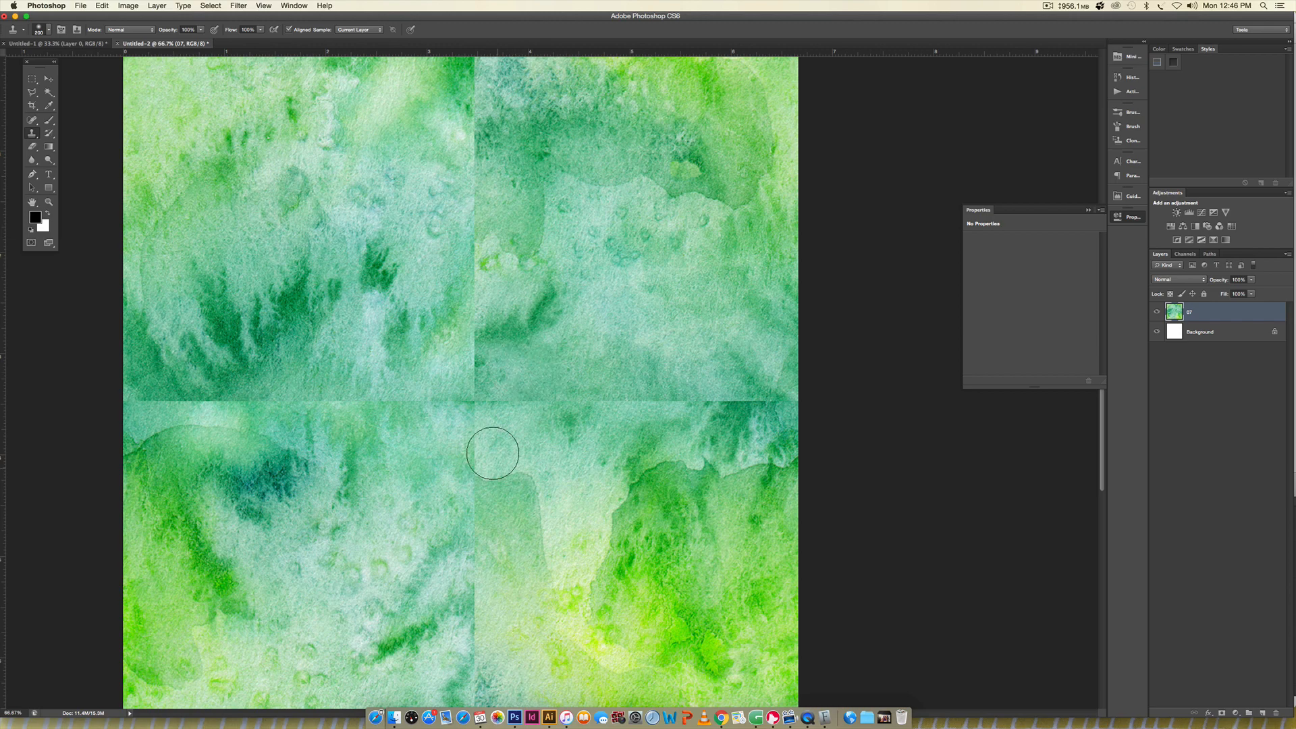
mouse_move(486, 90)
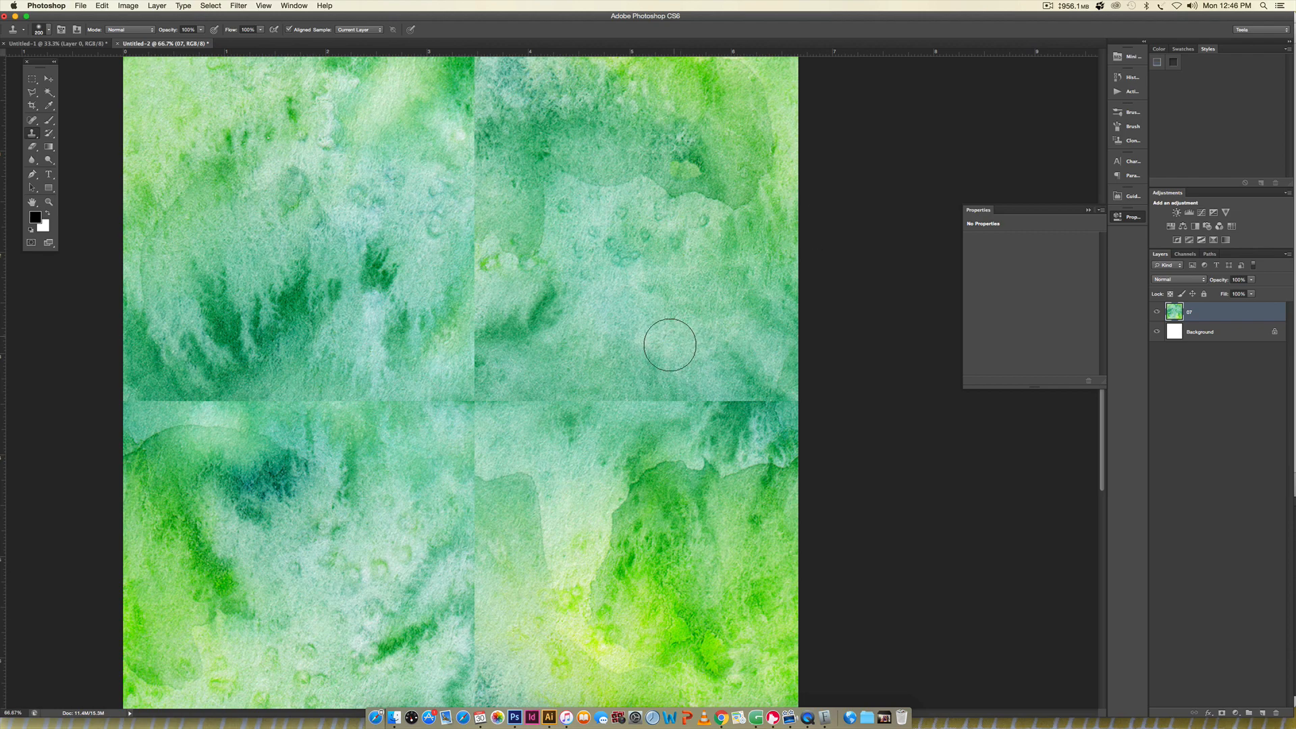
mouse_move(675, 333)
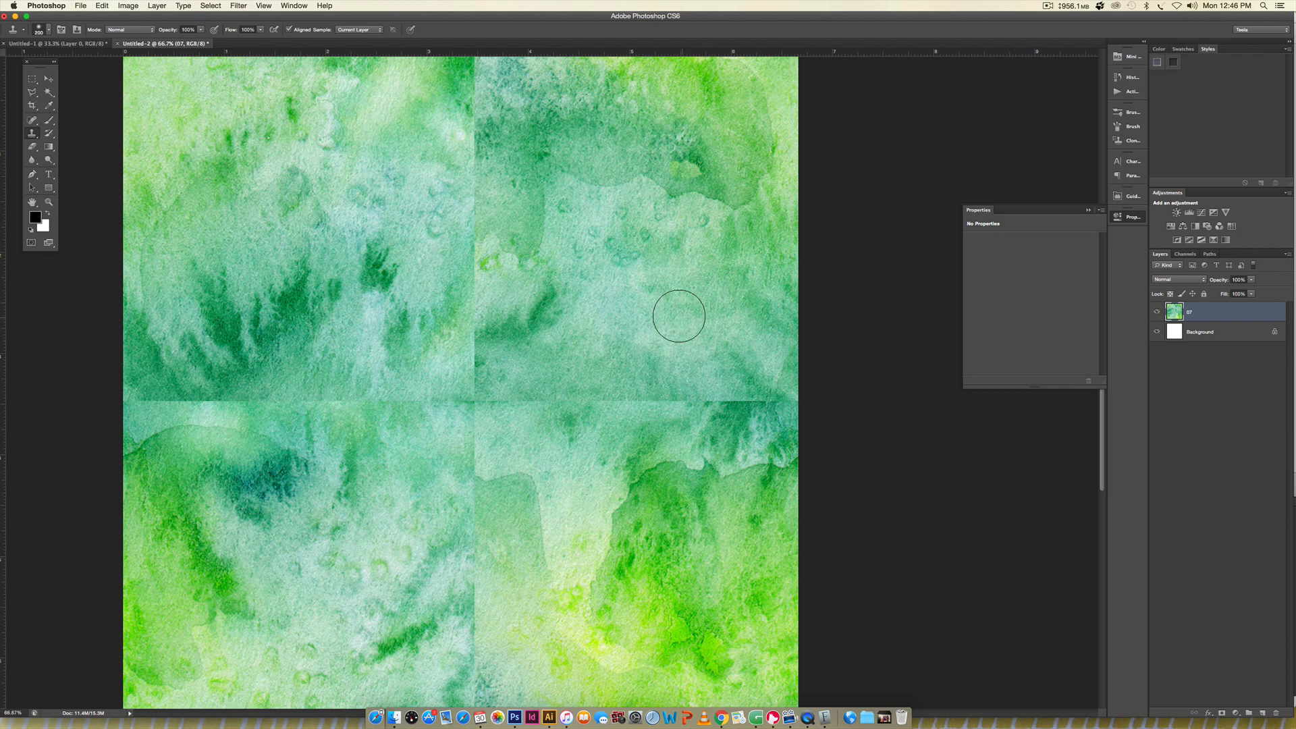
mouse_move(650, 279)
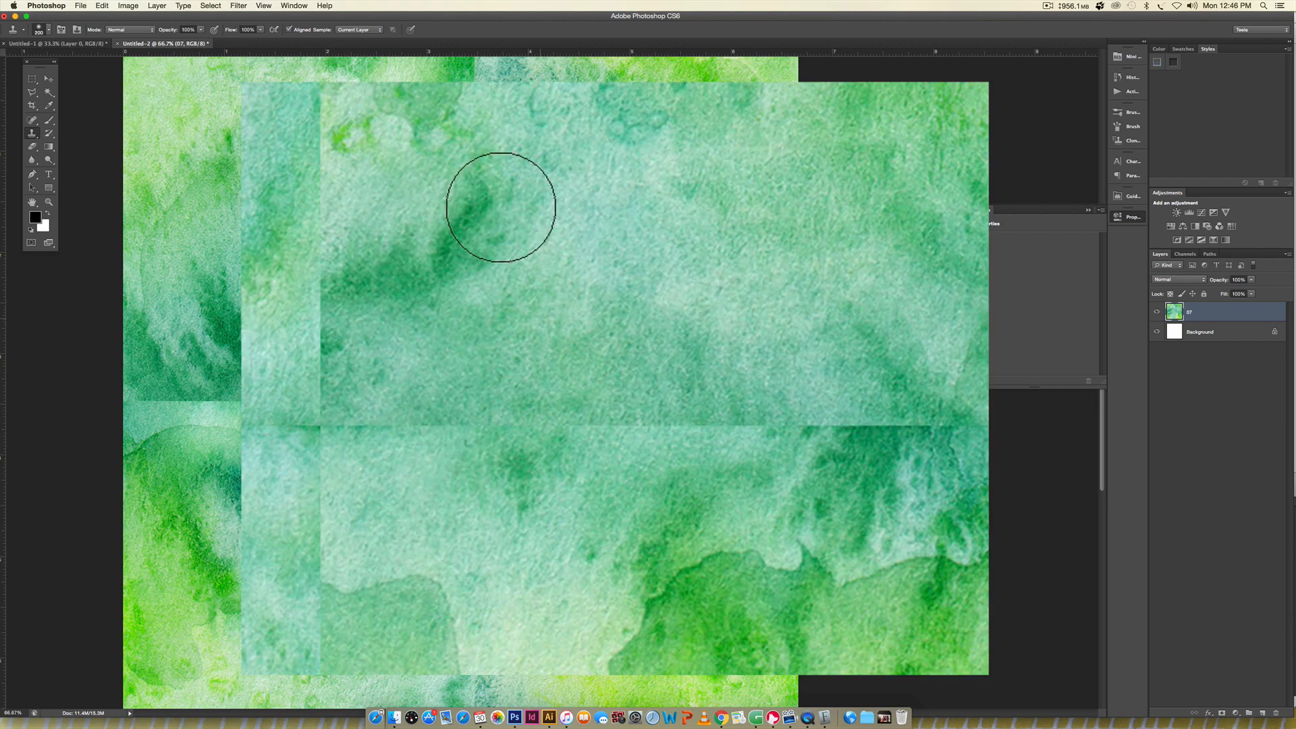
mouse_move(849, 243)
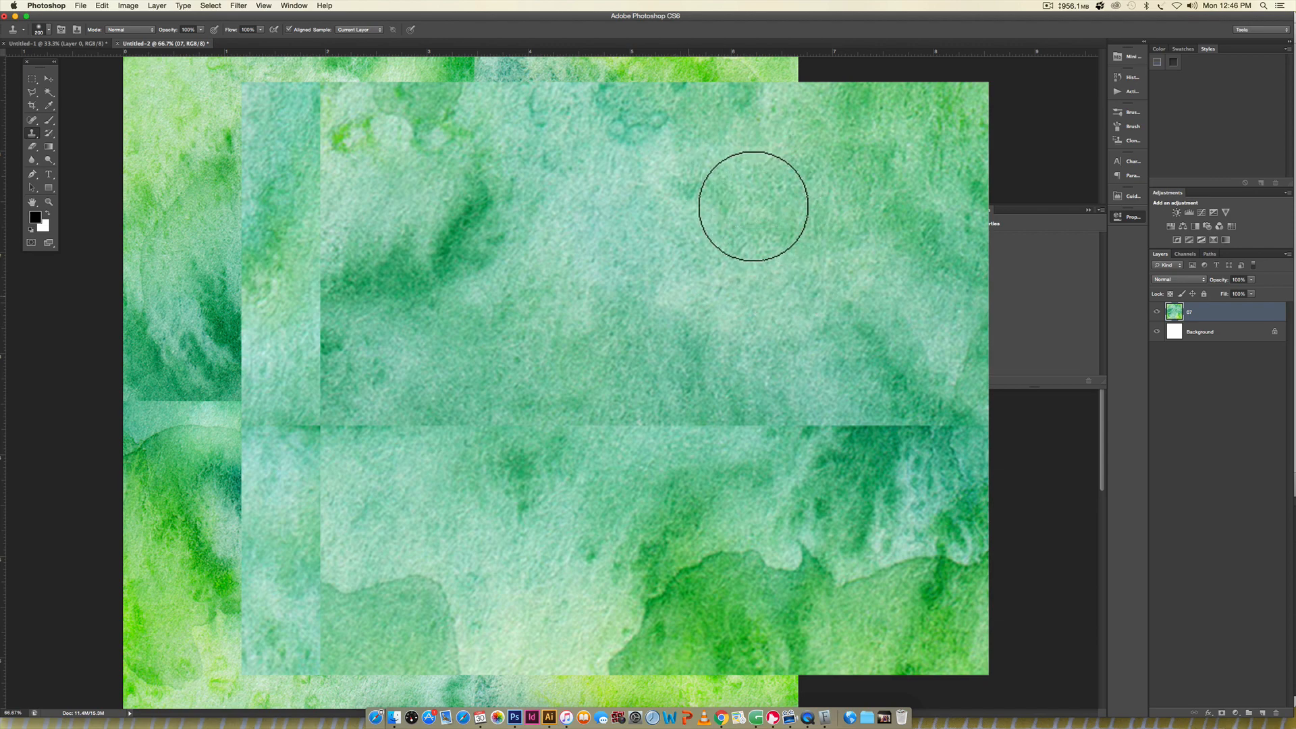
mouse_move(783, 195)
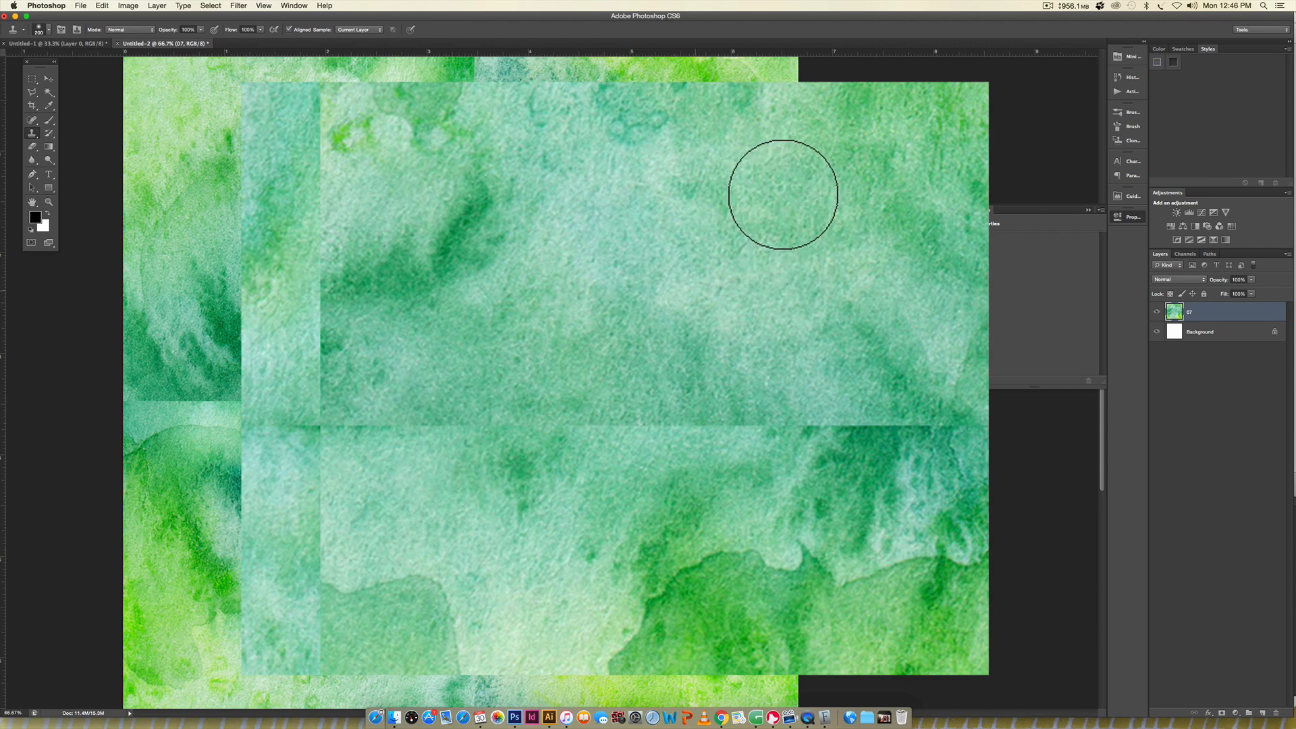
mouse_move(743, 259)
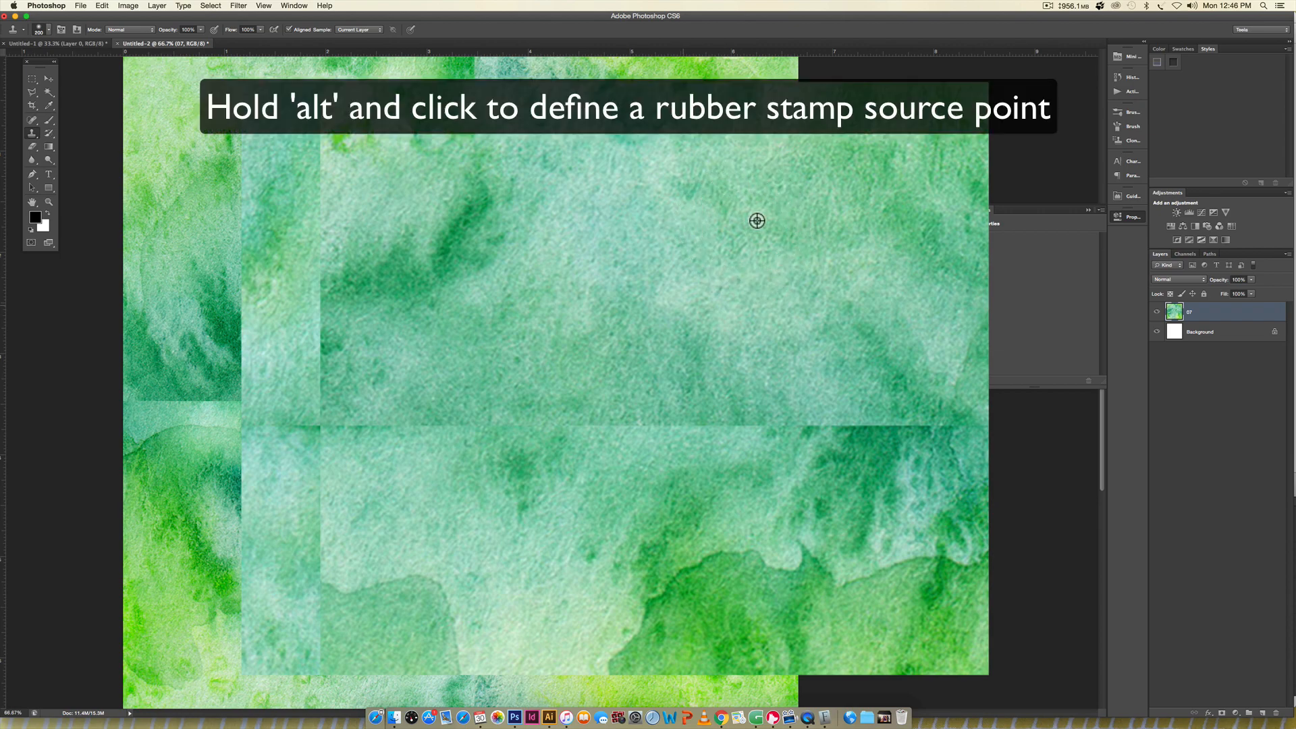
mouse_move(737, 264)
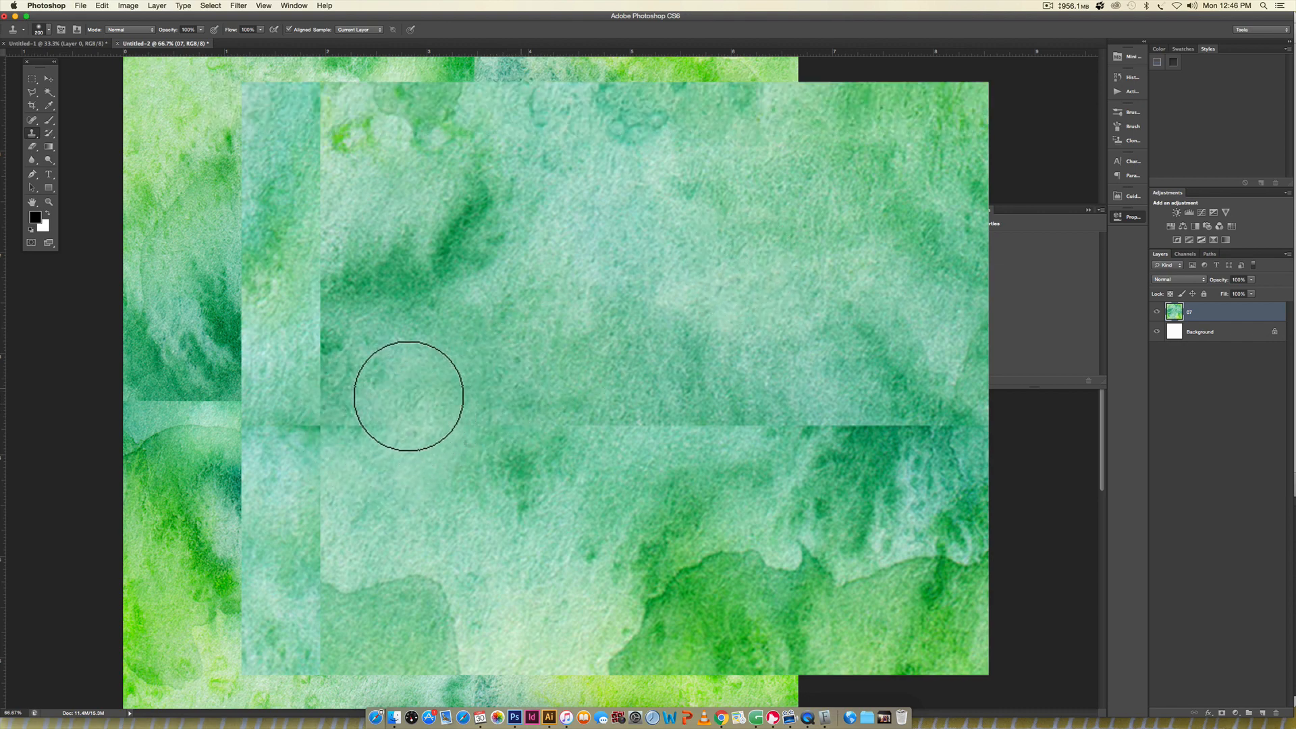
mouse_move(398, 384)
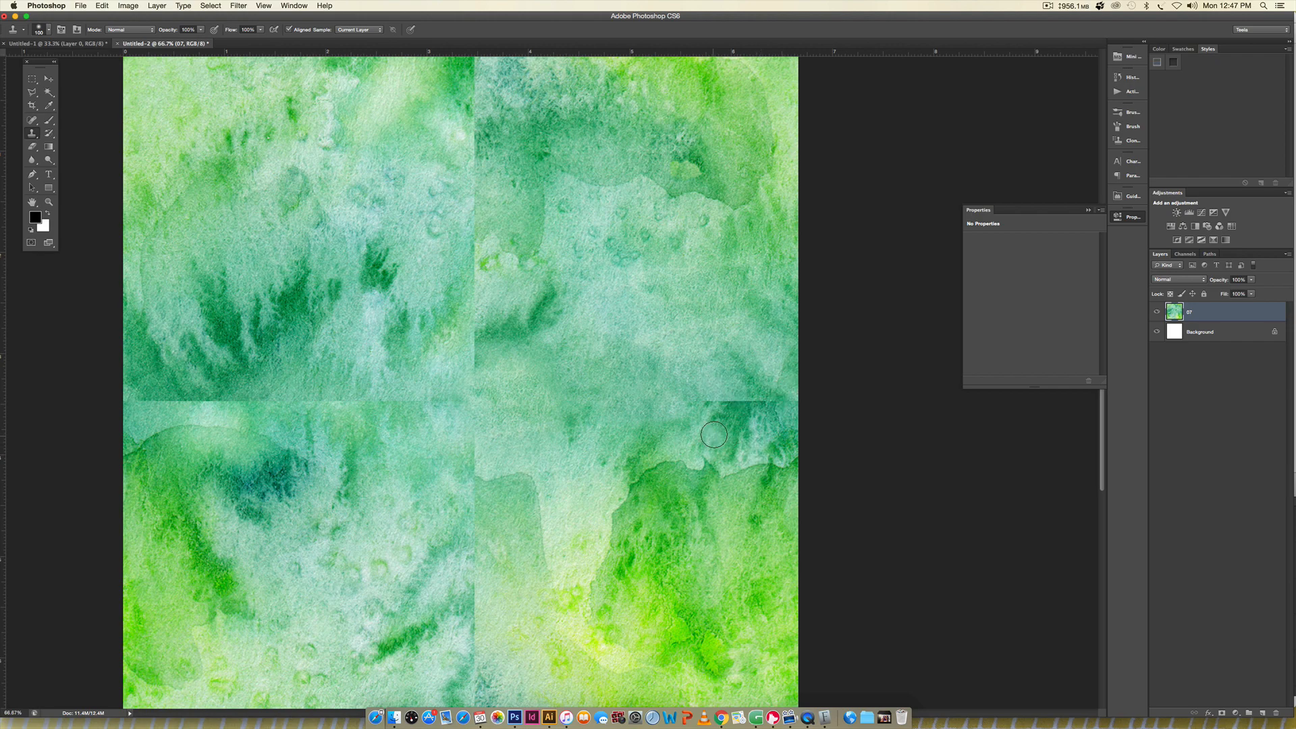
mouse_move(715, 368)
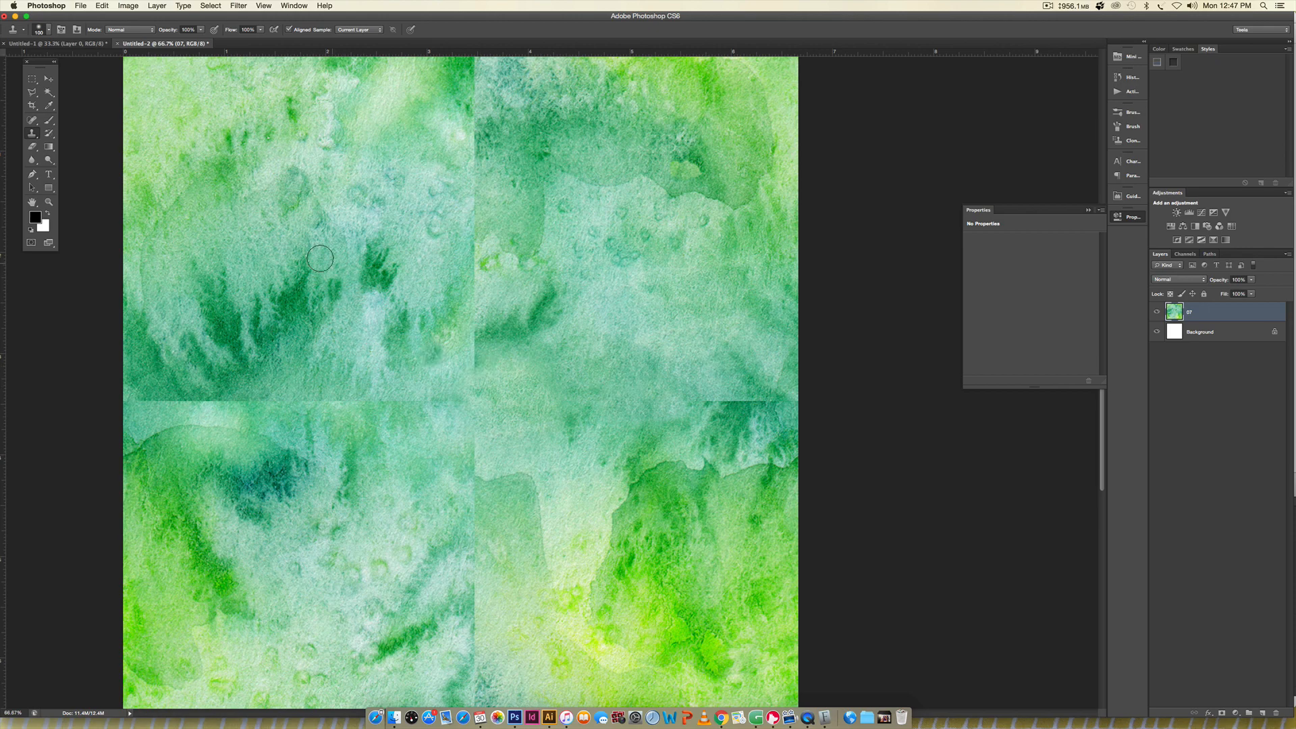
mouse_move(303, 248)
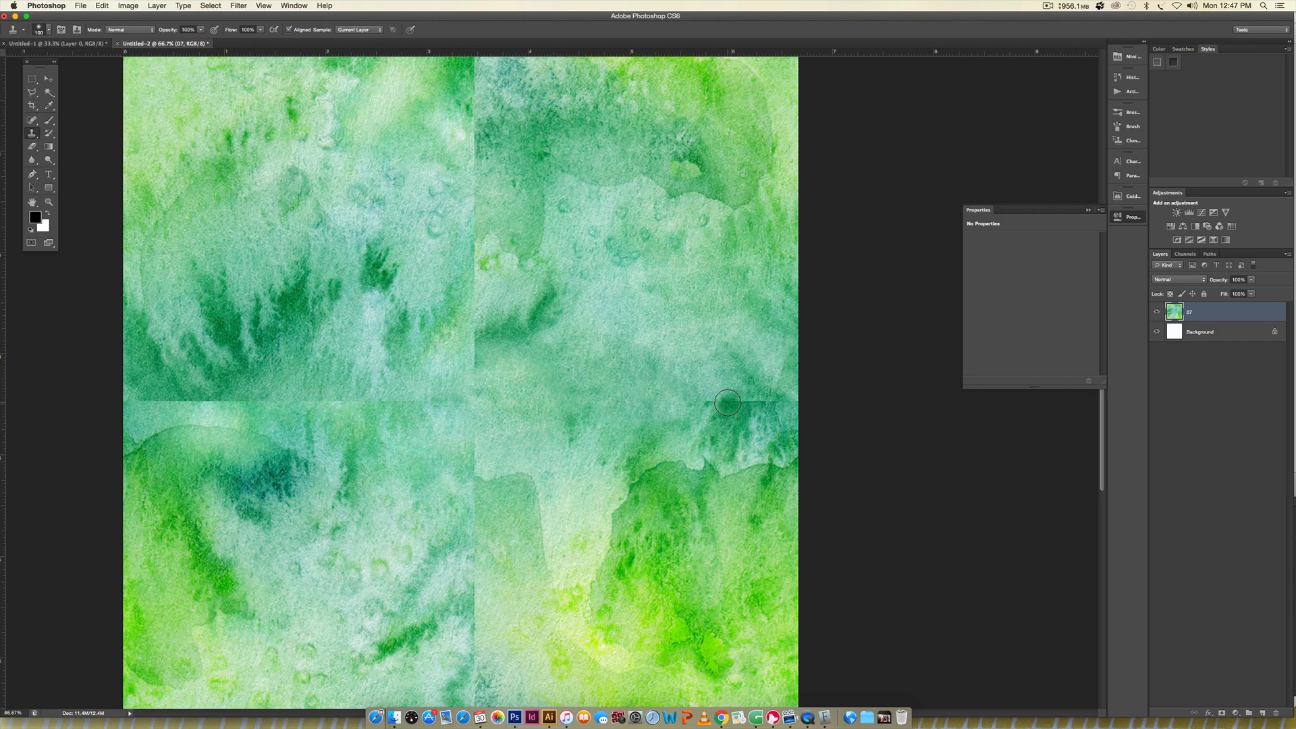
mouse_move(752, 387)
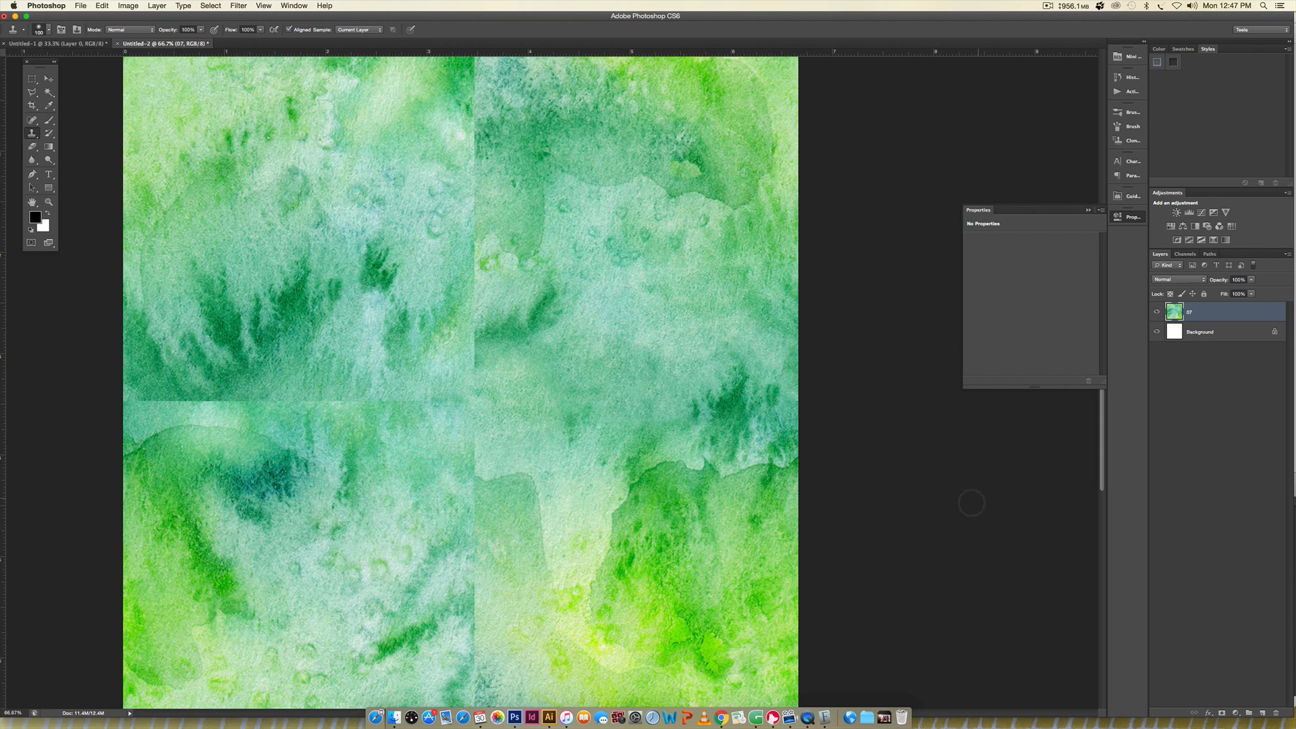
mouse_move(678, 428)
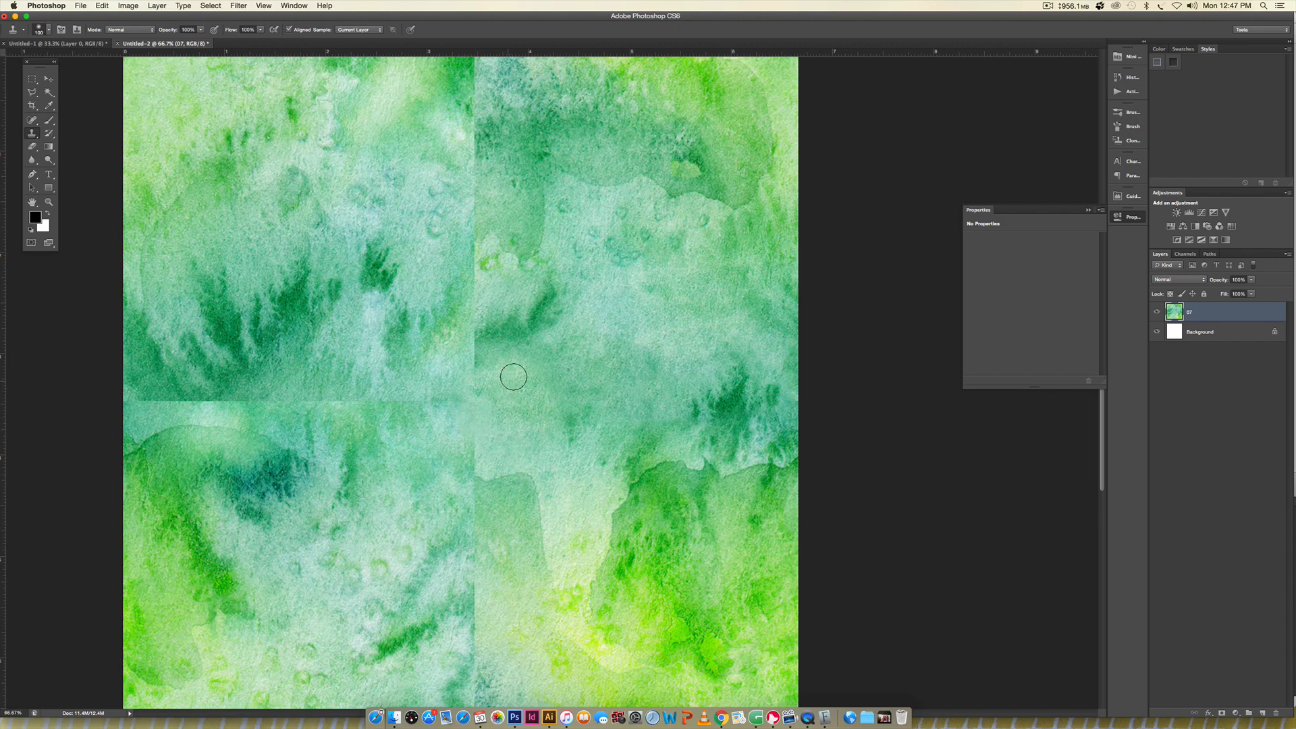
mouse_move(469, 358)
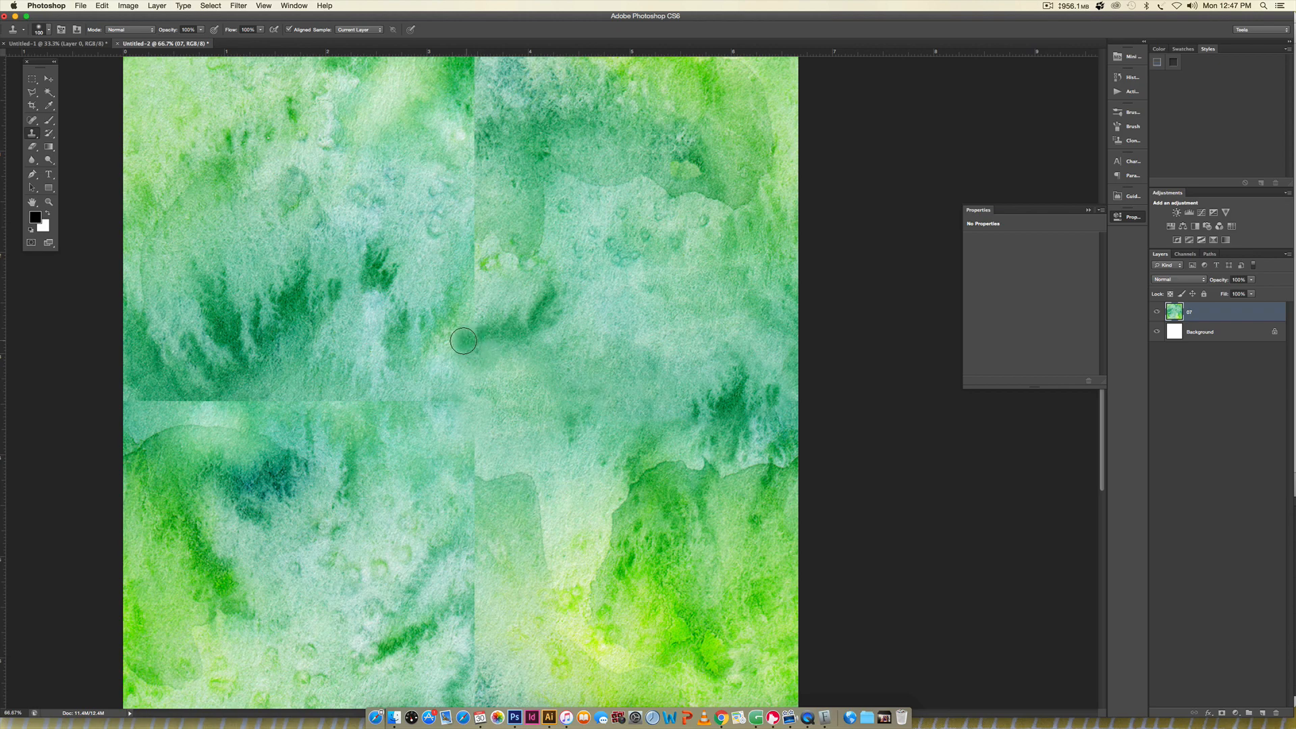
mouse_move(636, 373)
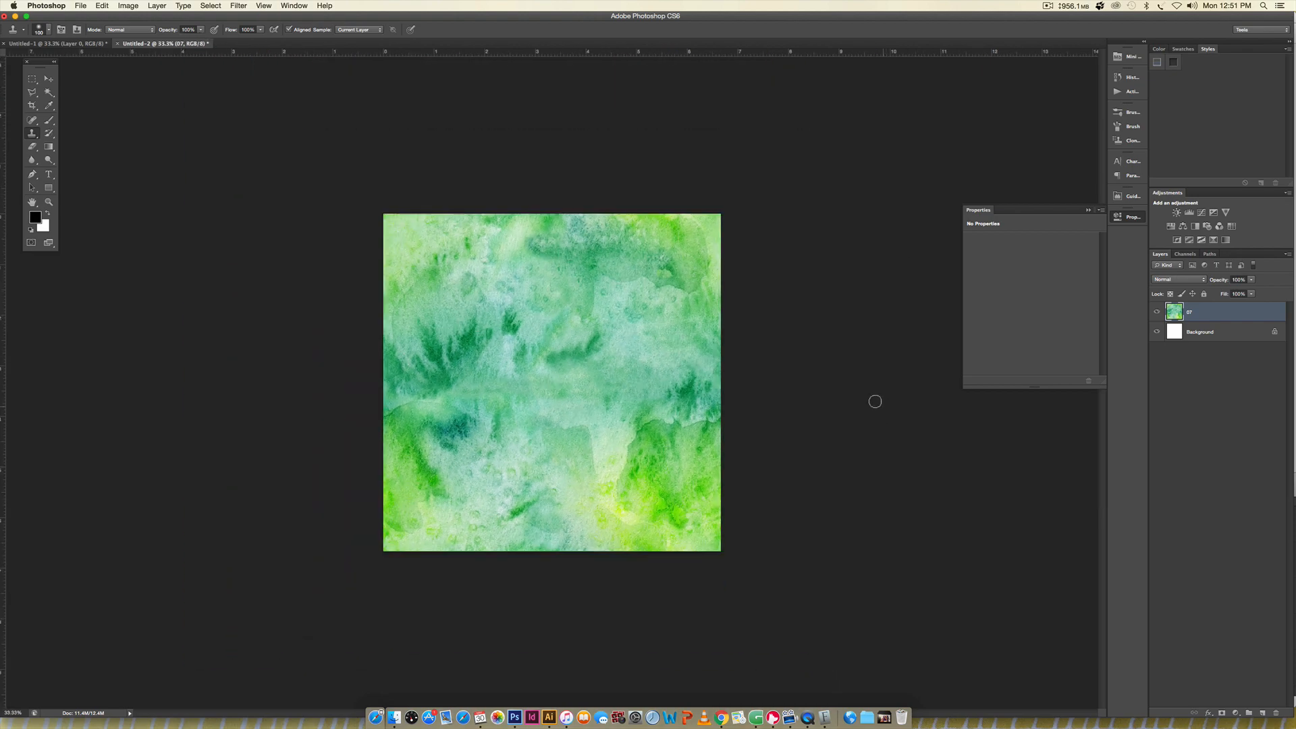
Step: Run Offset again at +1041 px both ways with Wrap Around to verify the edges
click(236, 5)
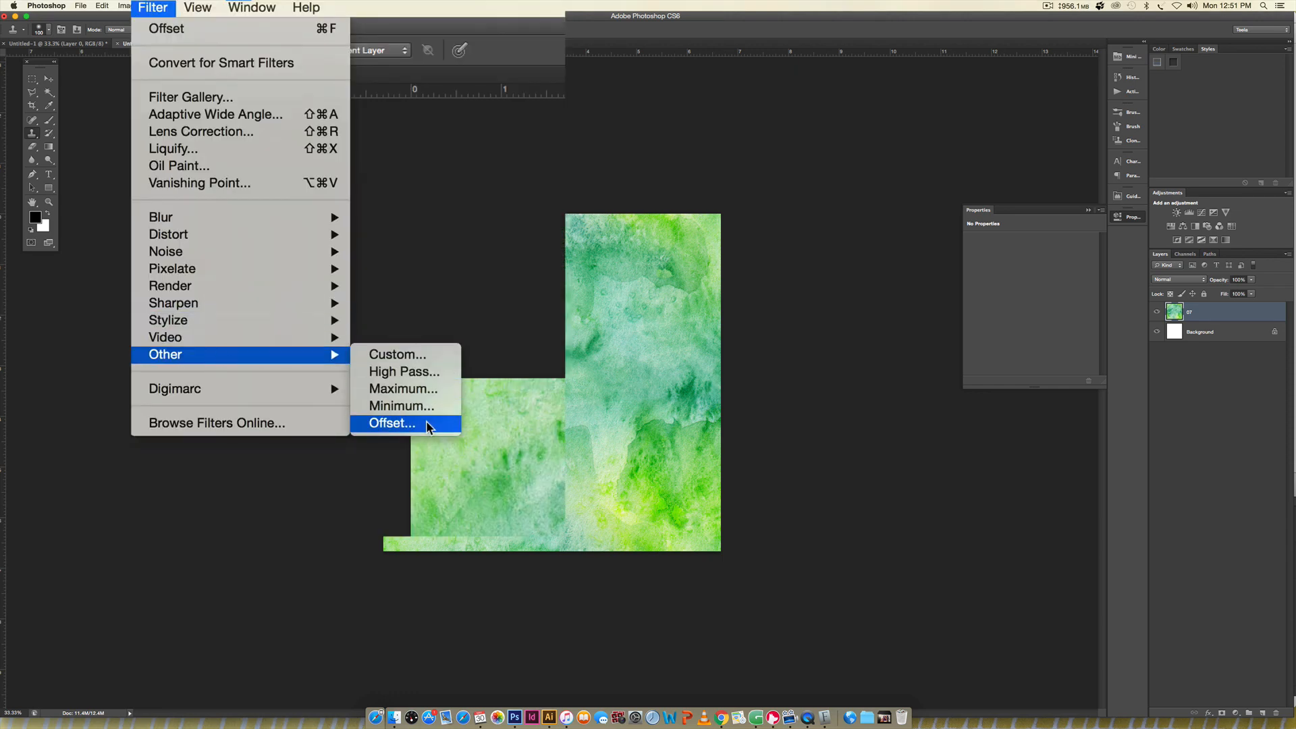
click(392, 423)
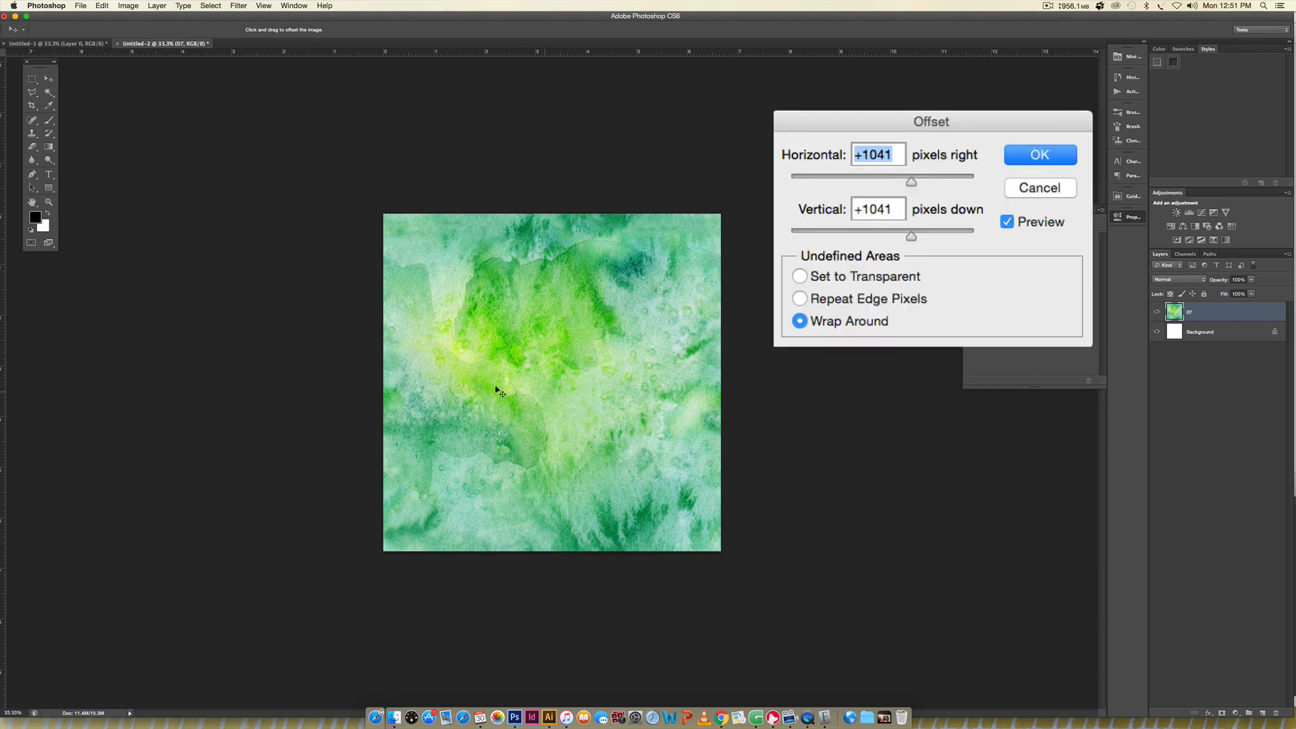
click(1041, 154)
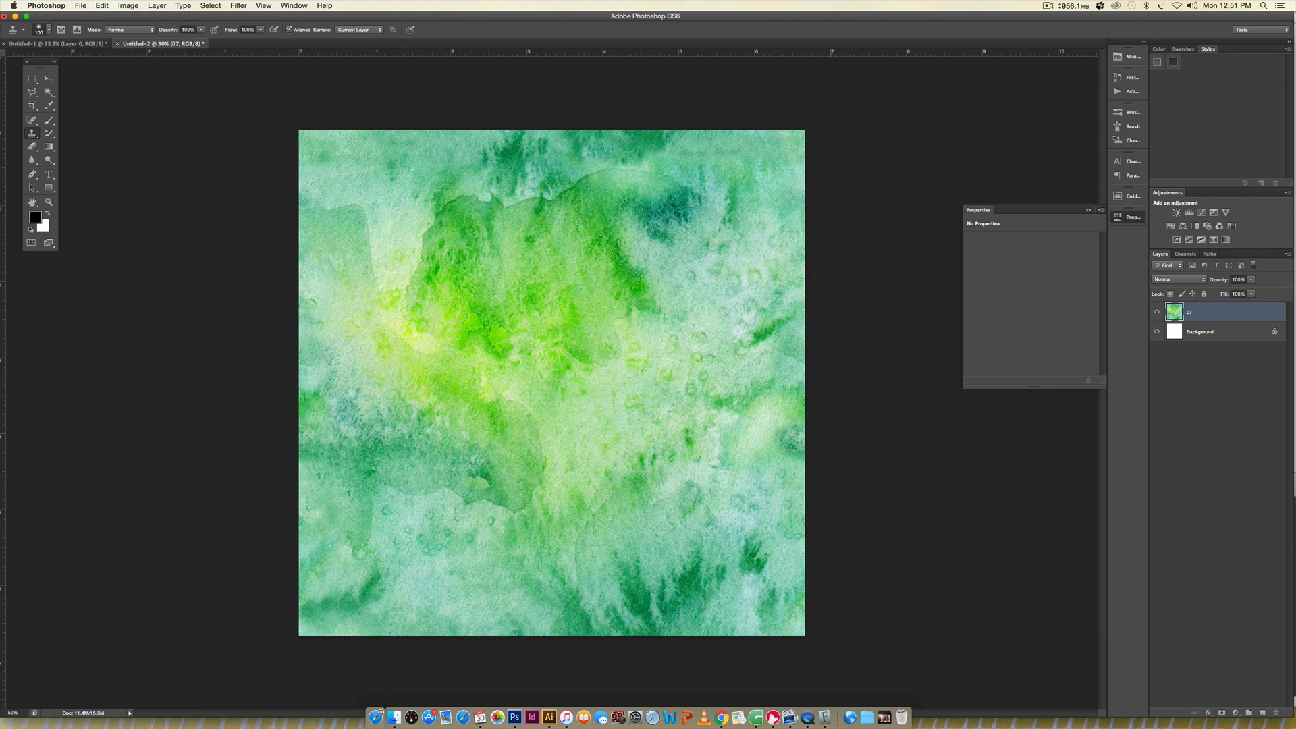
mouse_move(841, 336)
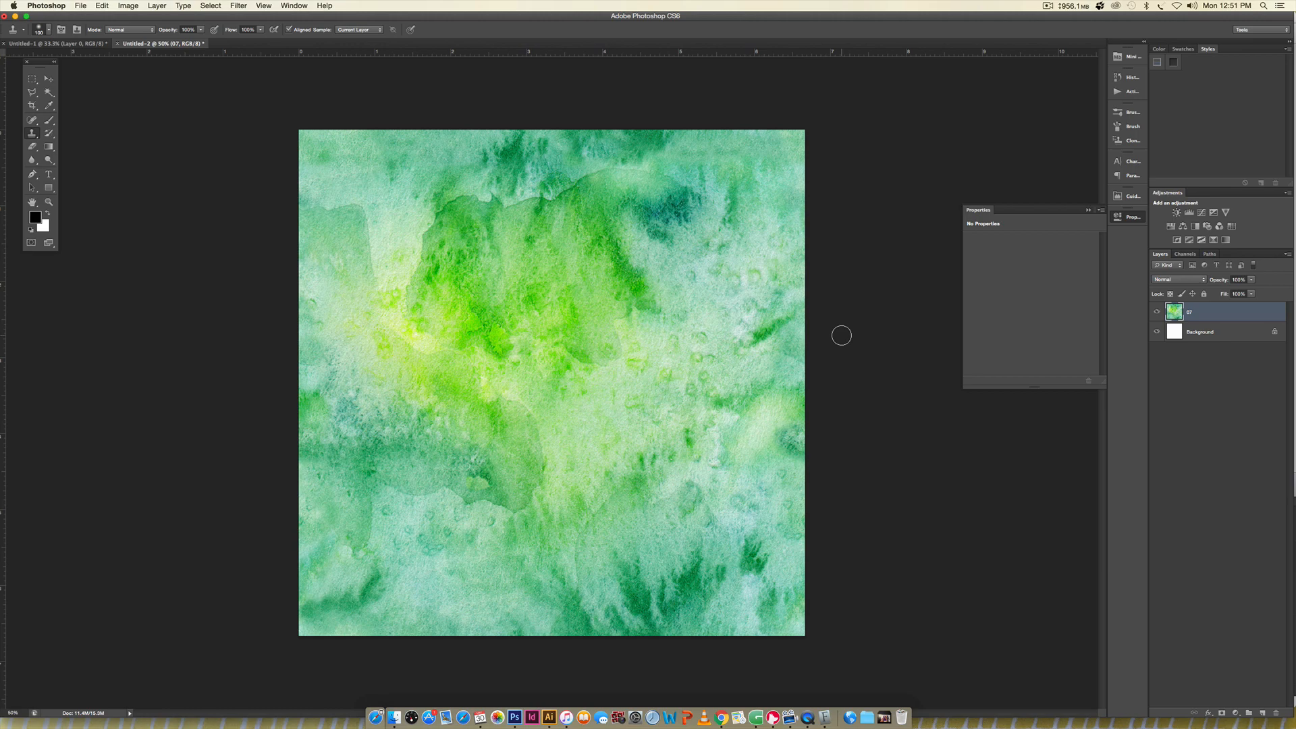
mouse_move(112, 6)
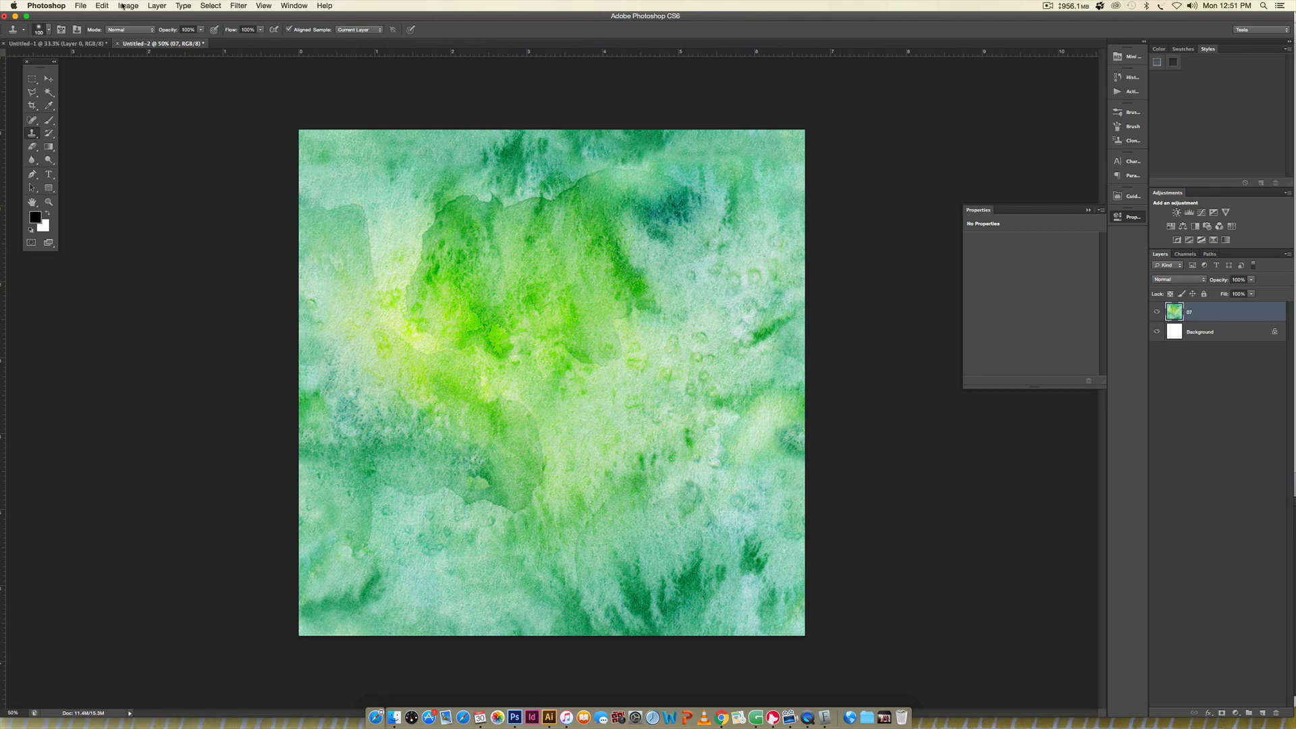
Step: Define the tile as a new pattern named 'blu' via Edit > Define Pattern
click(101, 6)
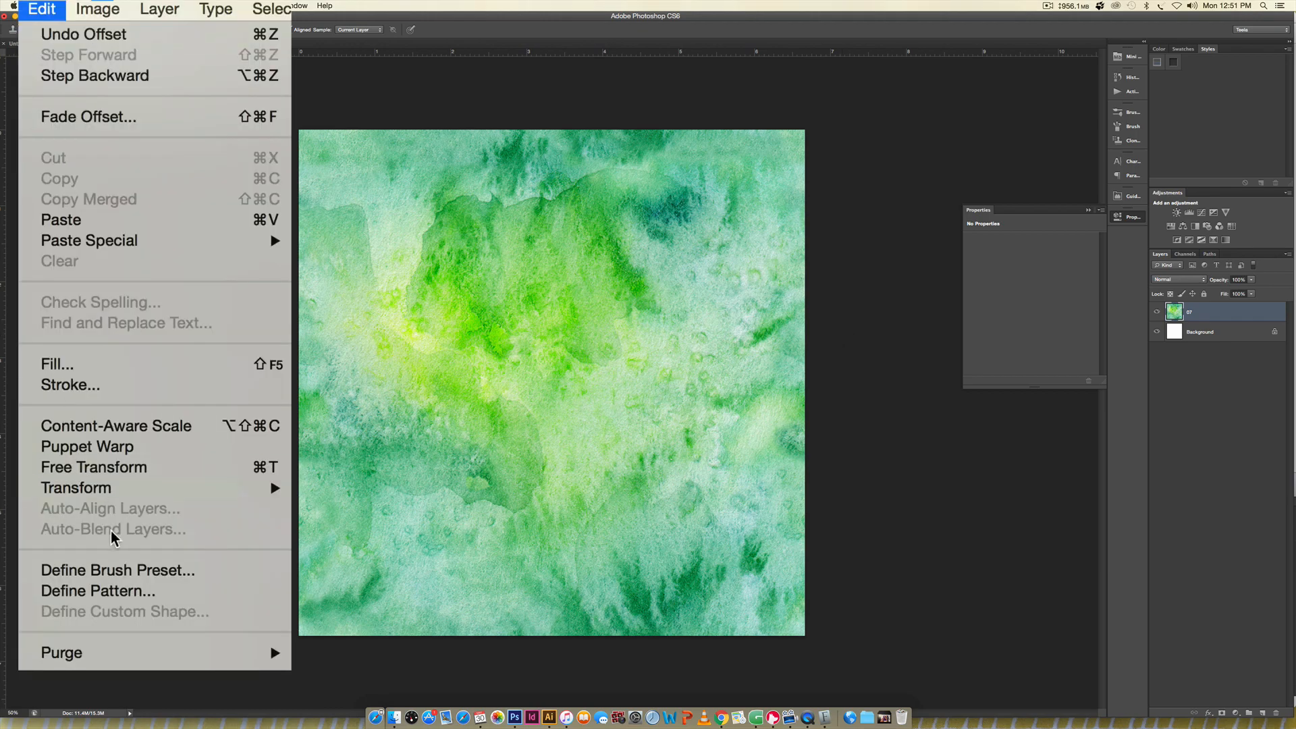
click(95, 590)
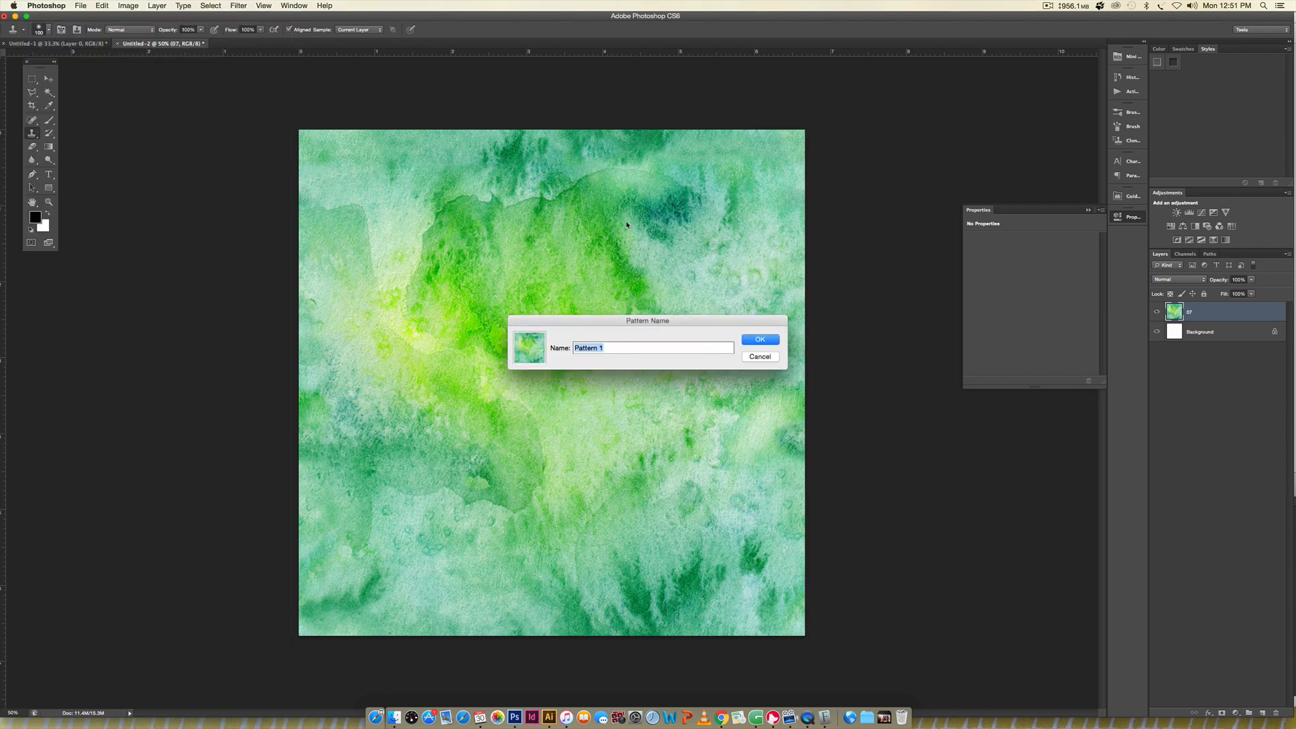
text(blu)
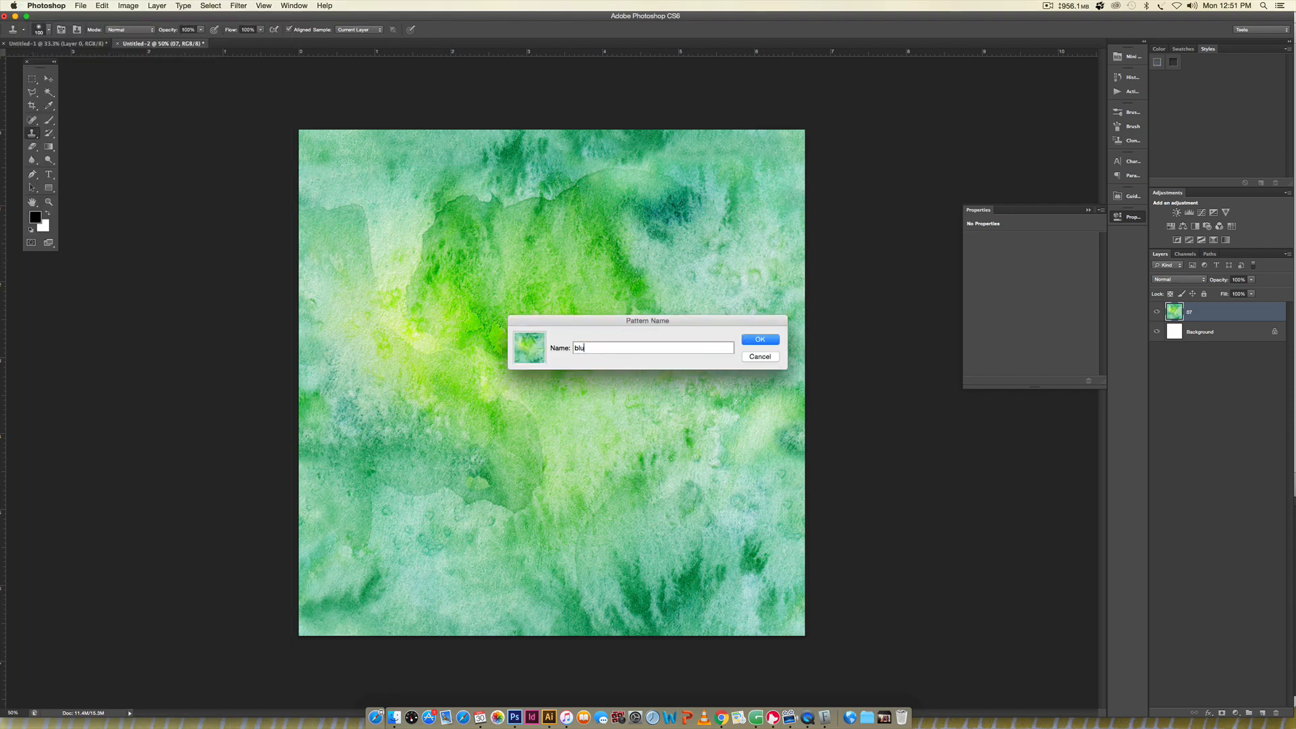
click(760, 339)
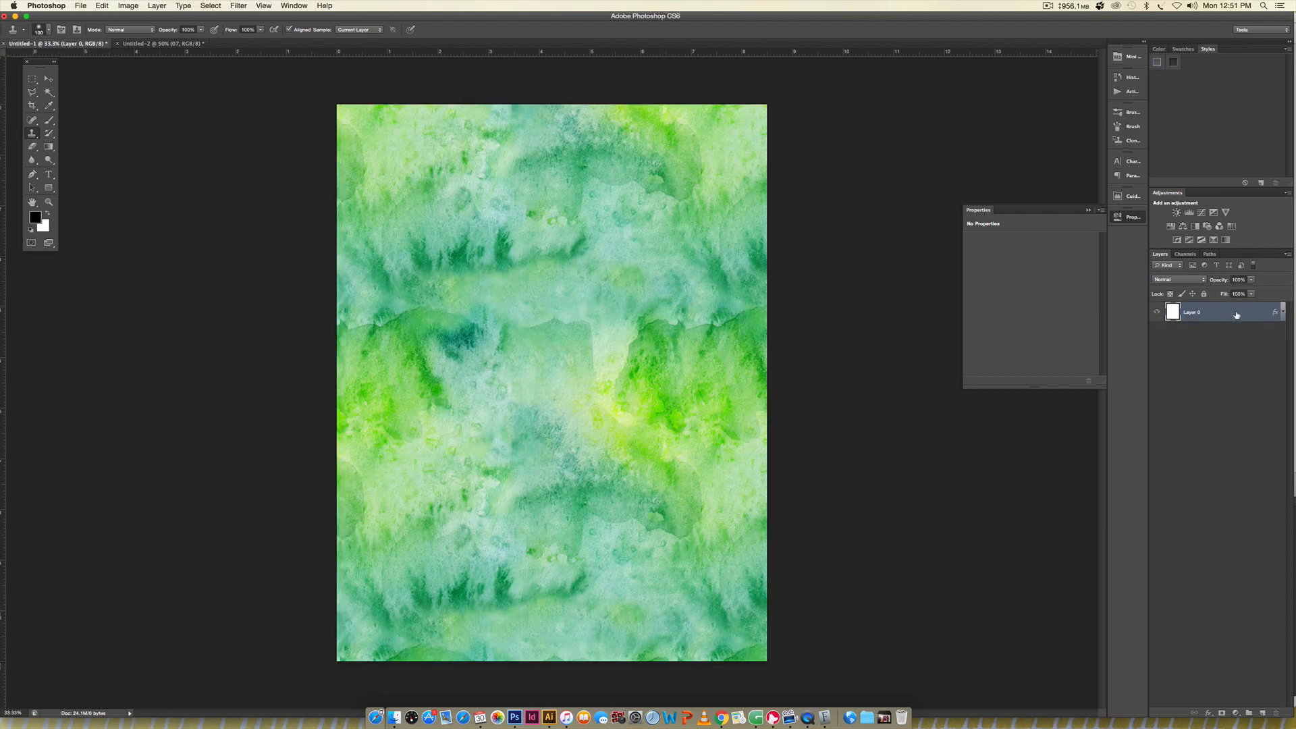
Step: Preview the new pattern in Pattern Overlay, drag it to inspect seams, then cancel
double_click(1227, 312)
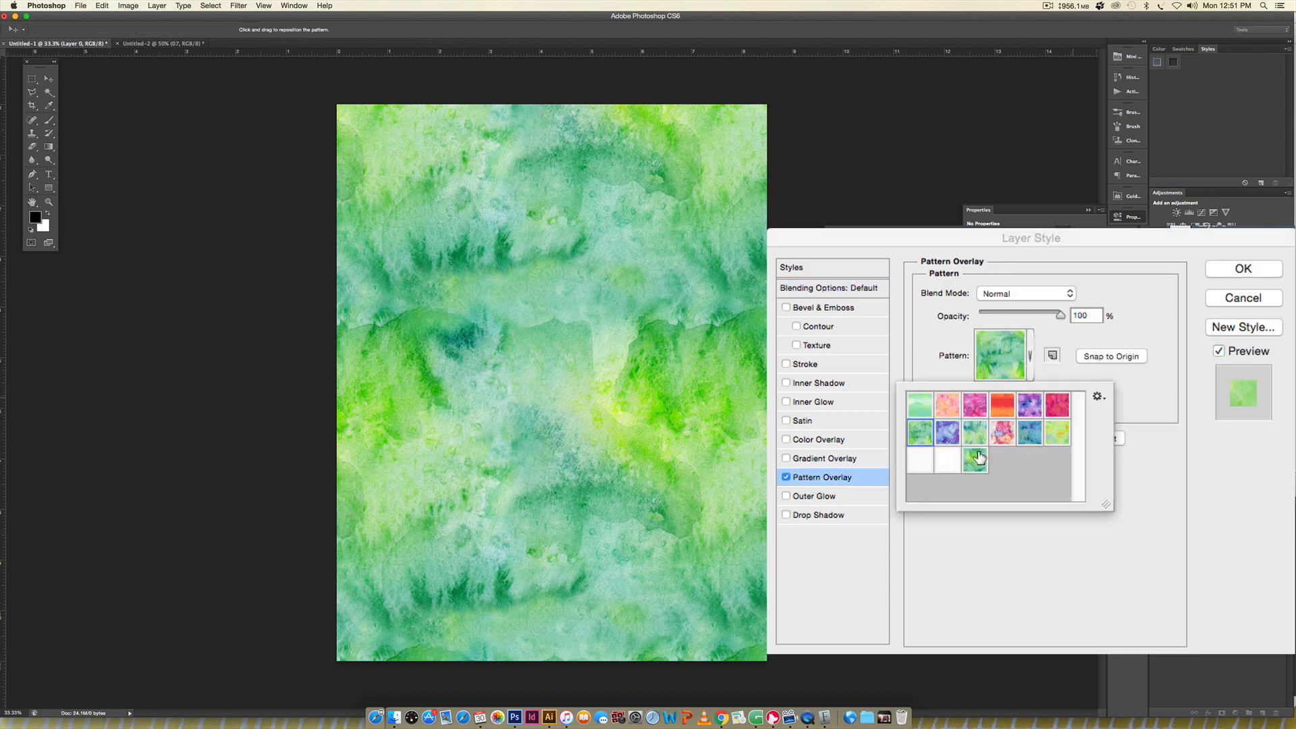
mouse_move(970, 461)
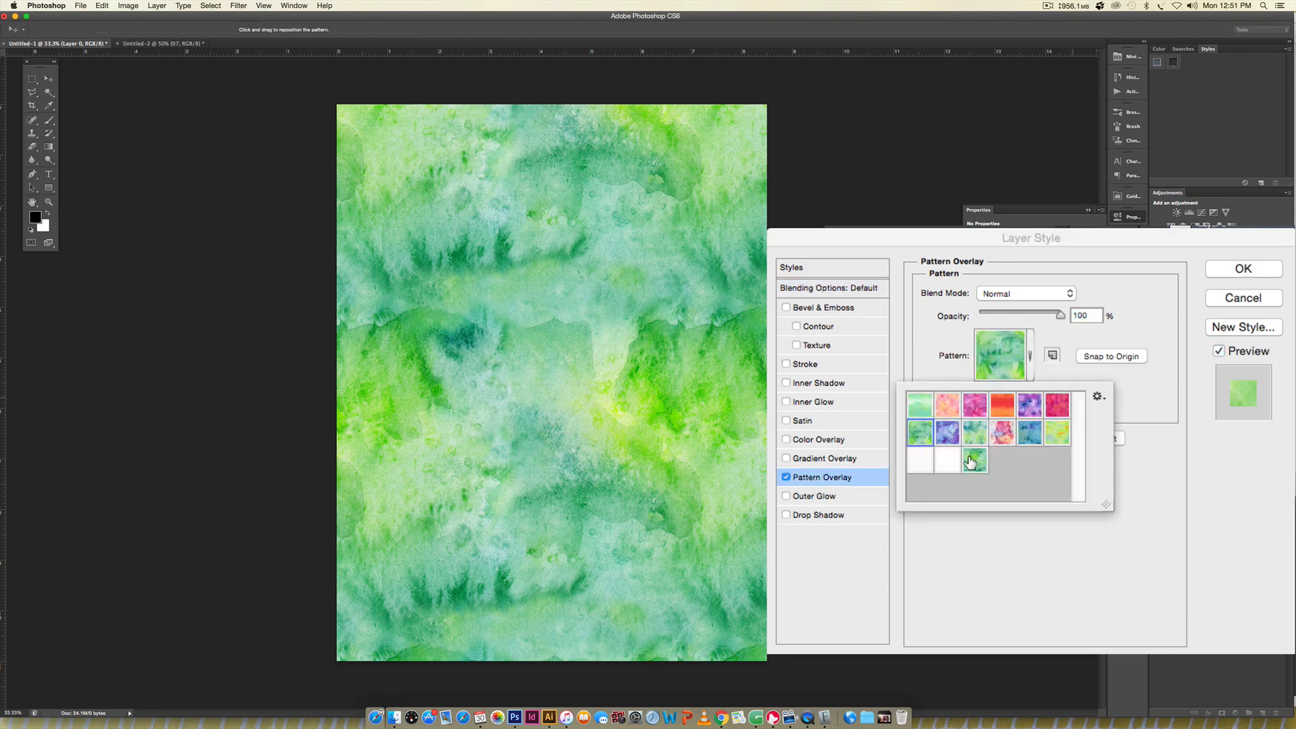
click(975, 460)
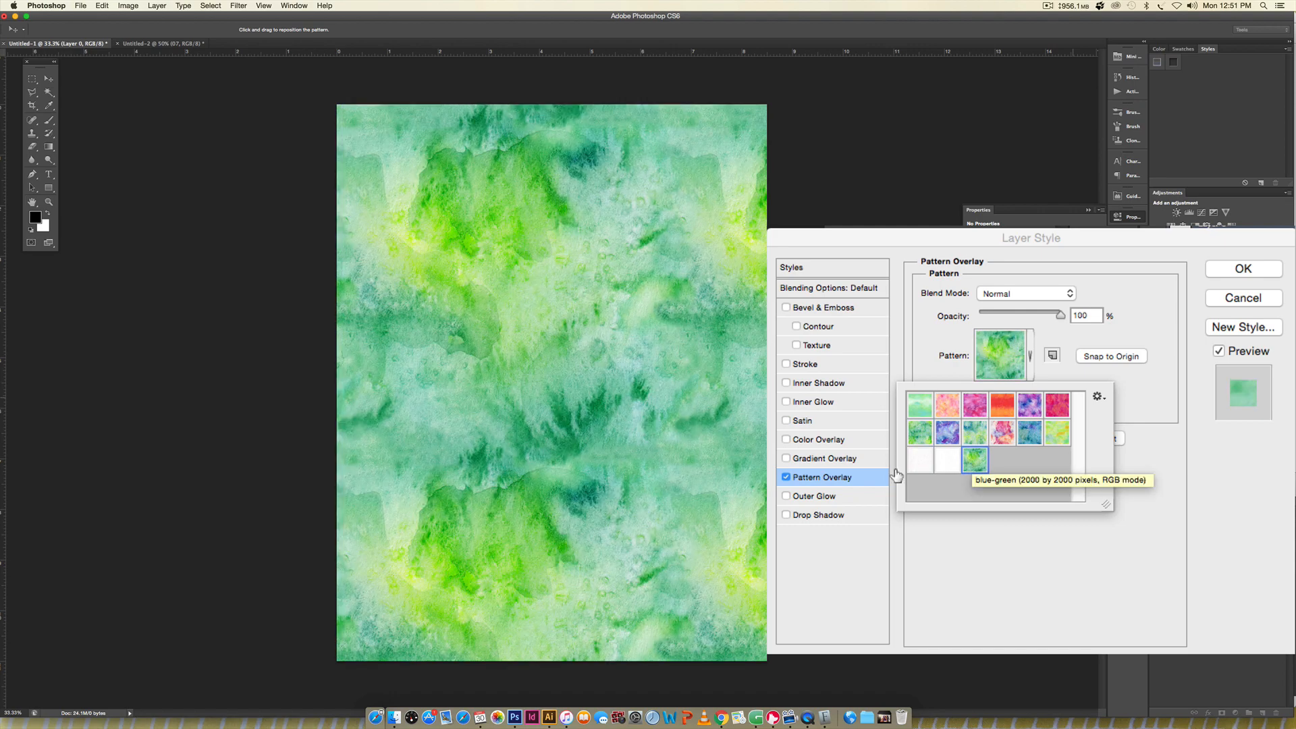
click(976, 459)
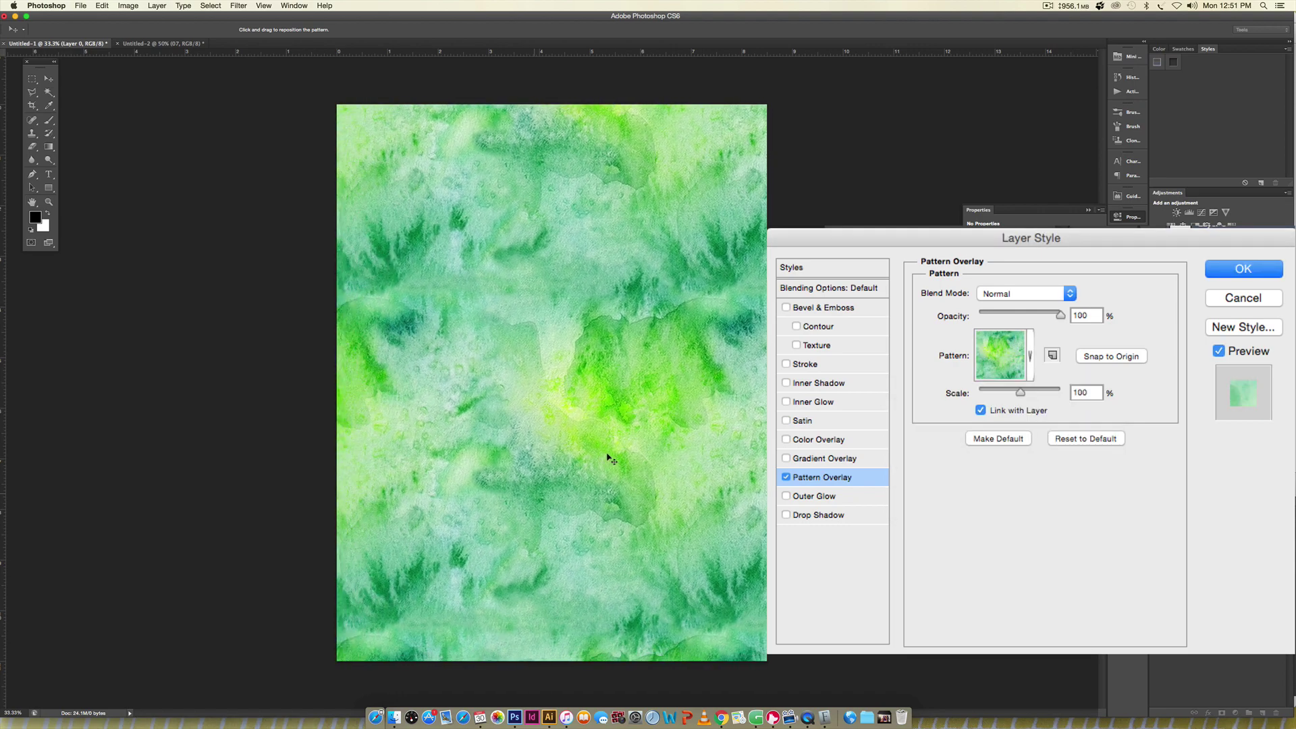
drag(608, 459, 630, 590)
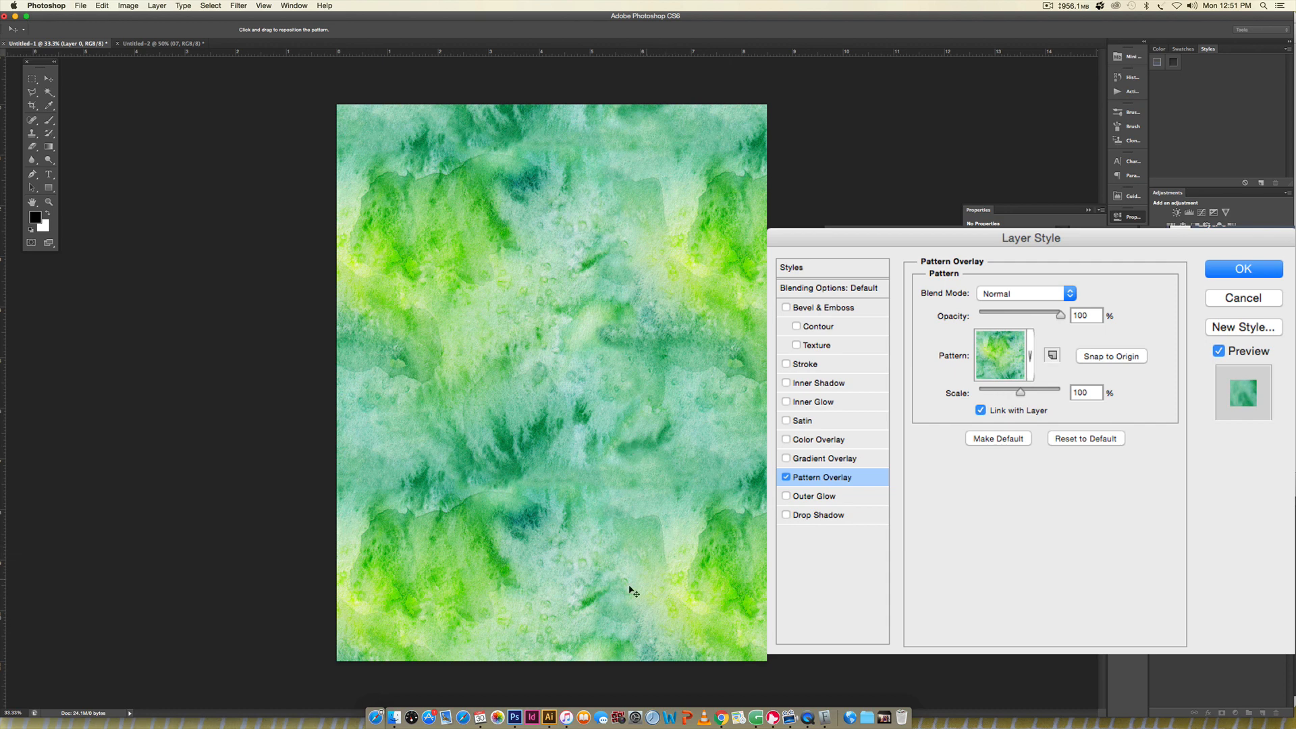
drag(632, 586, 633, 403)
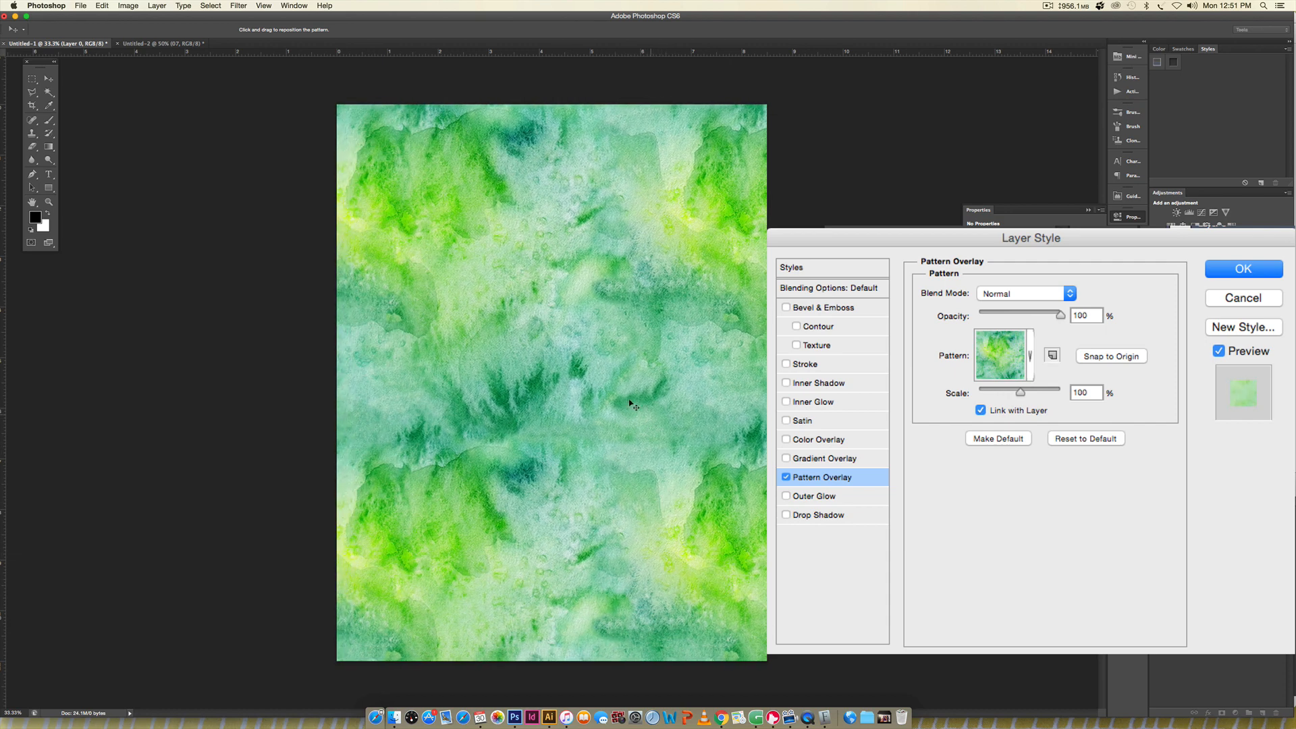
mouse_move(636, 505)
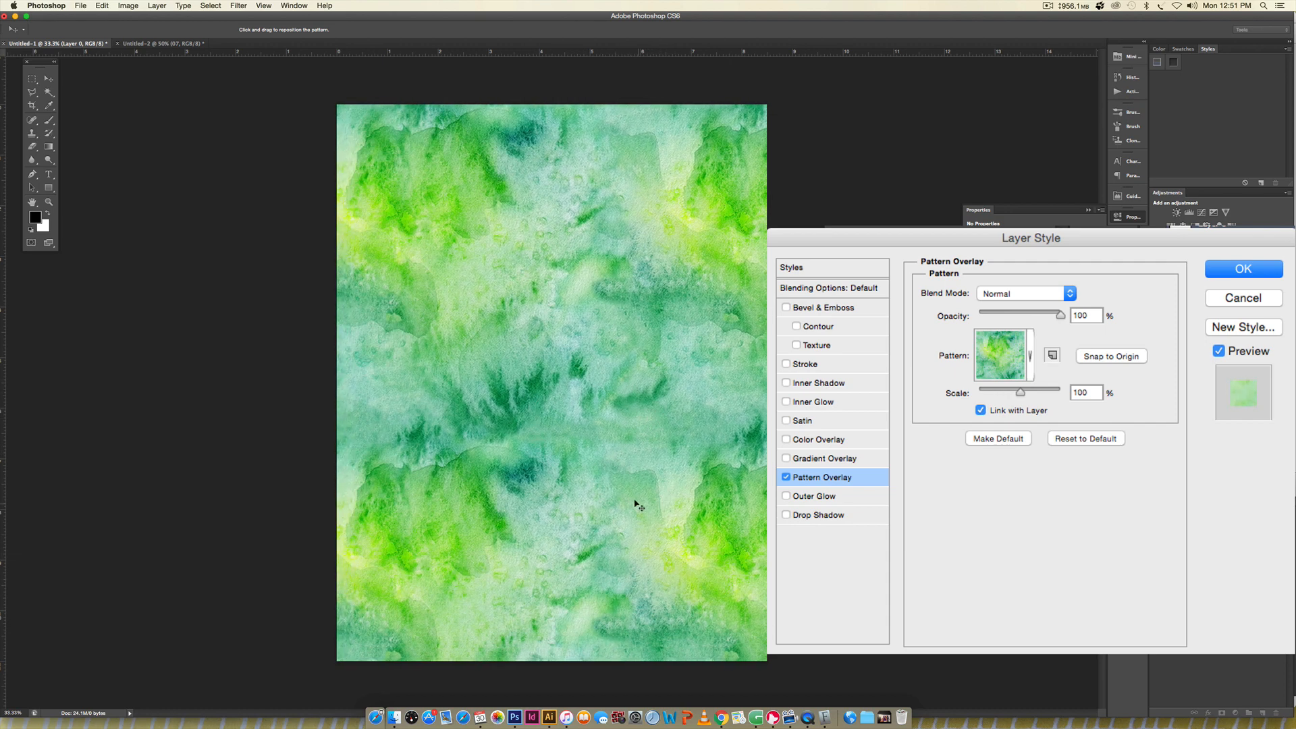
drag(640, 505, 567, 439)
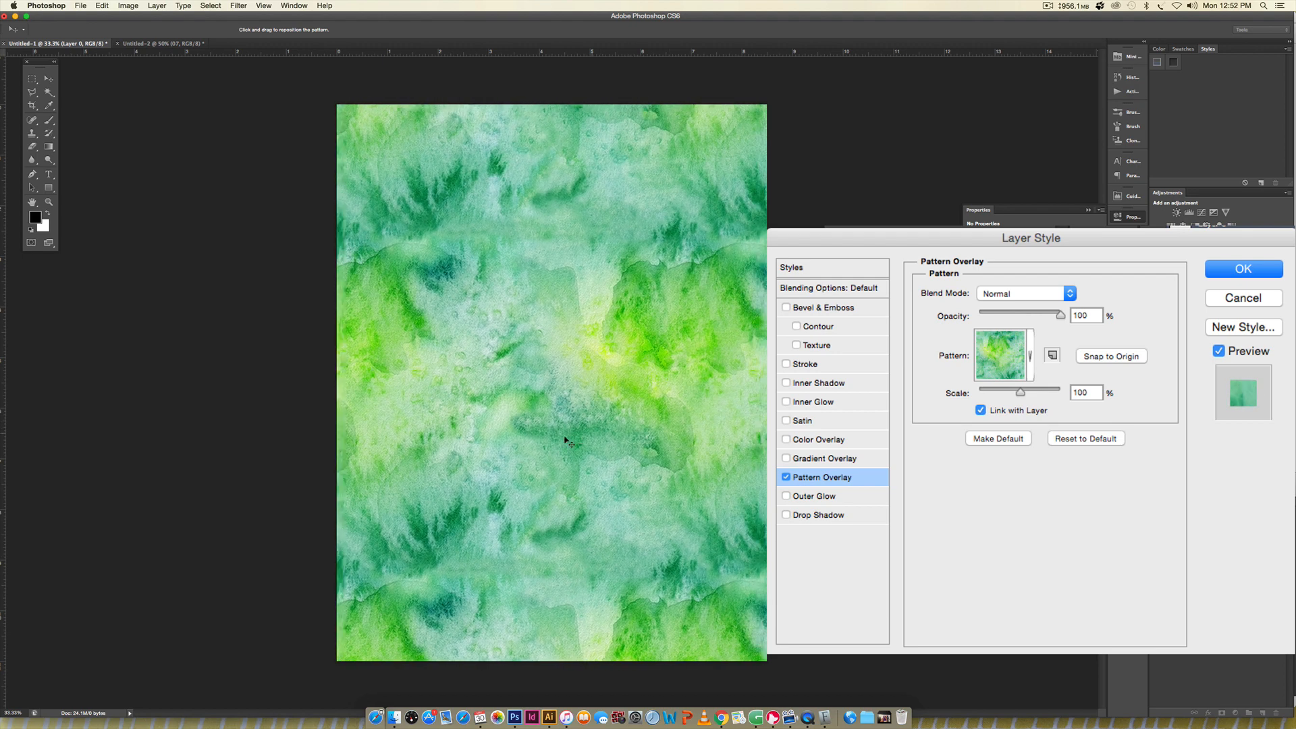
drag(567, 441, 686, 480)
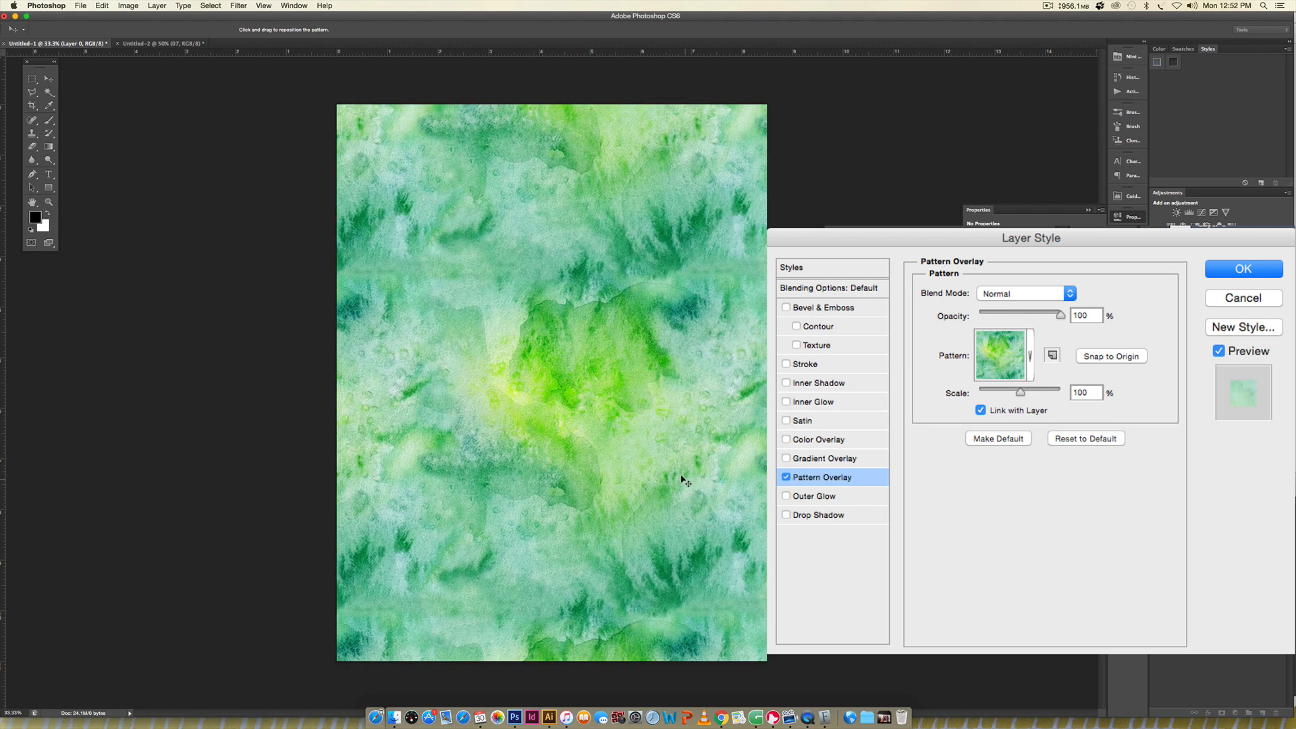
mouse_move(1272, 302)
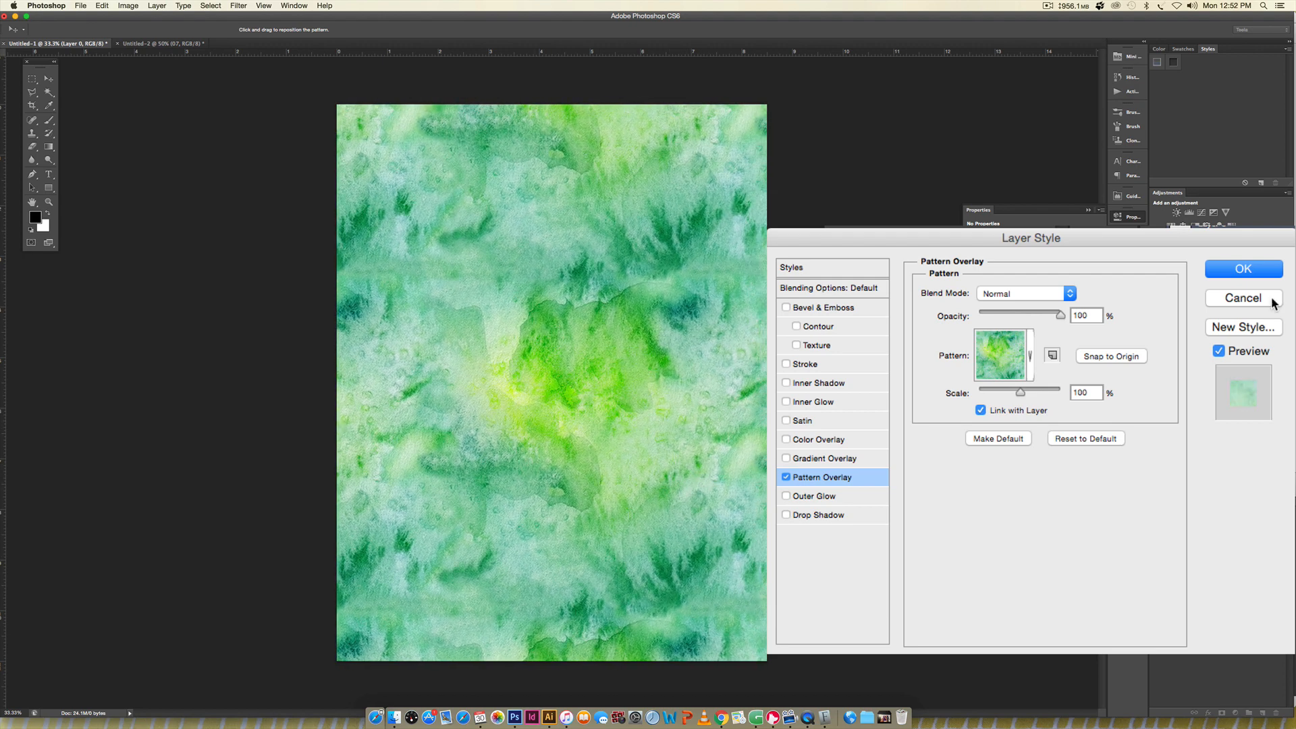
click(1243, 297)
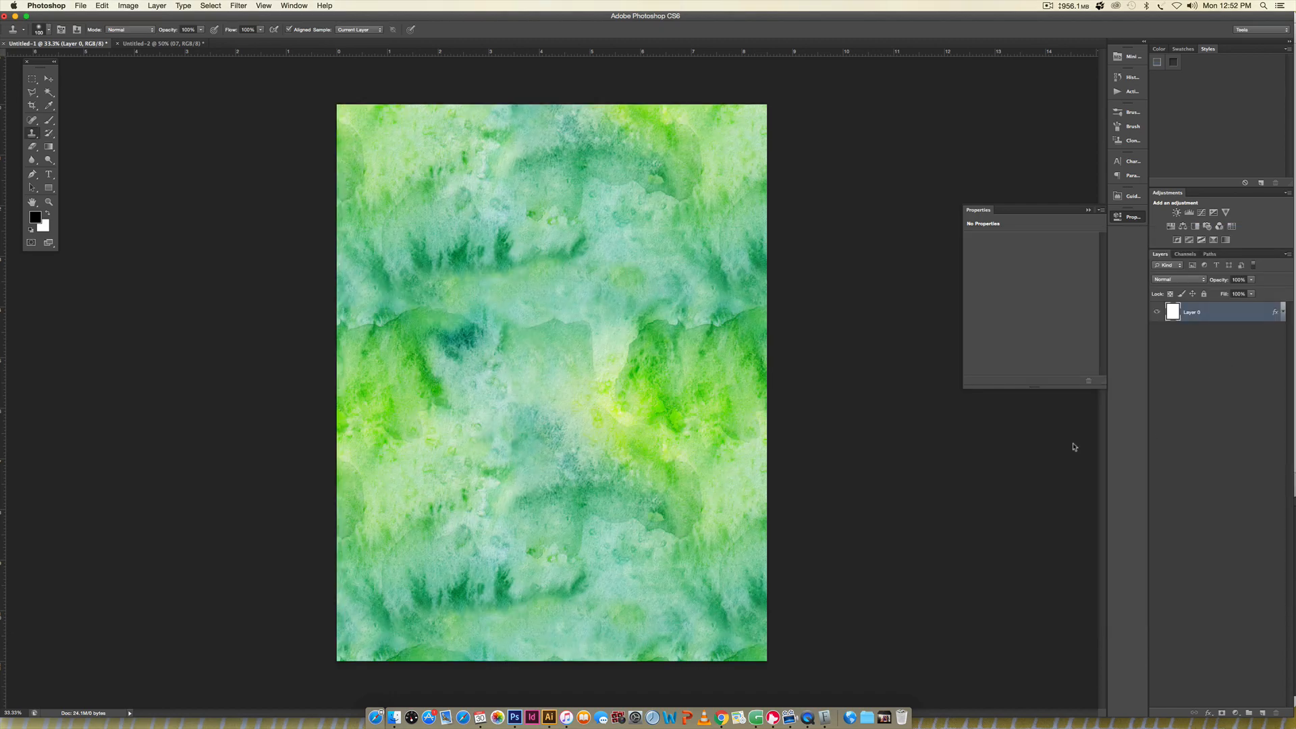
mouse_move(904, 419)
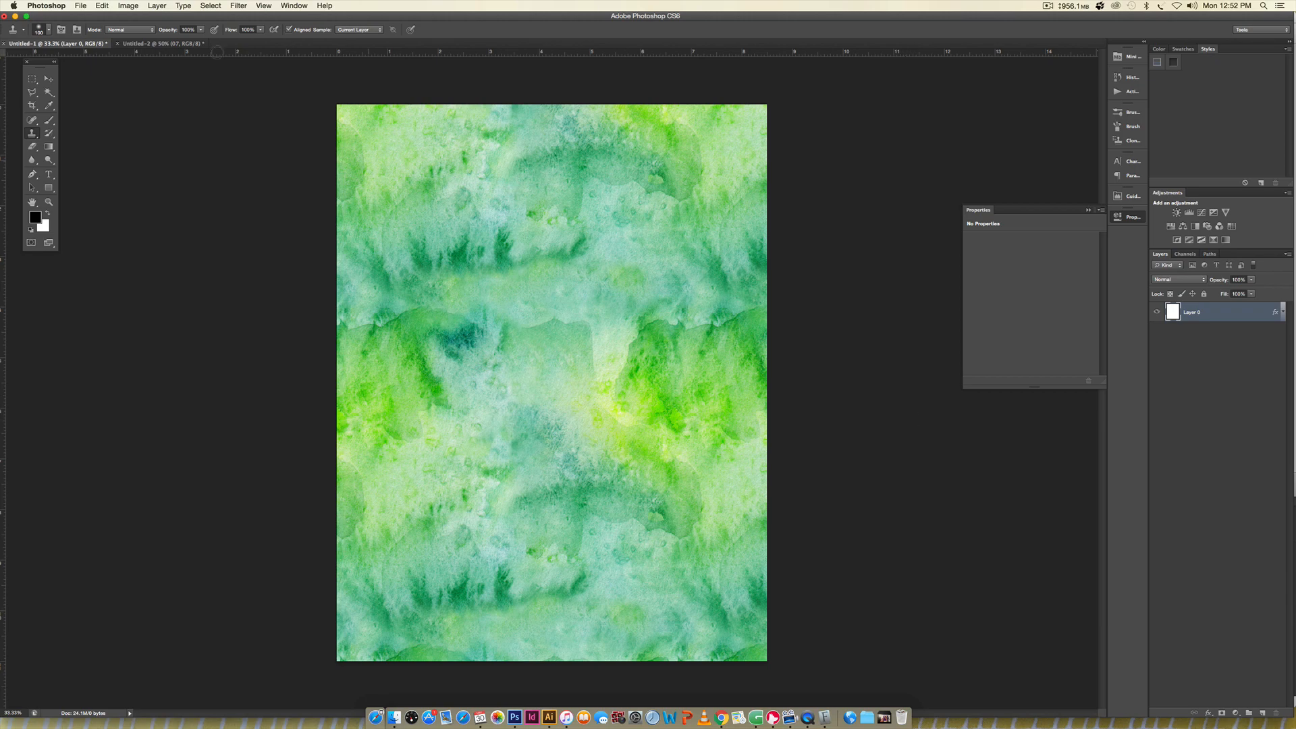
Step: Save the Untitled-2 square watercolor tile as a JPEG at Quality 12
click(155, 45)
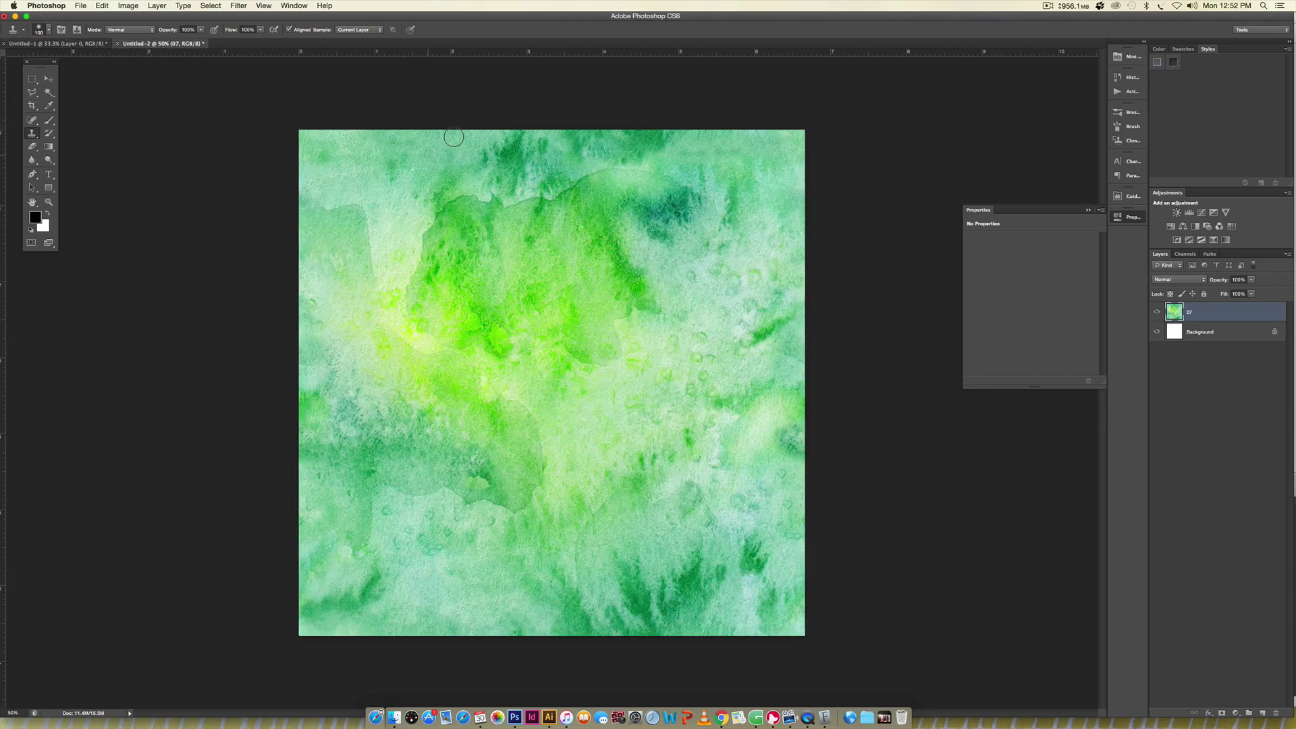
mouse_move(223, 377)
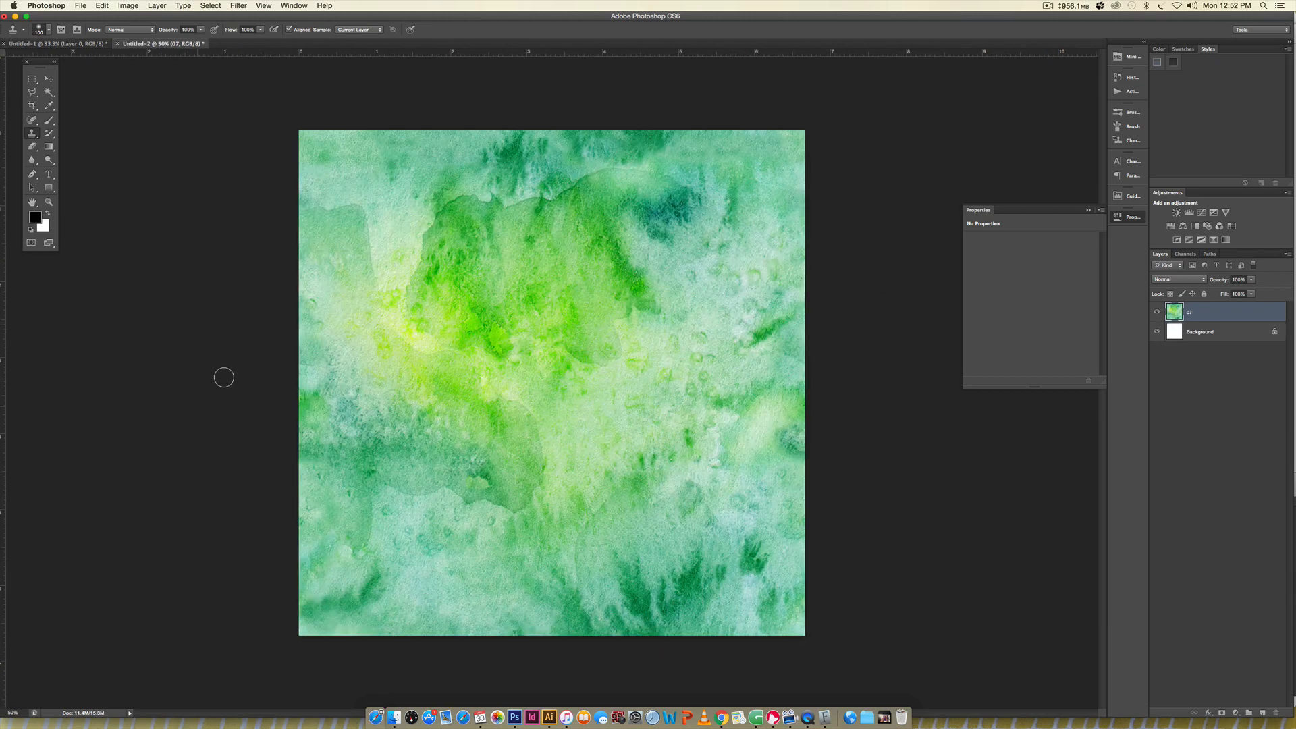
mouse_move(643, 363)
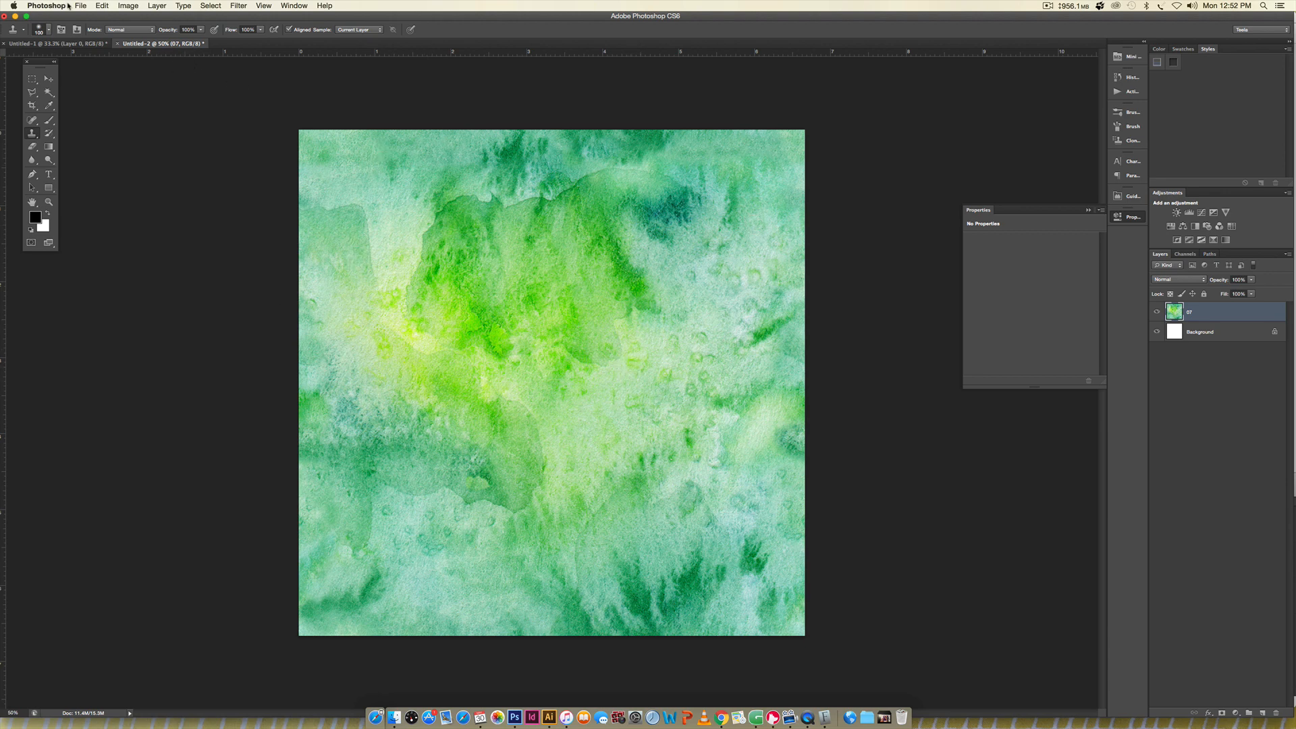
click(85, 7)
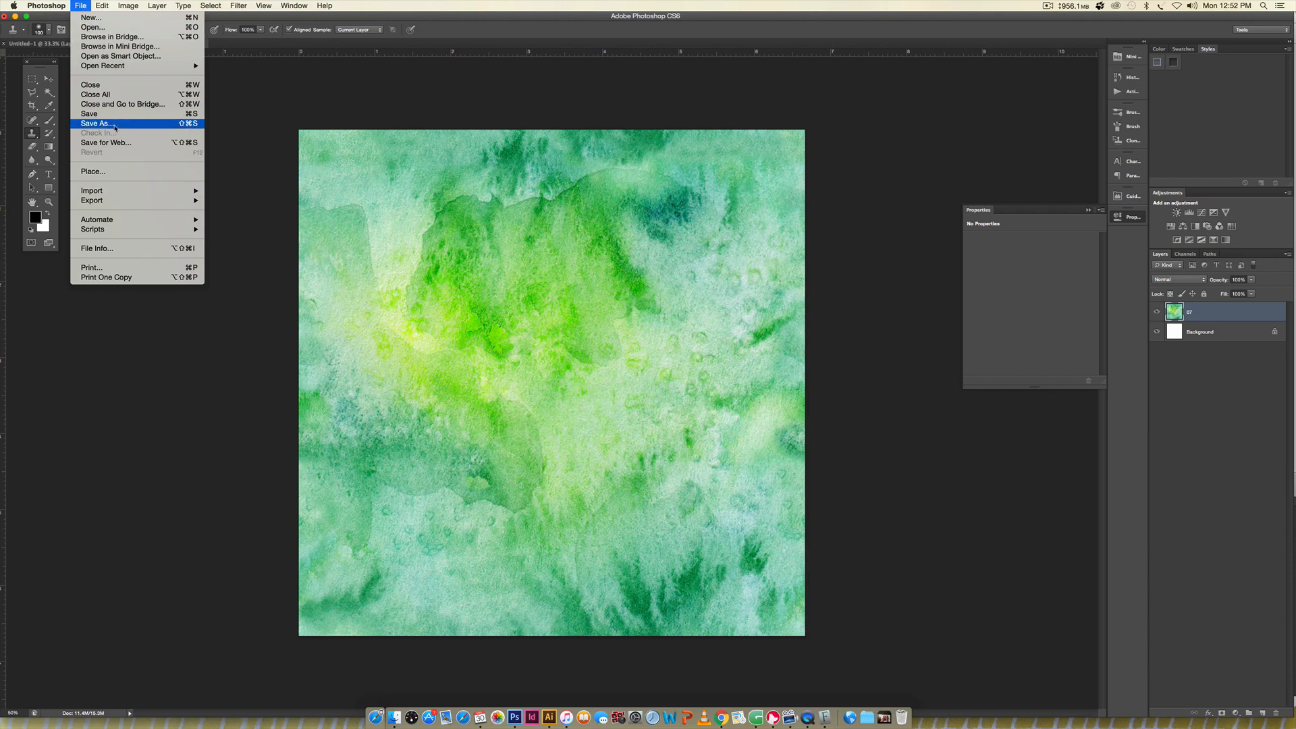
click(95, 124)
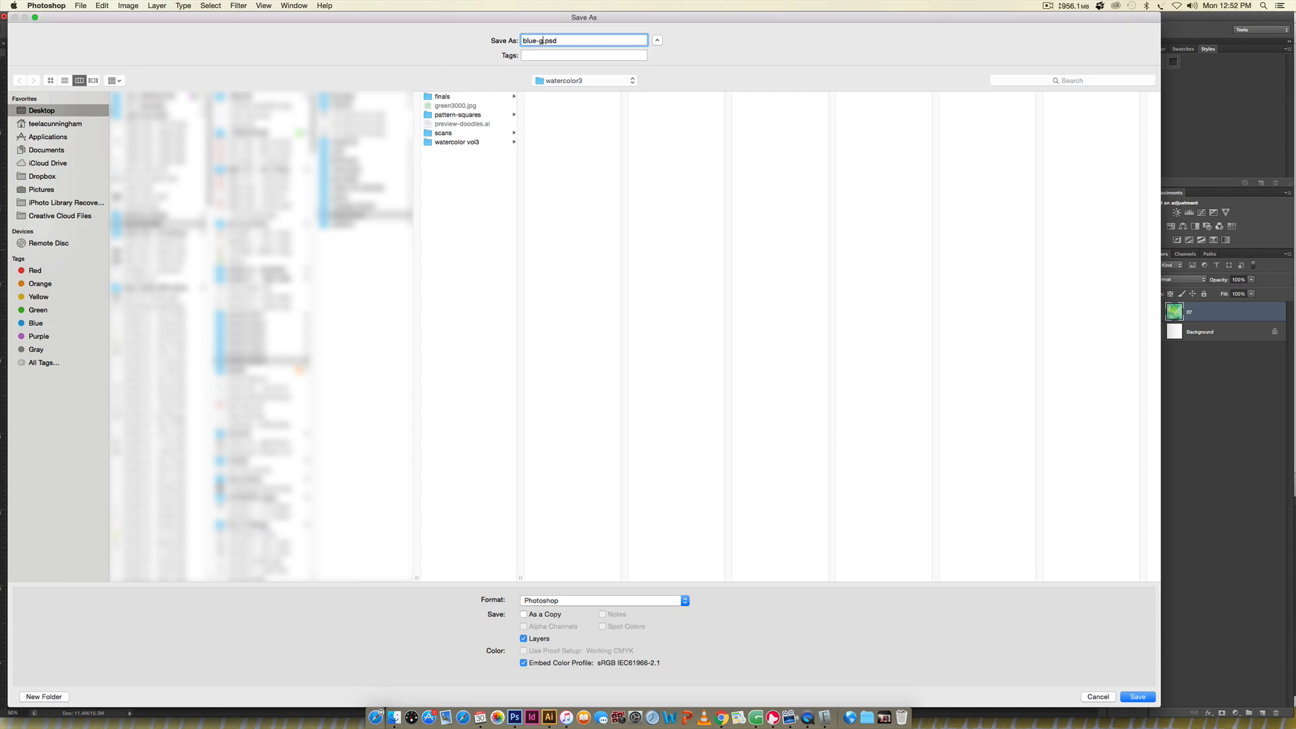
click(604, 600)
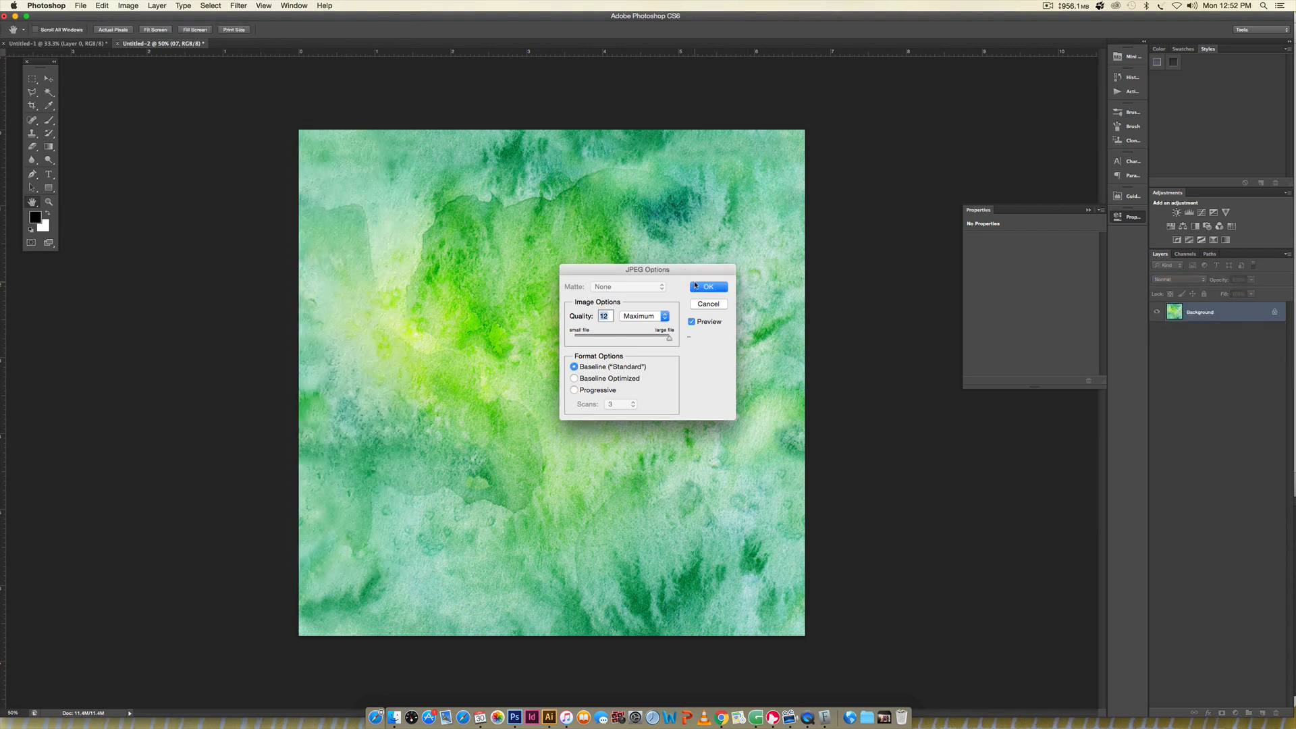
click(707, 286)
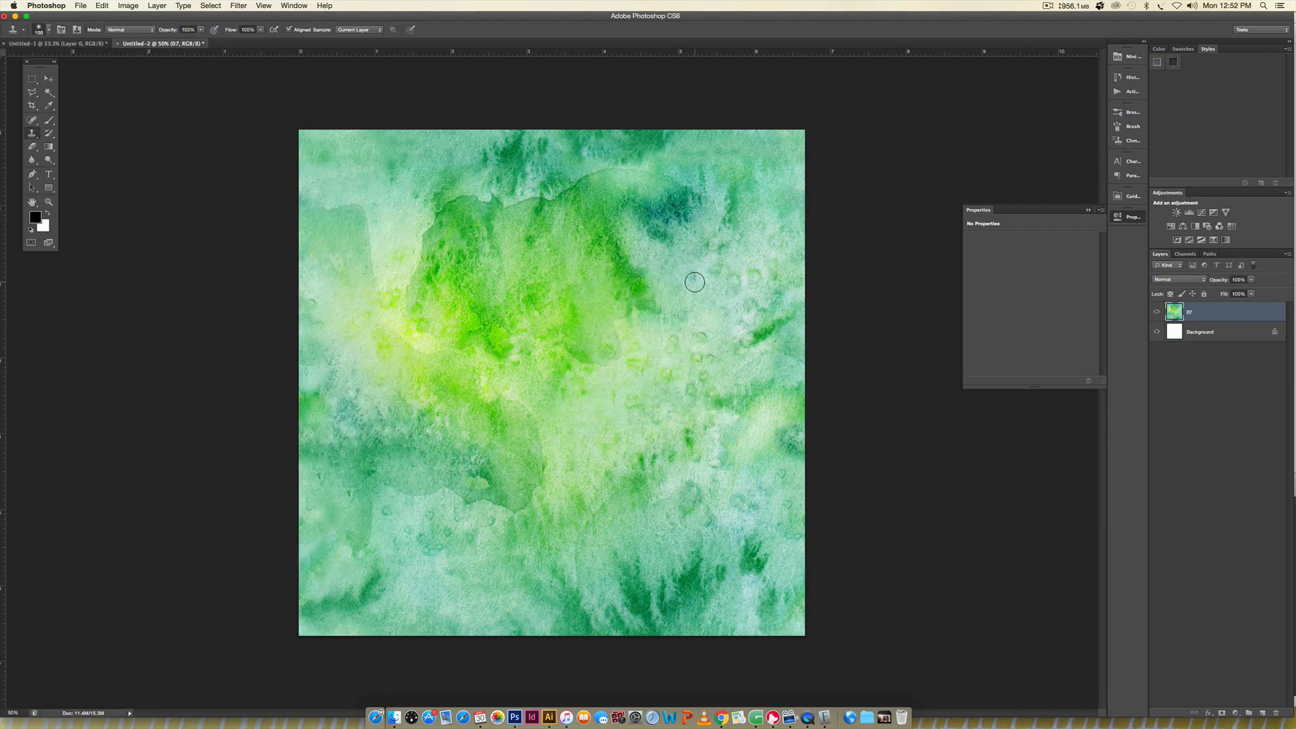
Step: Place blue-green.jpg onto the blank Illustrator artboard
click(552, 715)
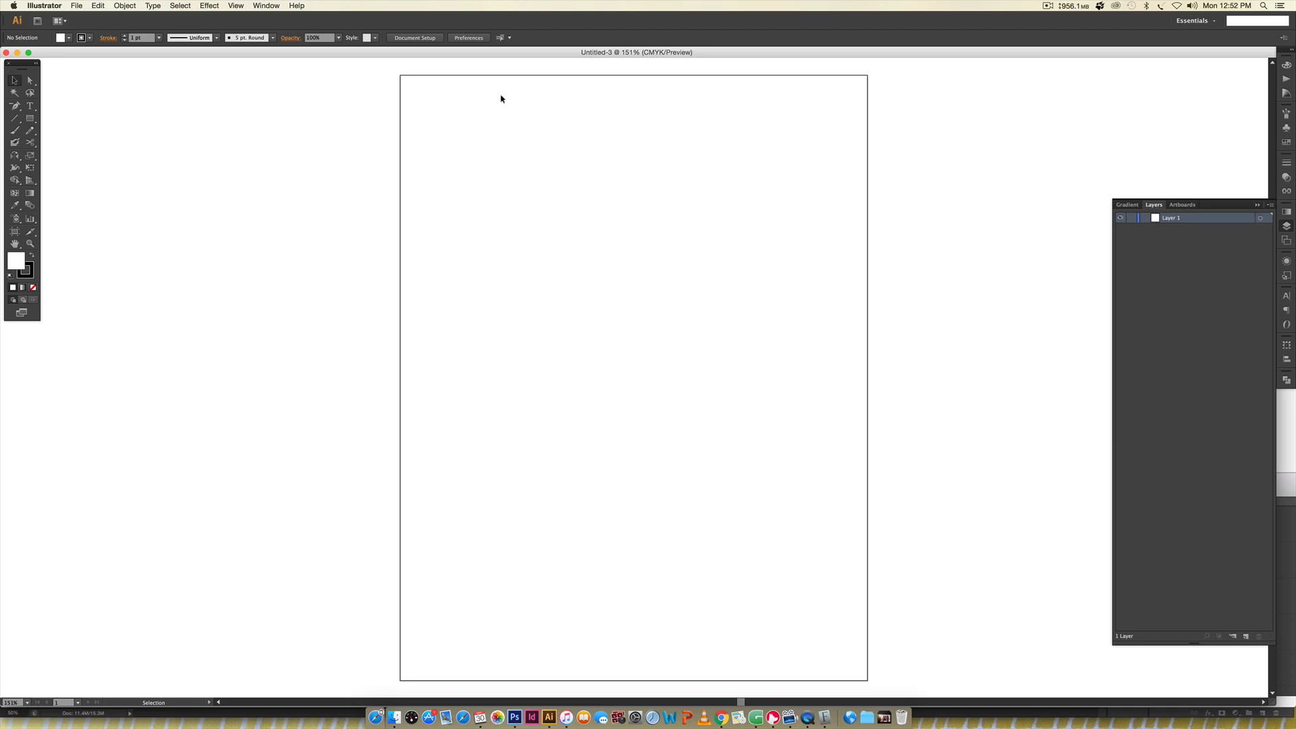
mouse_move(568, 124)
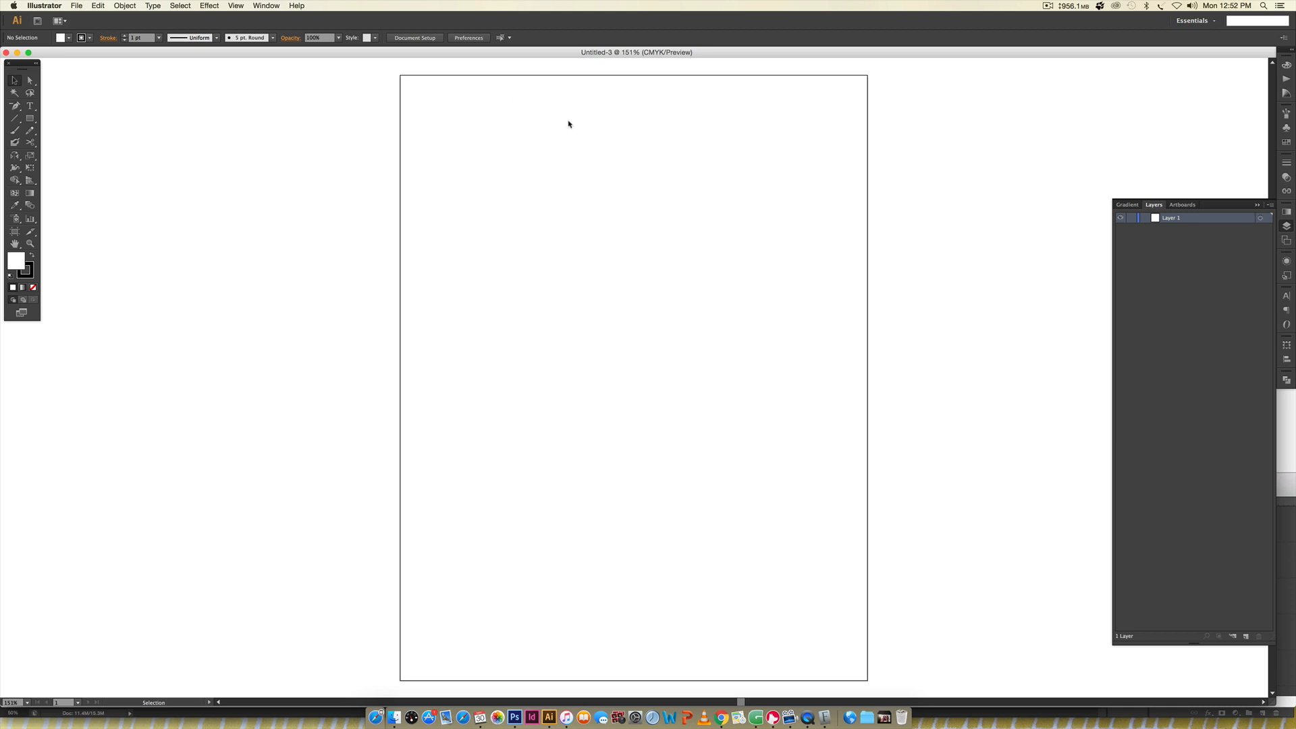
mouse_move(747, 222)
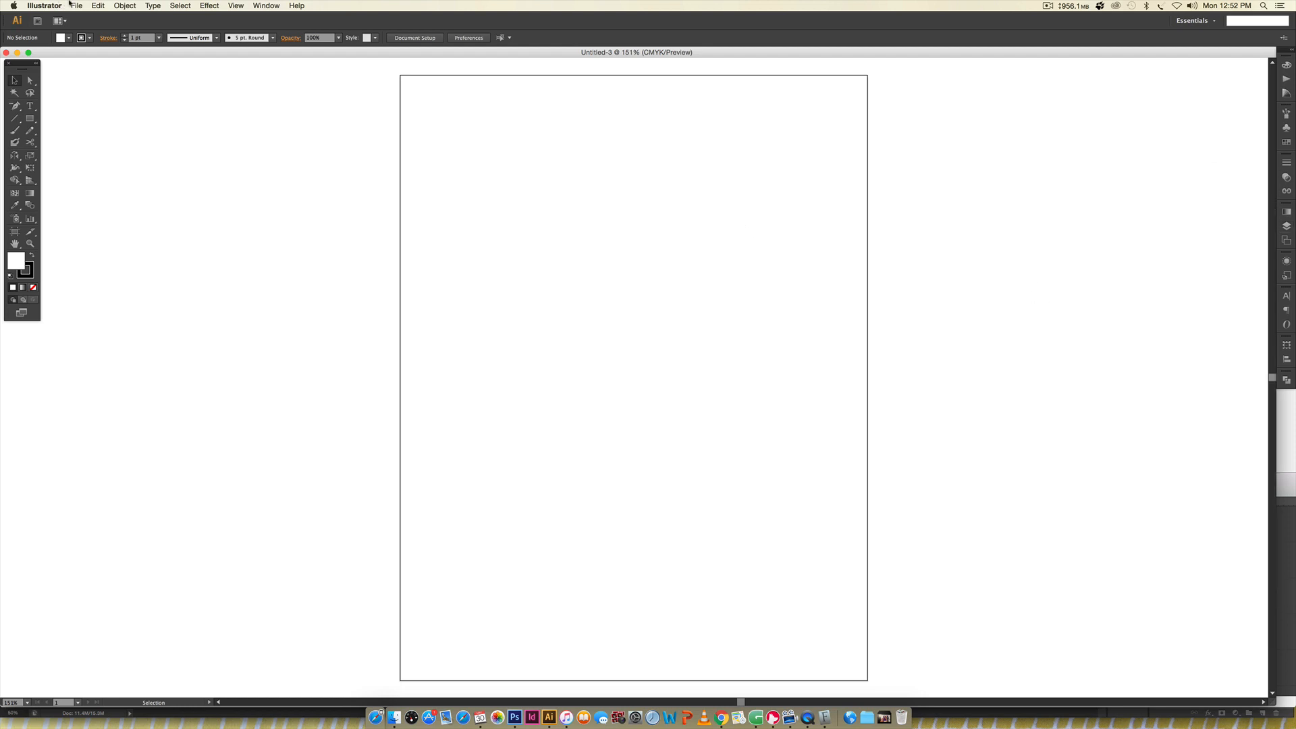
click(82, 6)
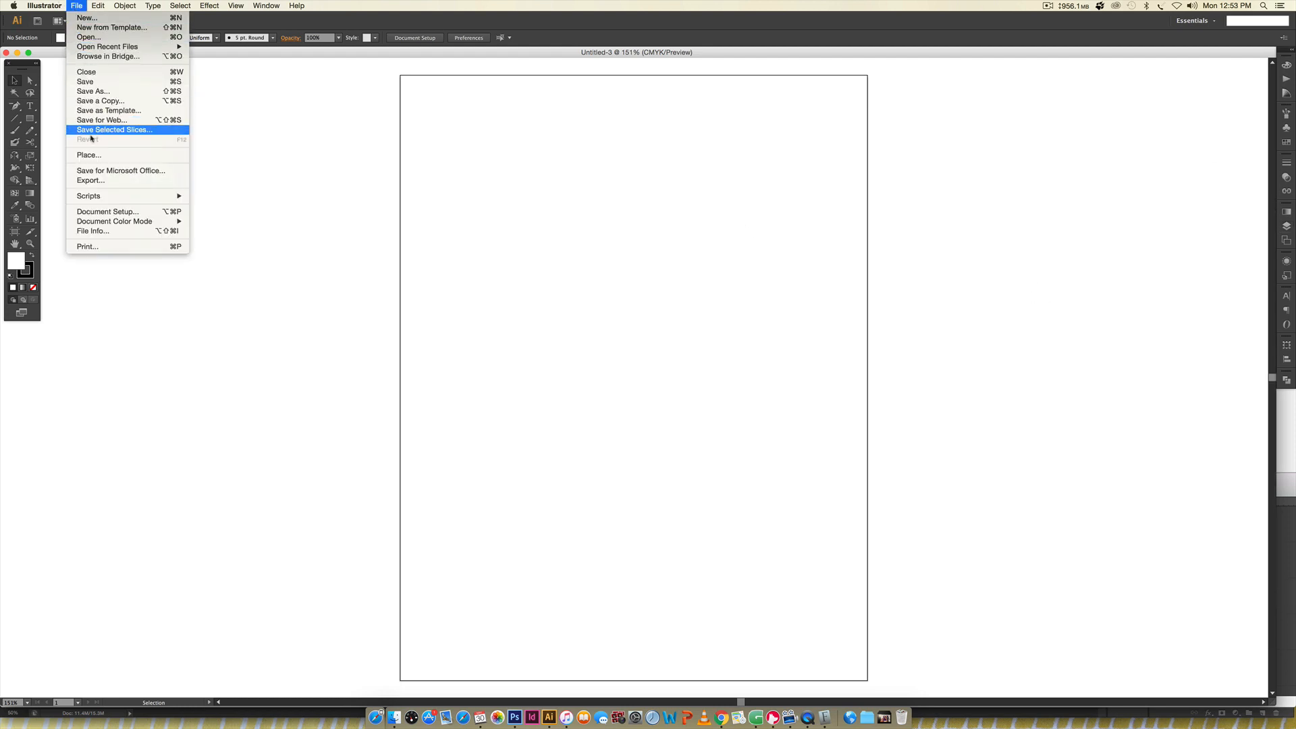
click(88, 155)
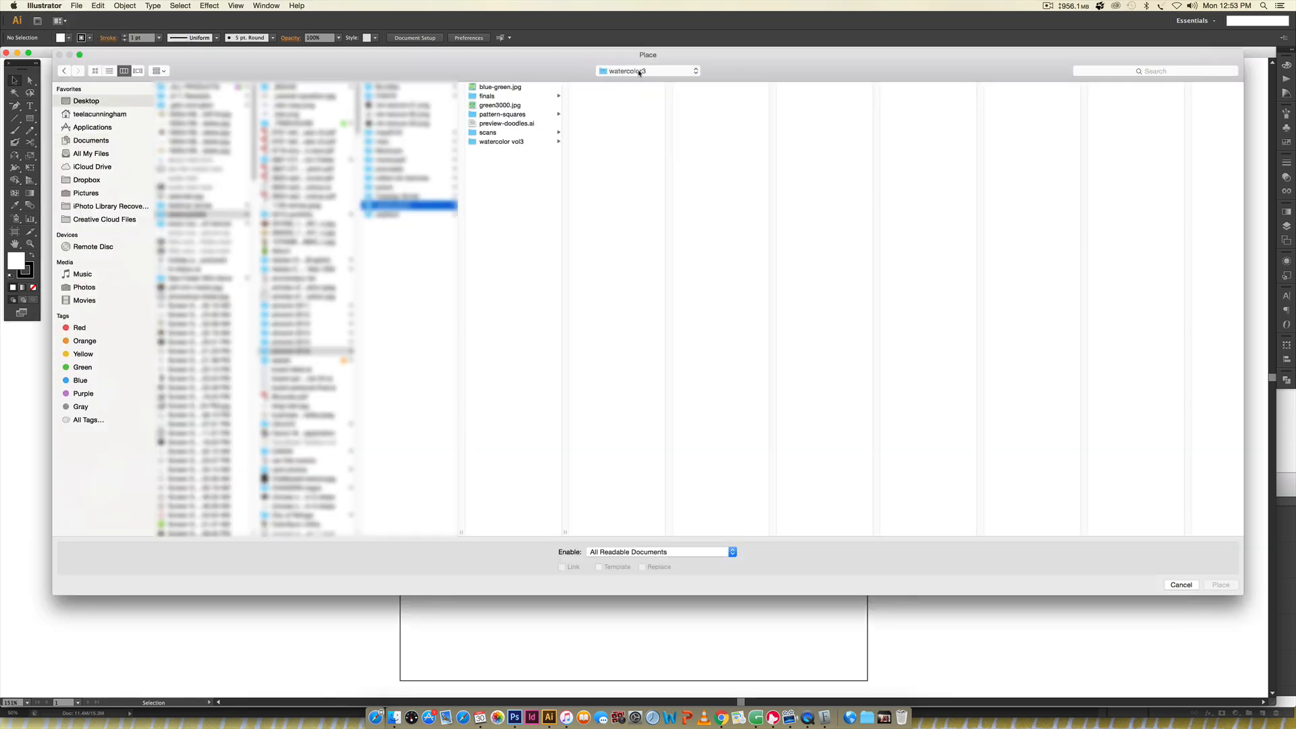
click(501, 86)
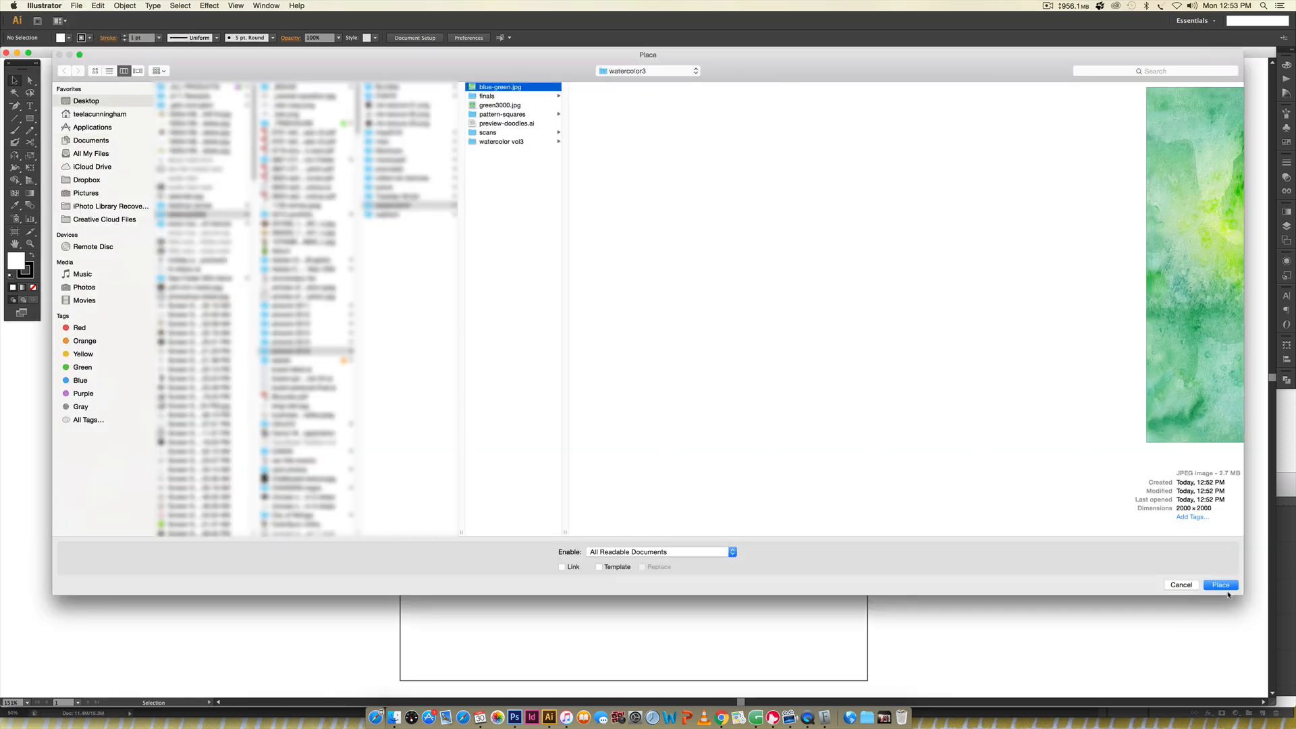
click(1220, 585)
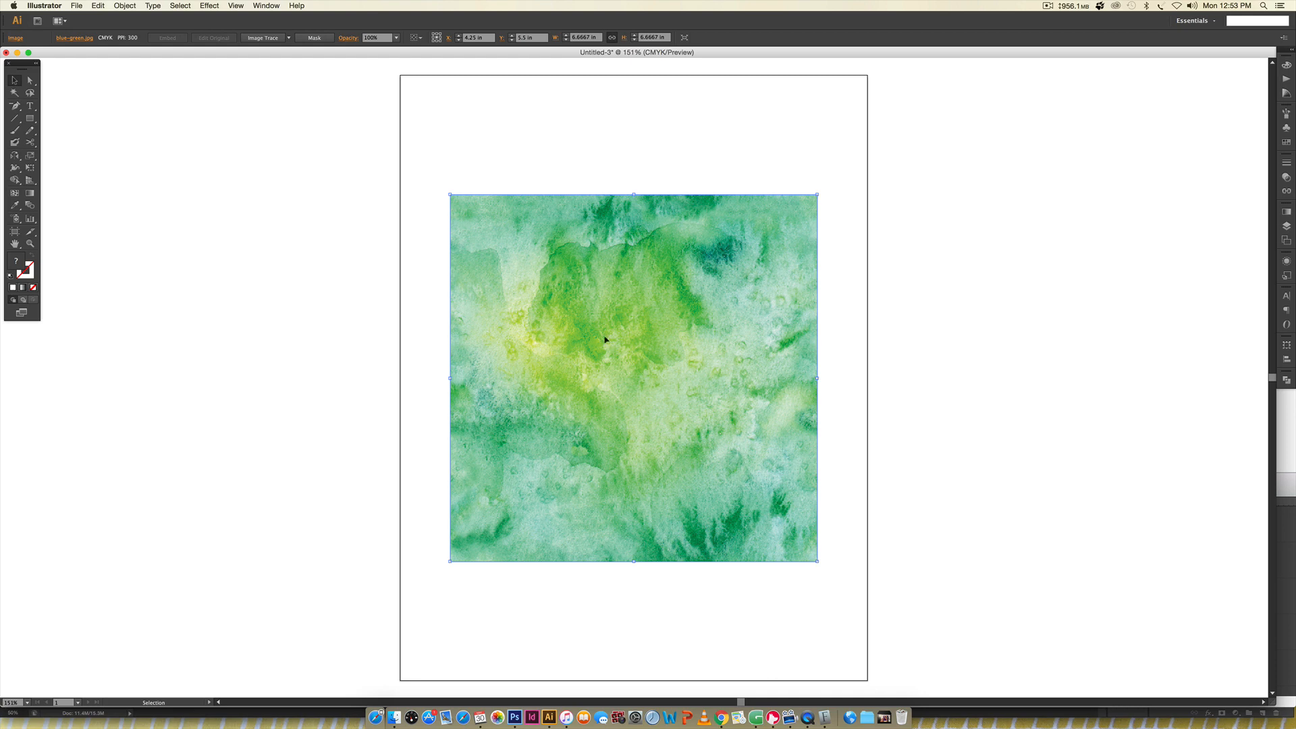
mouse_move(242, 19)
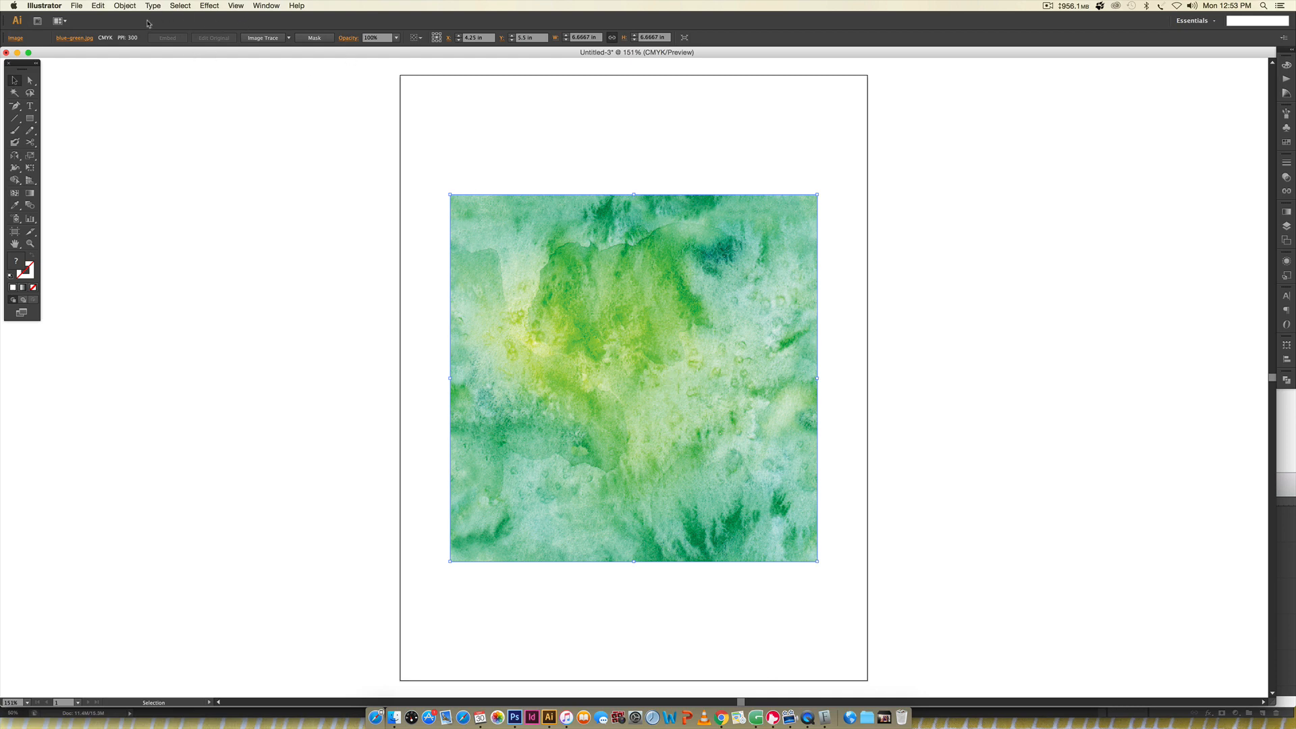
Step: Rasterize the placed watercolor image and accept the Rasterize settings
click(128, 5)
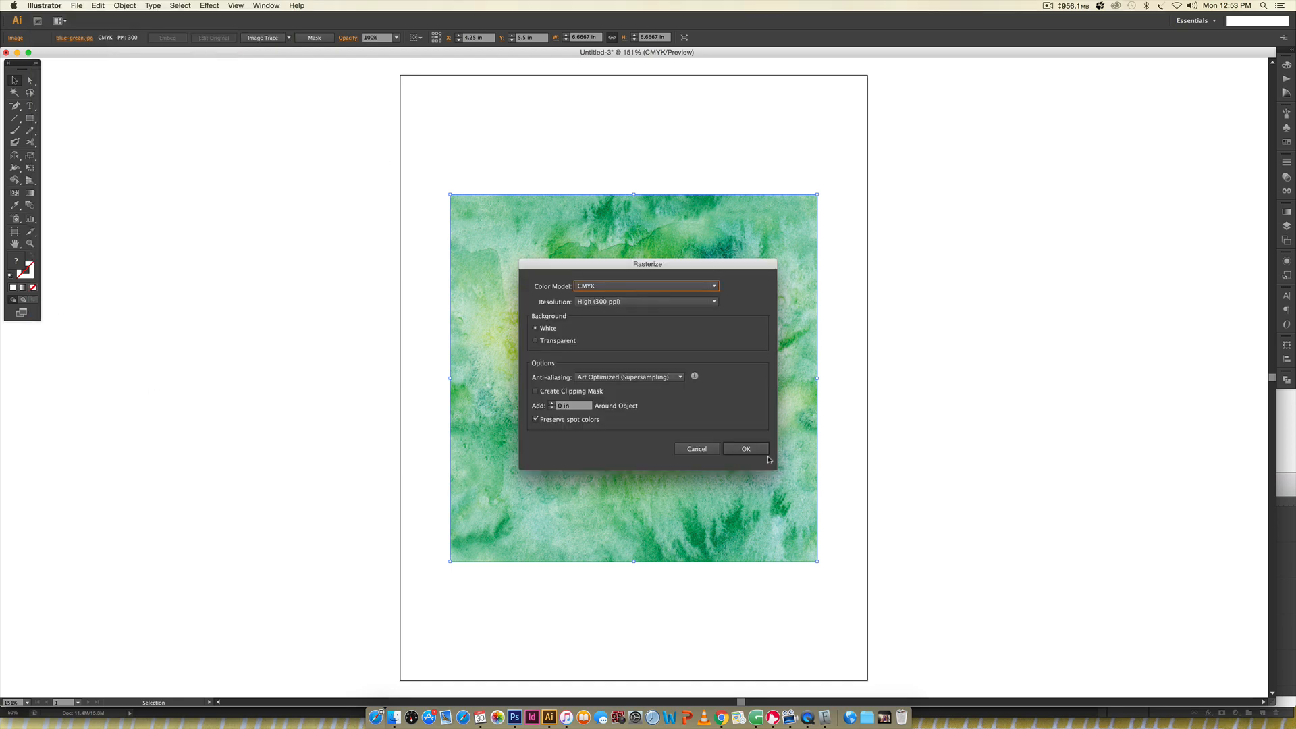
click(746, 448)
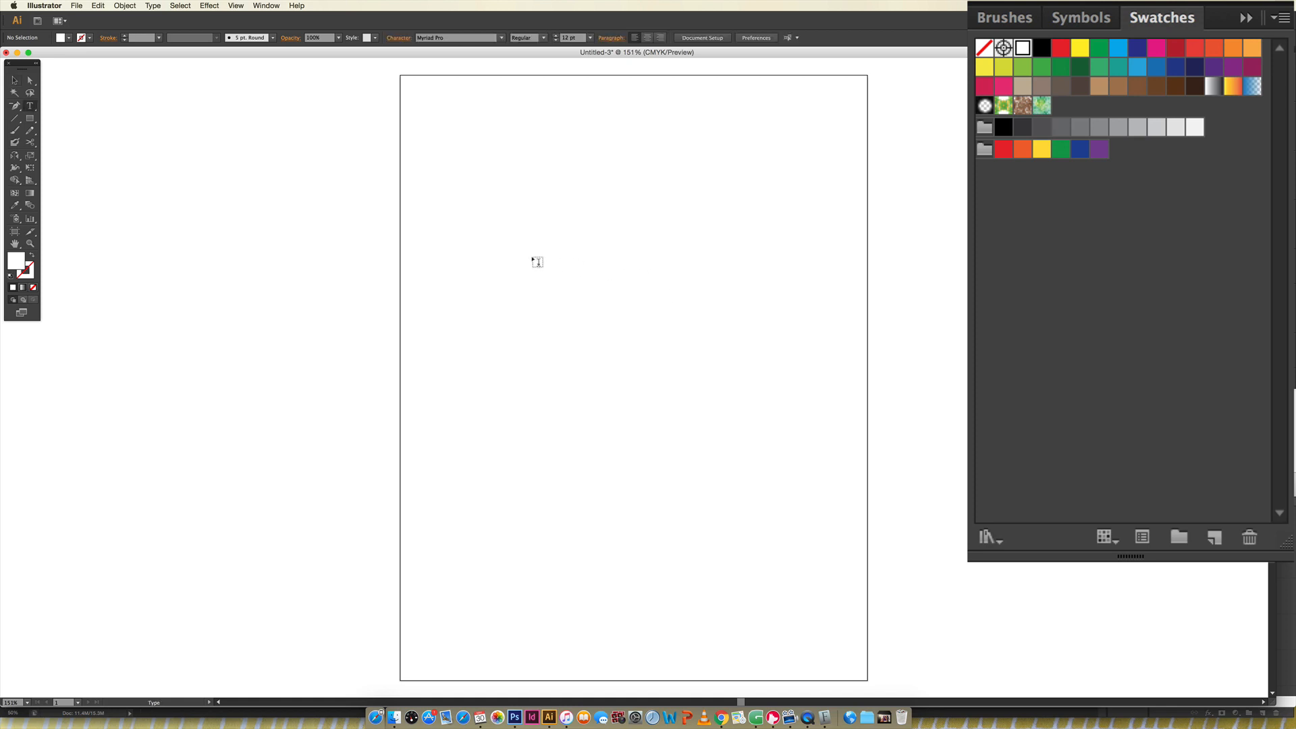
Step: Type 'typography' across the top of the page and fill it and the rectangles with the watercolor swatch
text(typograph)
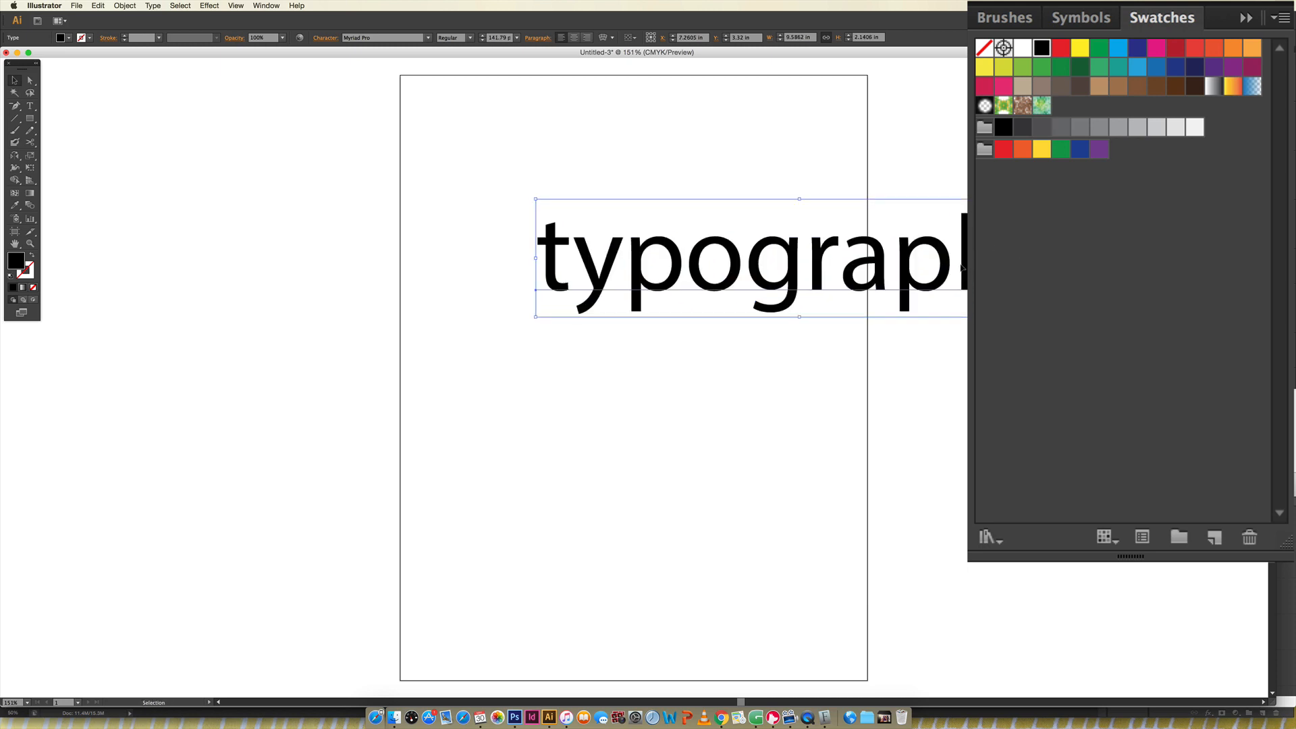
drag(743, 257, 653, 195)
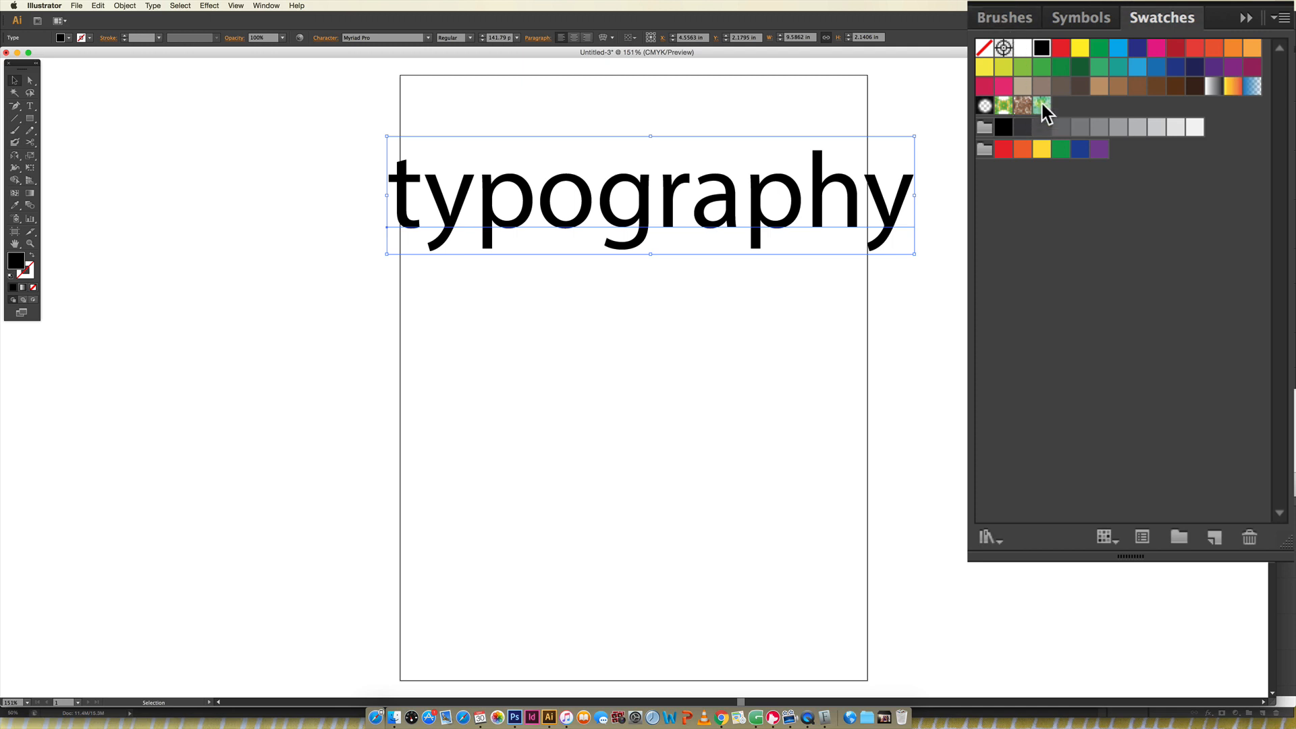
click(1043, 104)
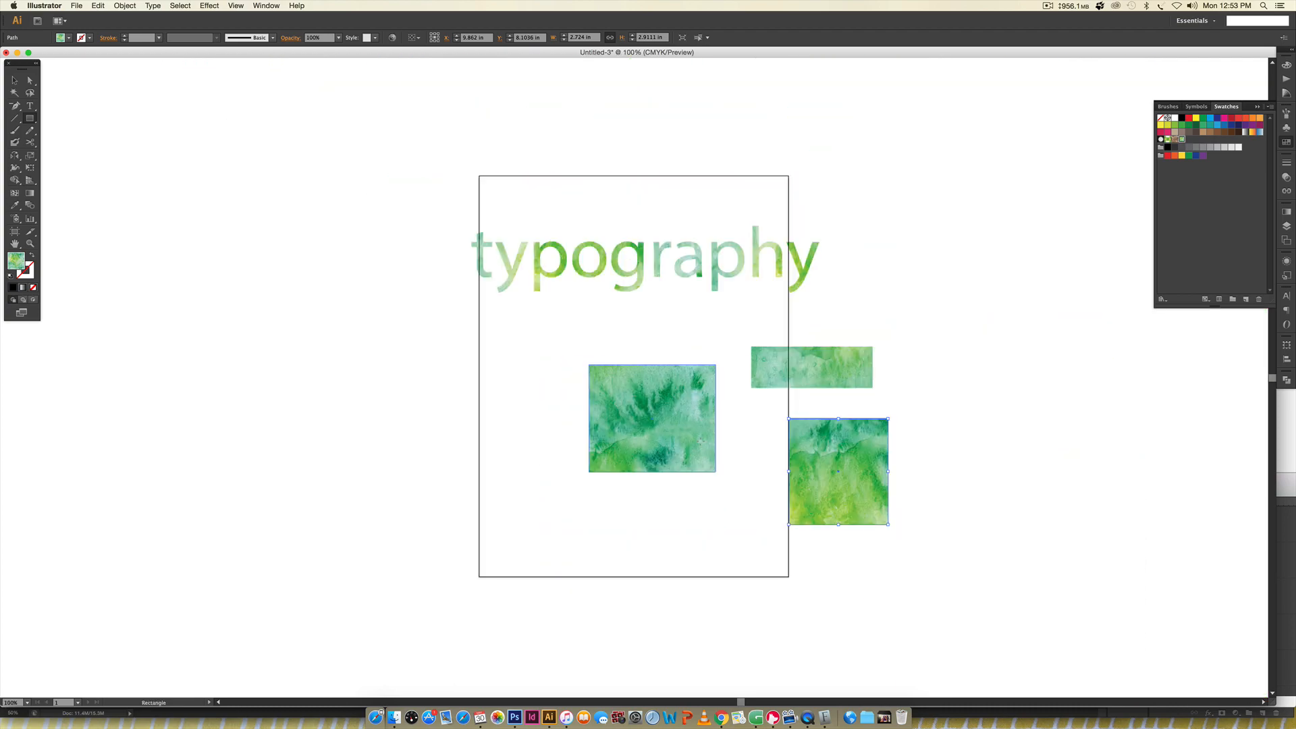
click(1042, 498)
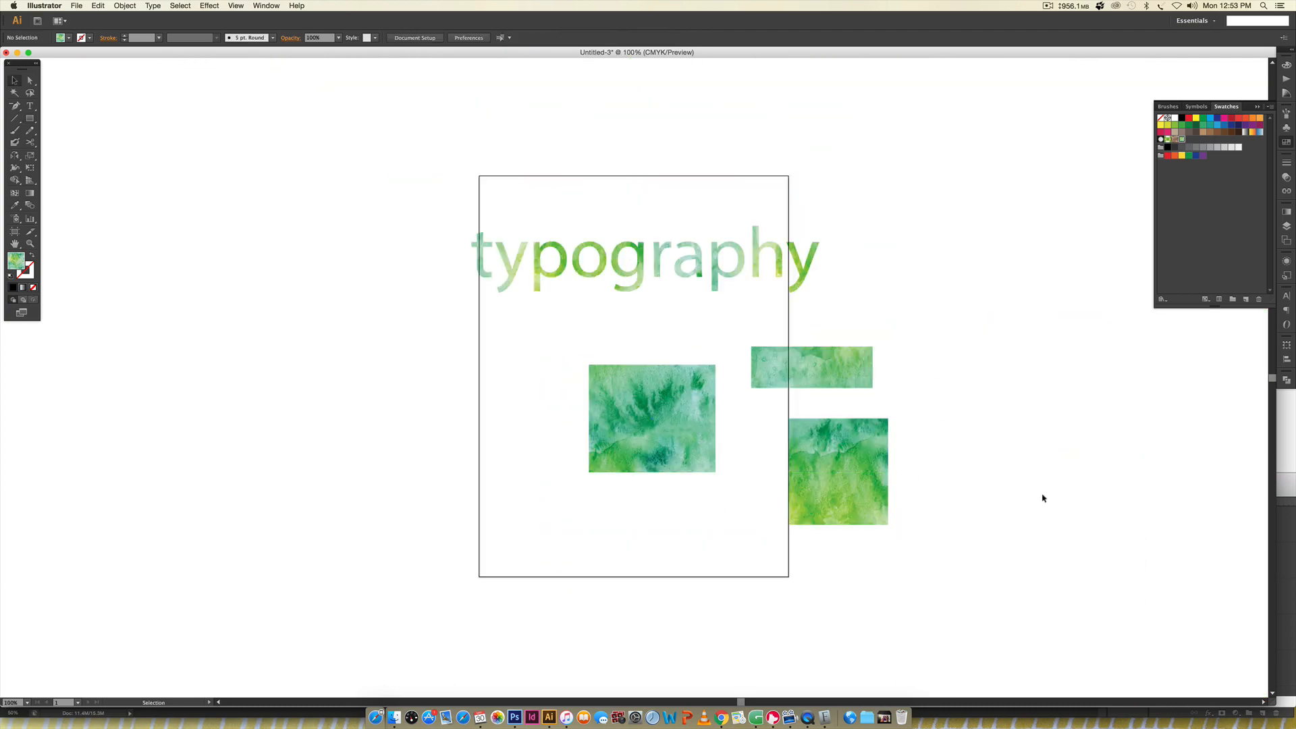
mouse_move(1053, 477)
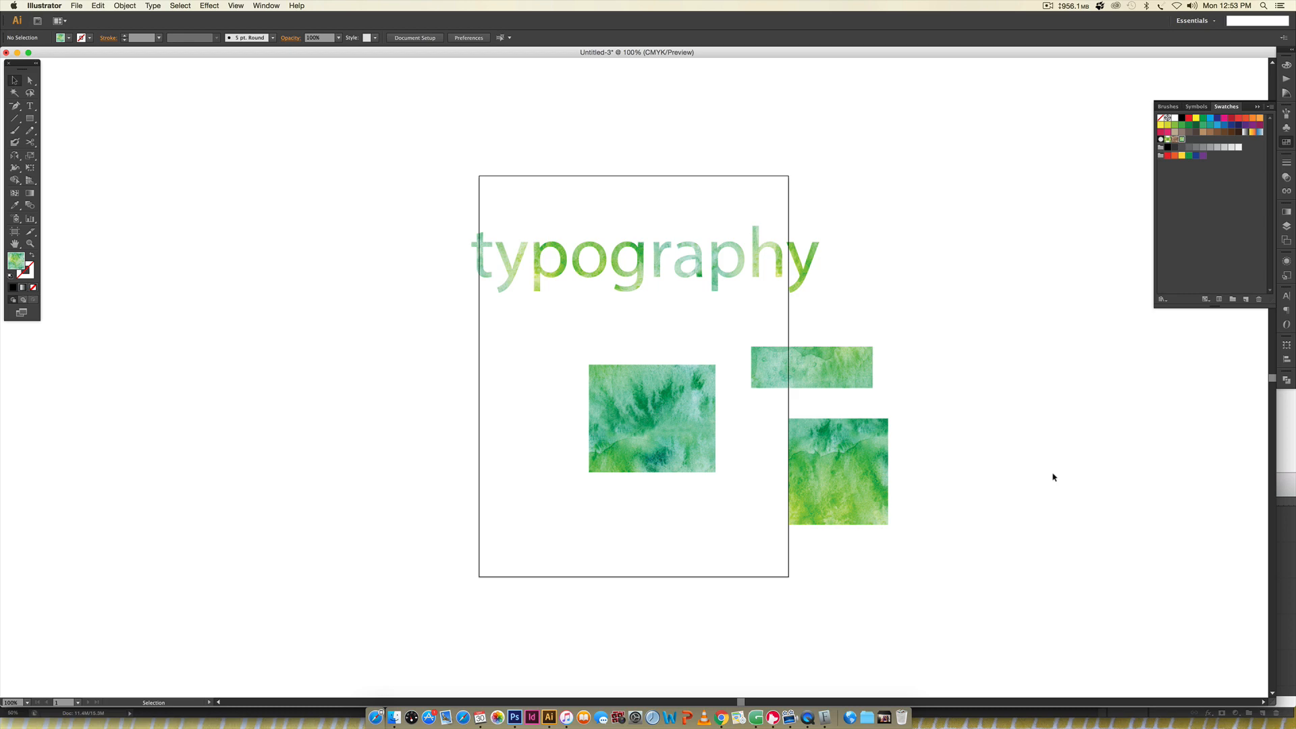